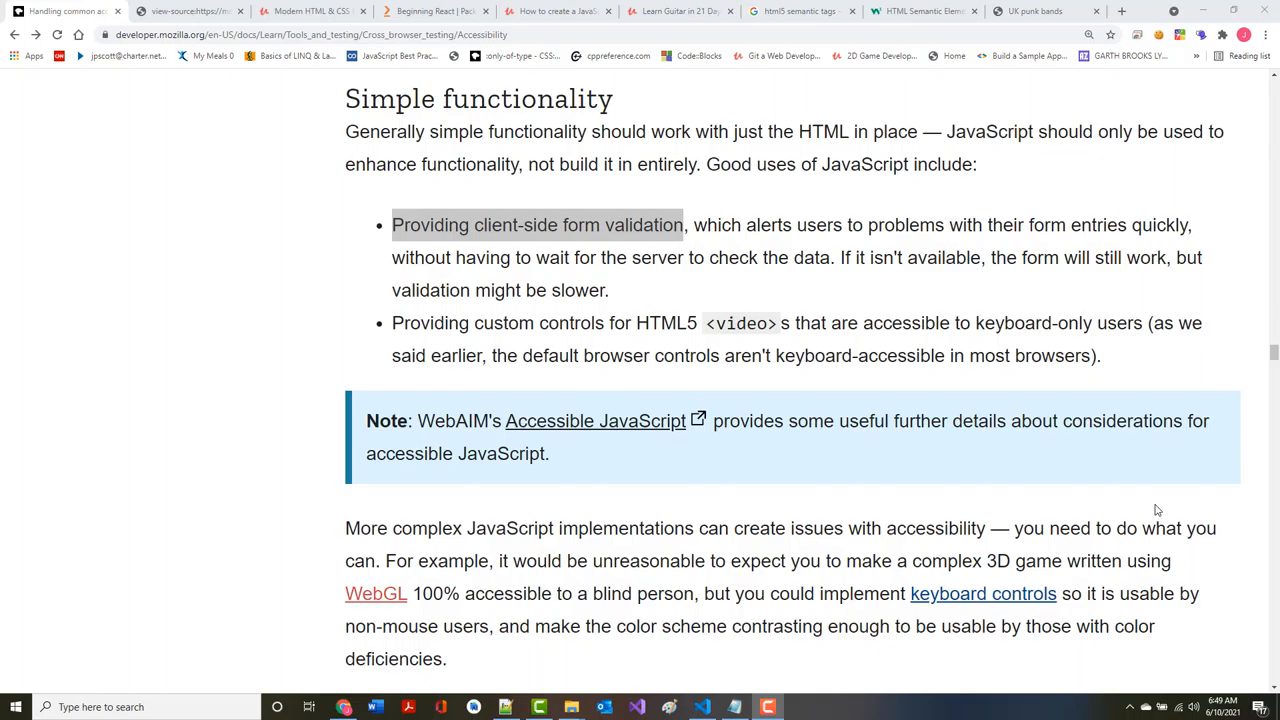
{"action": "mouse_move", "coordinate": [1134, 507]}
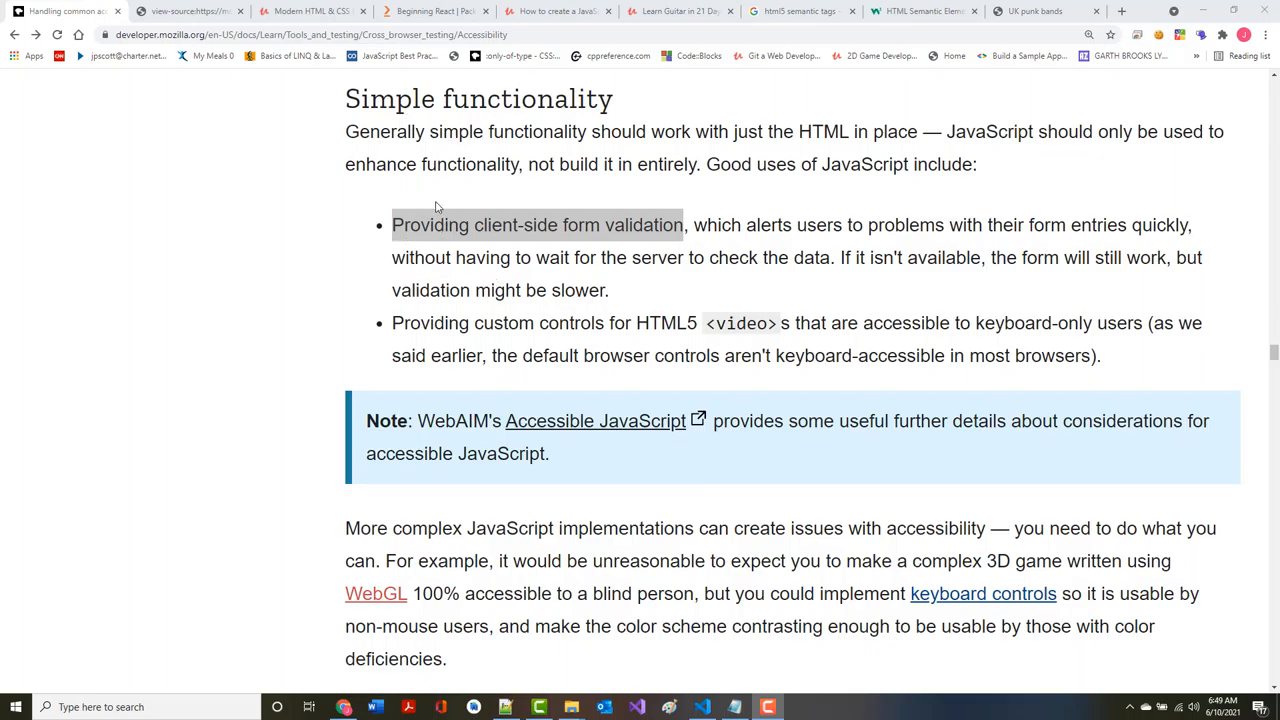
{"action": "mouse_move", "coordinate": [404, 247]}
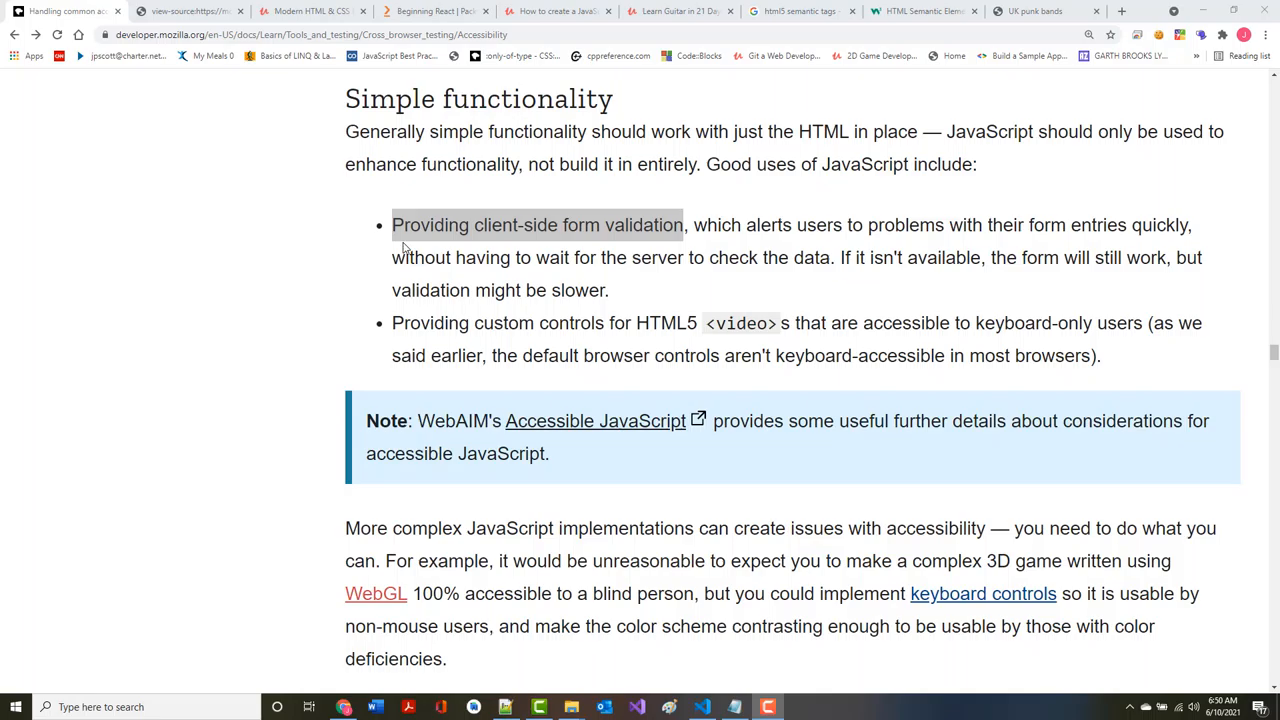
Scroll from the Simple functionality section down to Complex functionality, with WAI-ARIA next
{"action": "scroll", "scroll_direction": "down", "scroll_amount": 3}
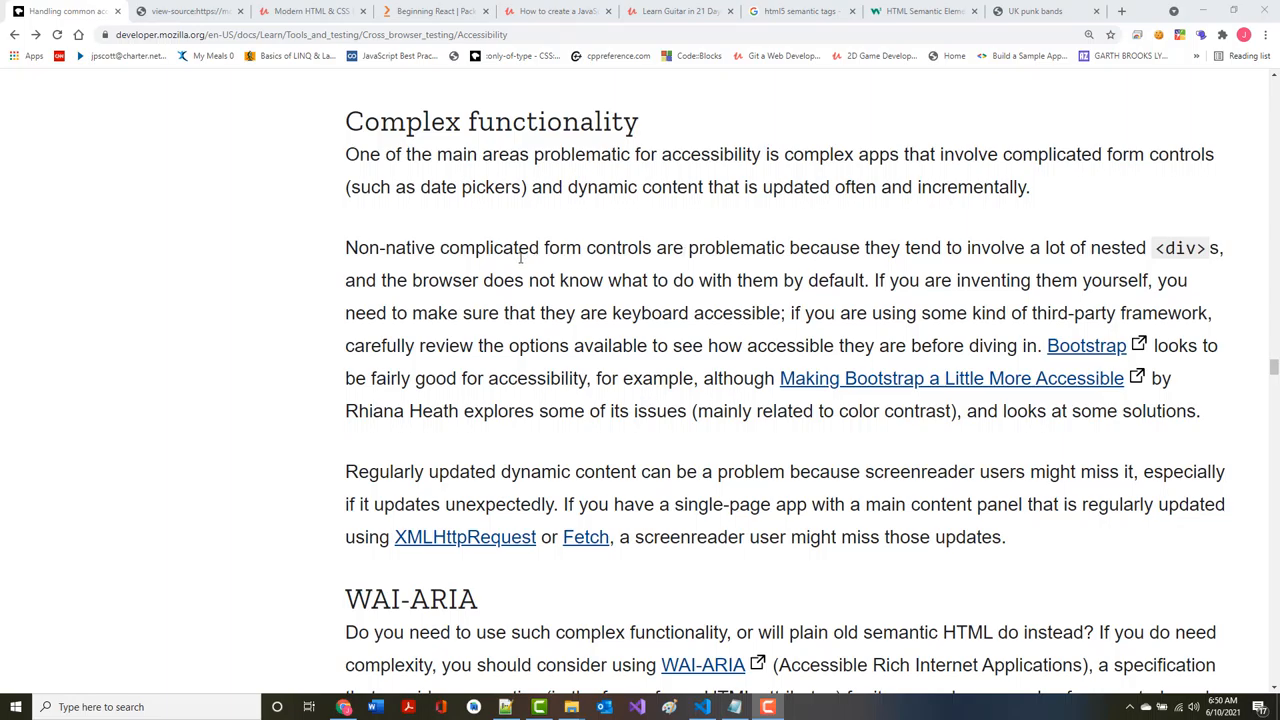
{"action": "scroll", "scroll_direction": "down", "scroll_amount": 3}
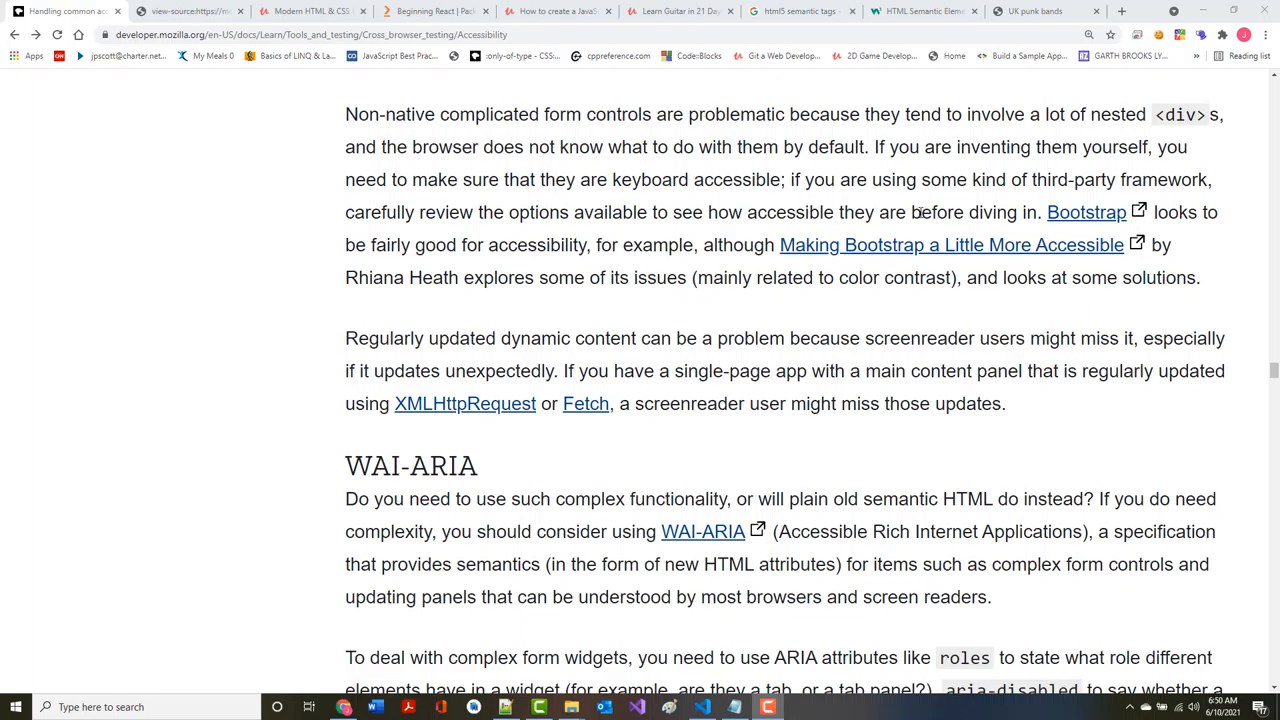
{"action": "mouse_move", "coordinate": [379, 240]}
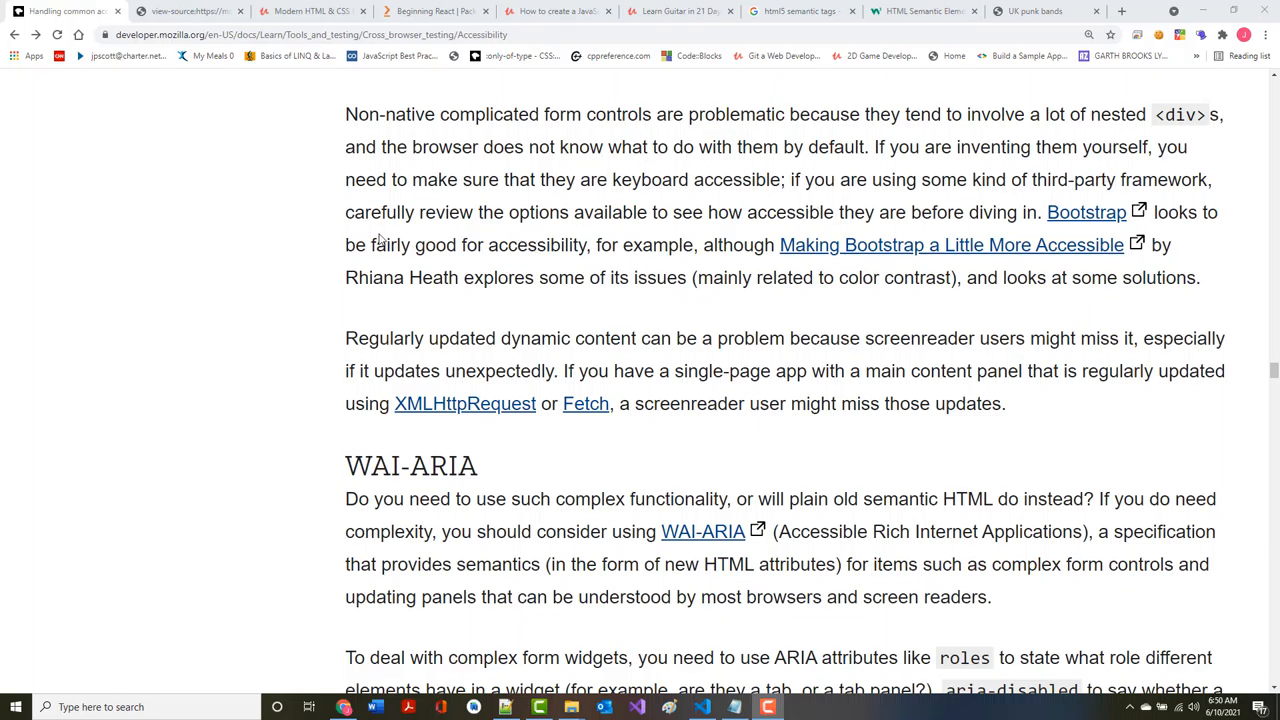
{"action": "mouse_move", "coordinate": [810, 229]}
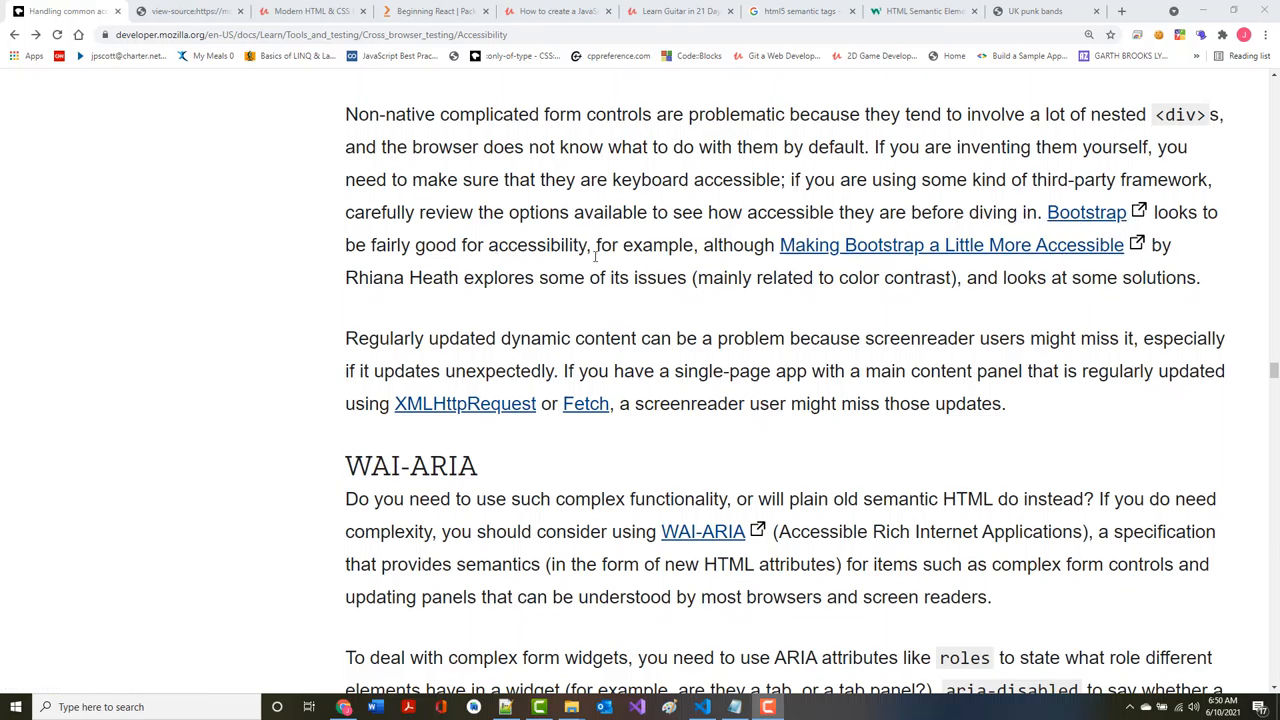
{"action": "mouse_move", "coordinate": [504, 254]}
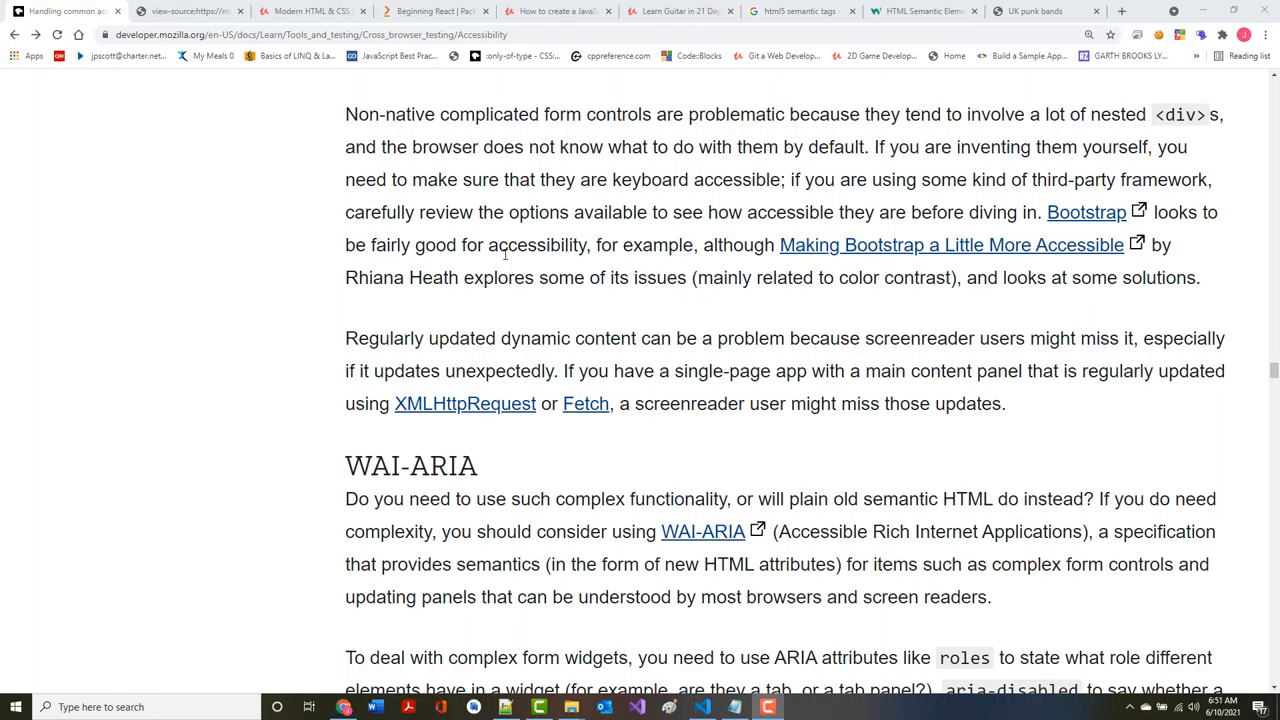
{"action": "mouse_move", "coordinate": [1017, 238]}
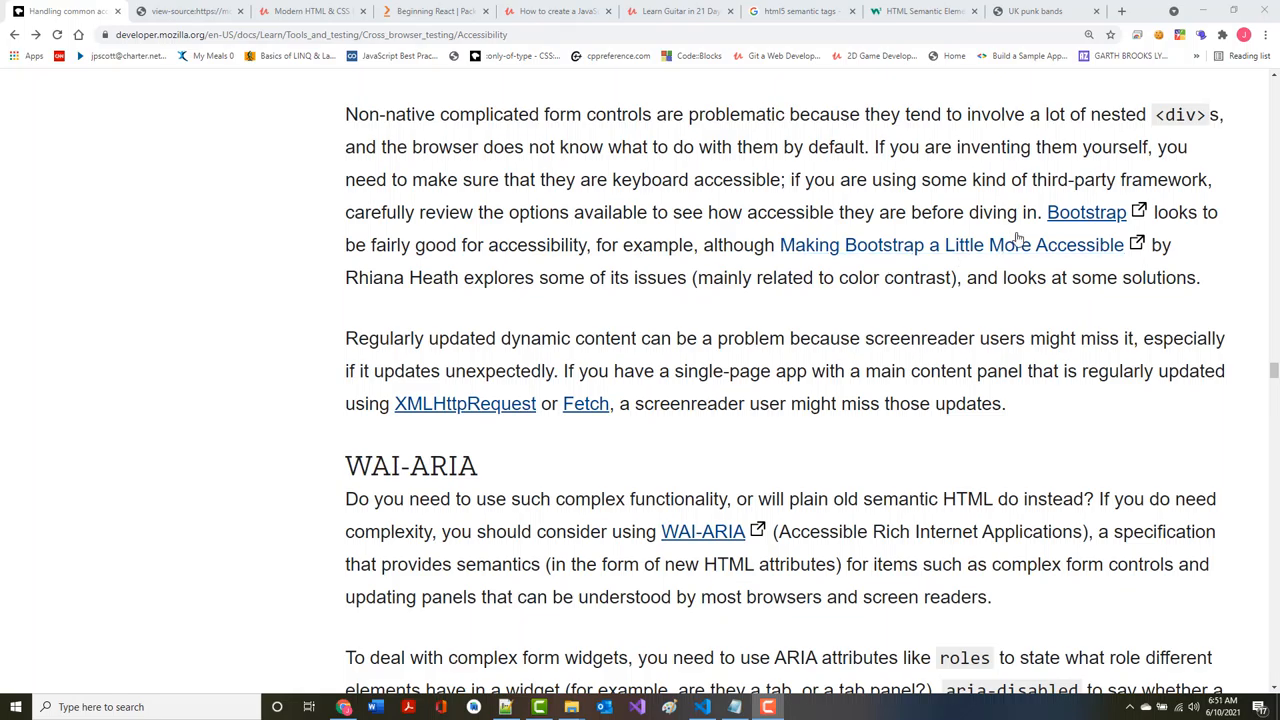
Search Google in a new tab for 'bootstrap5 release notes', led by the Bootstrap 5 blog post
{"action": "left_click", "coordinate": [1111, 11]}
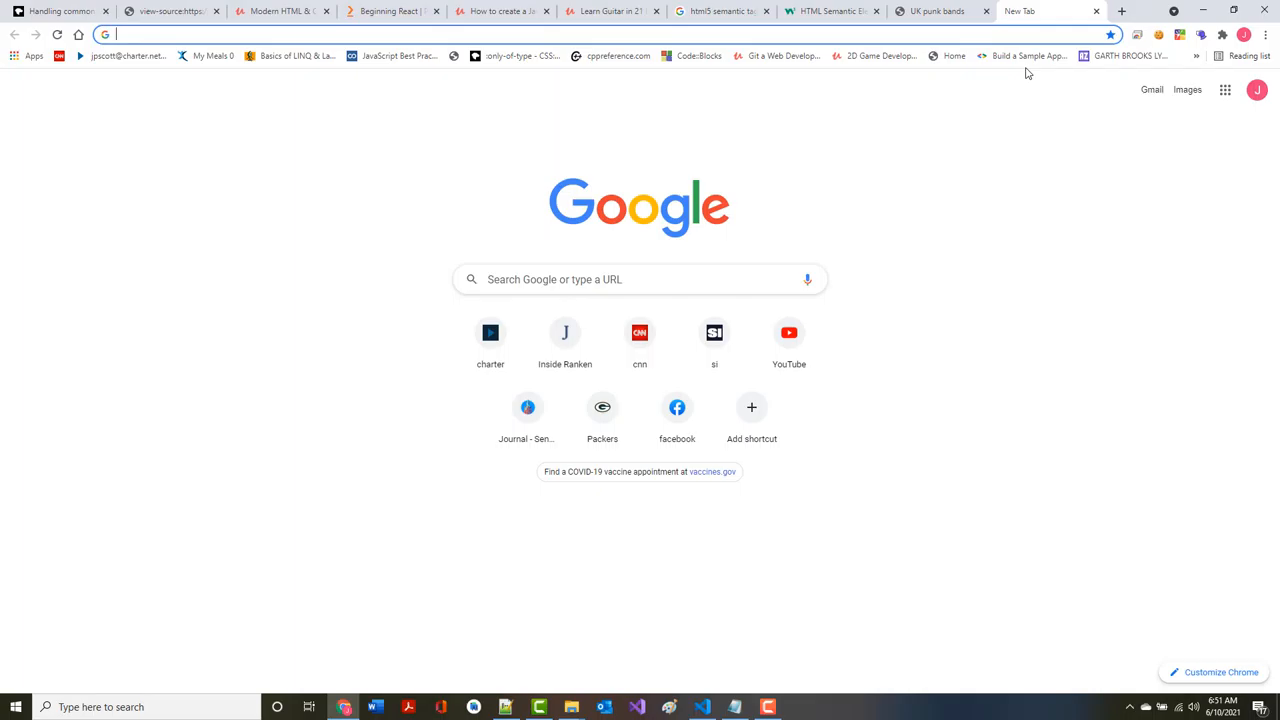
{"action": "type", "text": "bootstrap5 release"}
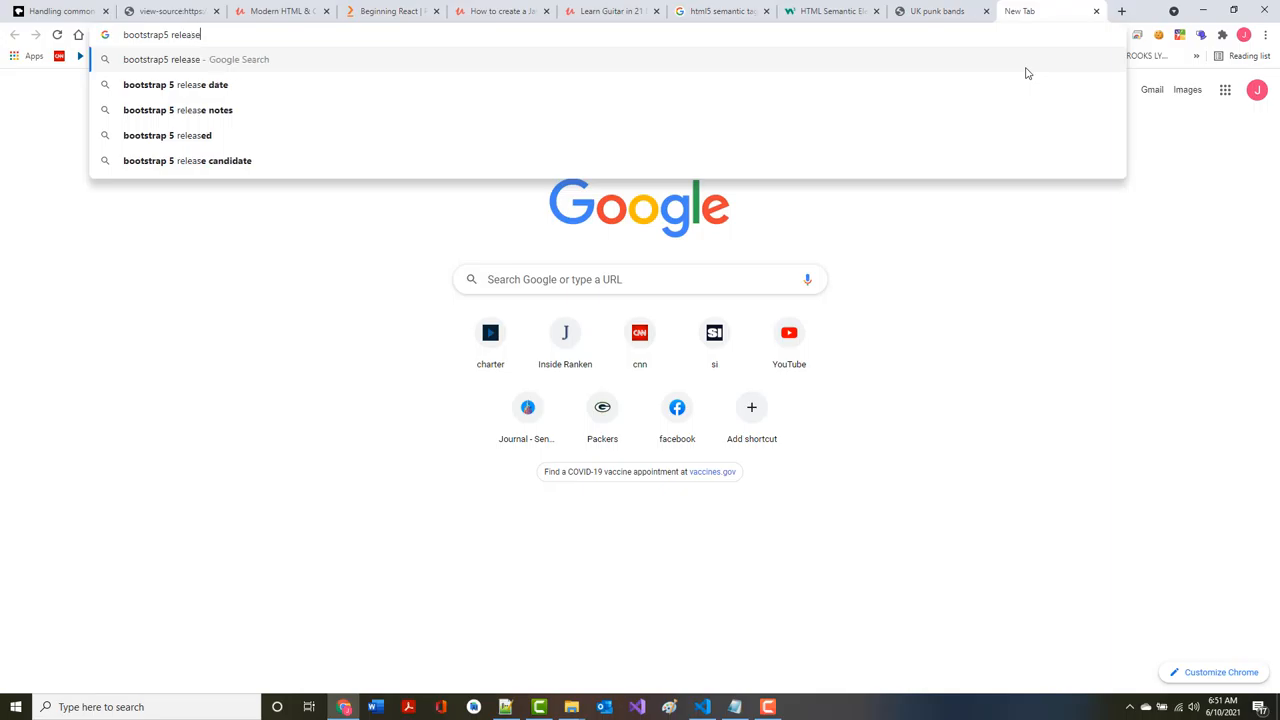
{"action": "left_click", "coordinate": [188, 110]}
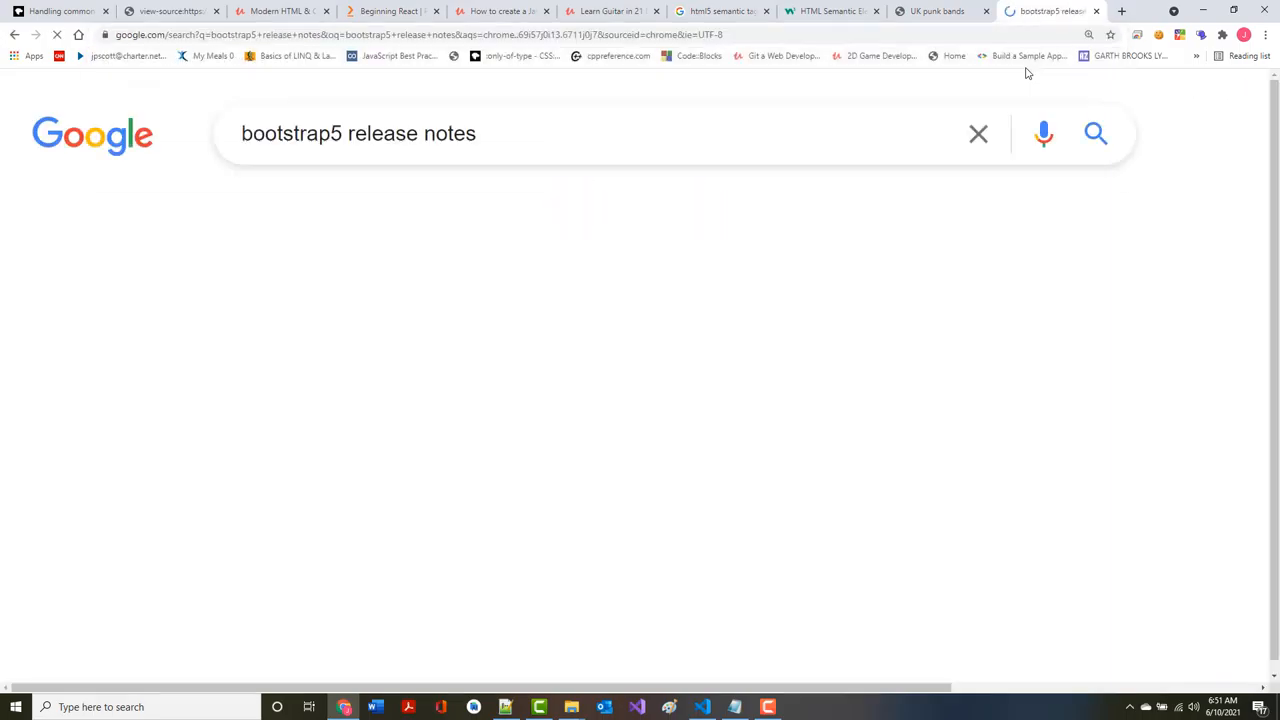
{"action": "left_click", "coordinate": [1095, 133]}
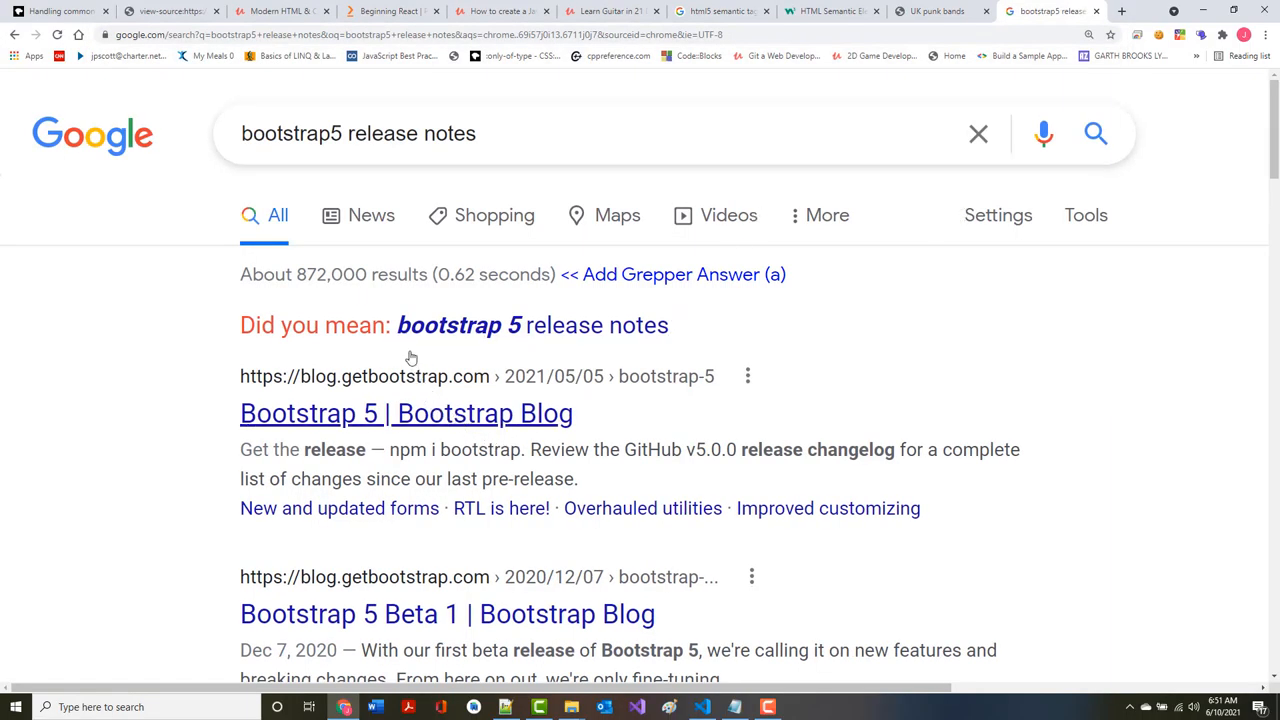
Skim the Designmodo Bootstrap 5 article and find 'access' mentions within it
{"action": "scroll", "scroll_direction": "down", "scroll_amount": 3}
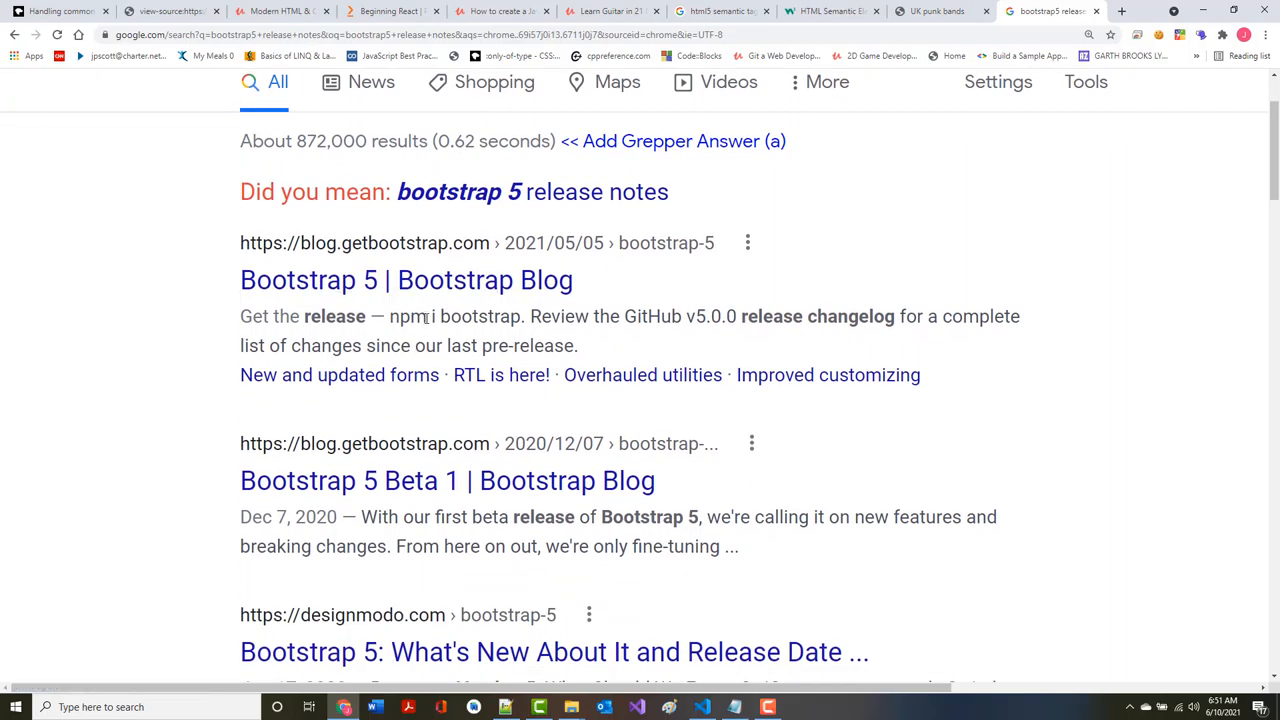
{"action": "scroll", "scroll_direction": "down", "scroll_amount": 3}
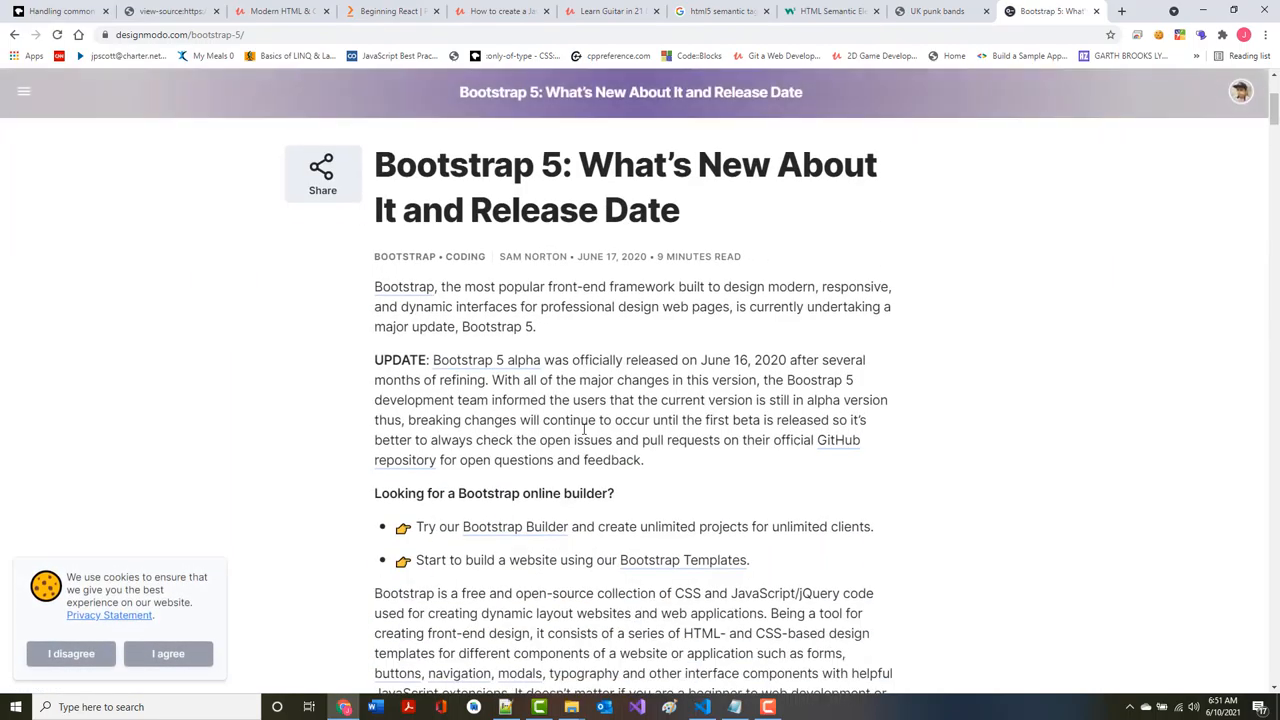
{"action": "mouse_move", "coordinate": [719, 428]}
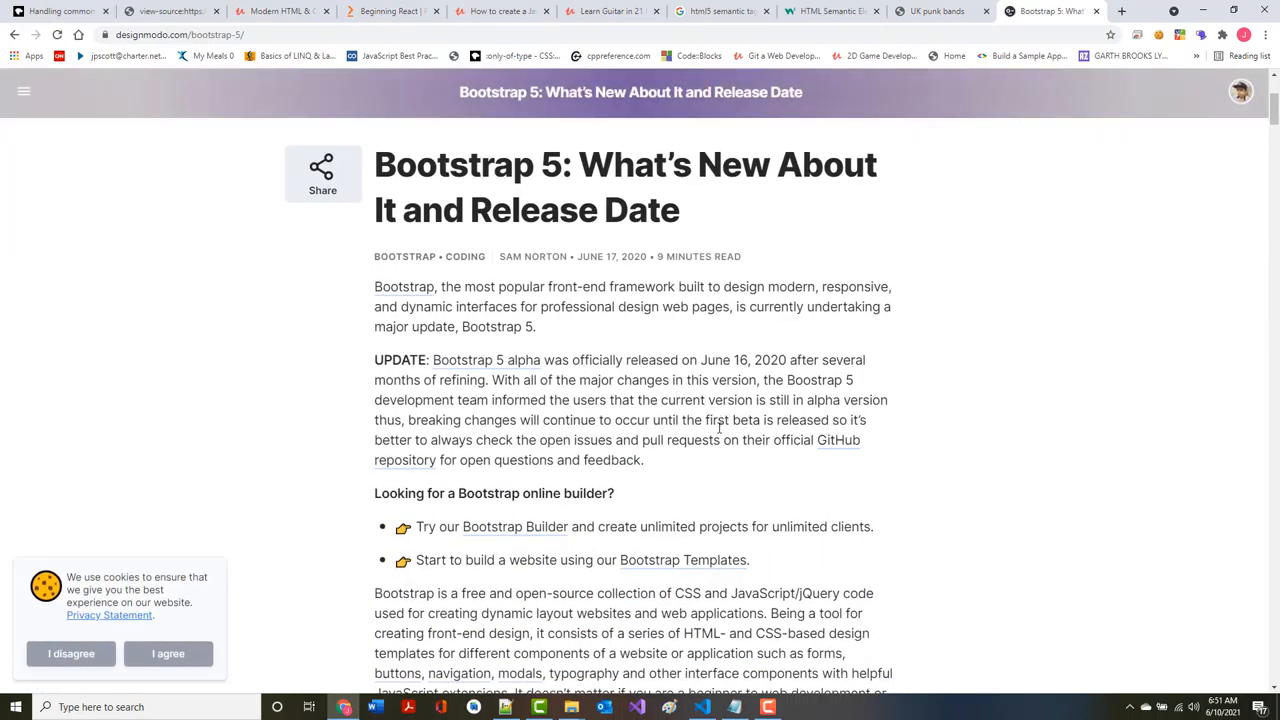
{"action": "scroll", "scroll_direction": "down", "scroll_amount": 3}
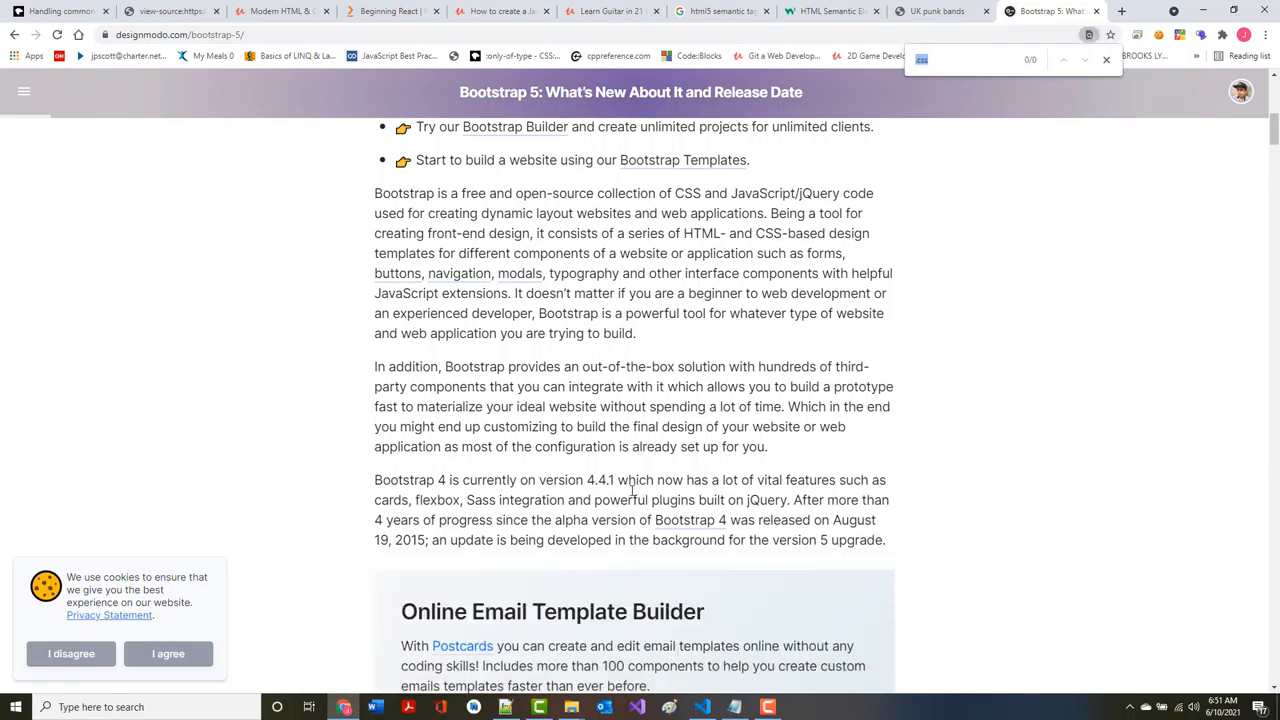
{"action": "type", "text": "access"}
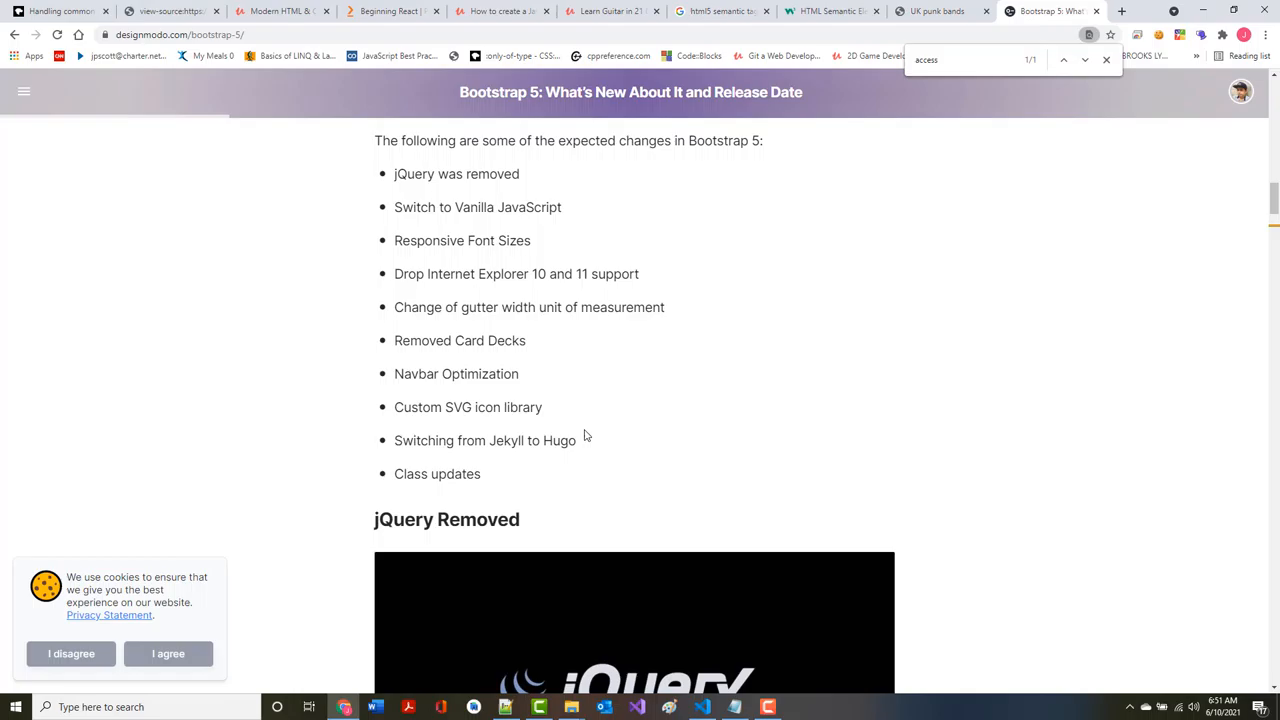
Scroll the article down to its Conclusion, then switch back to the MDN Accessibility article
{"action": "scroll", "scroll_direction": "down", "scroll_amount": 3}
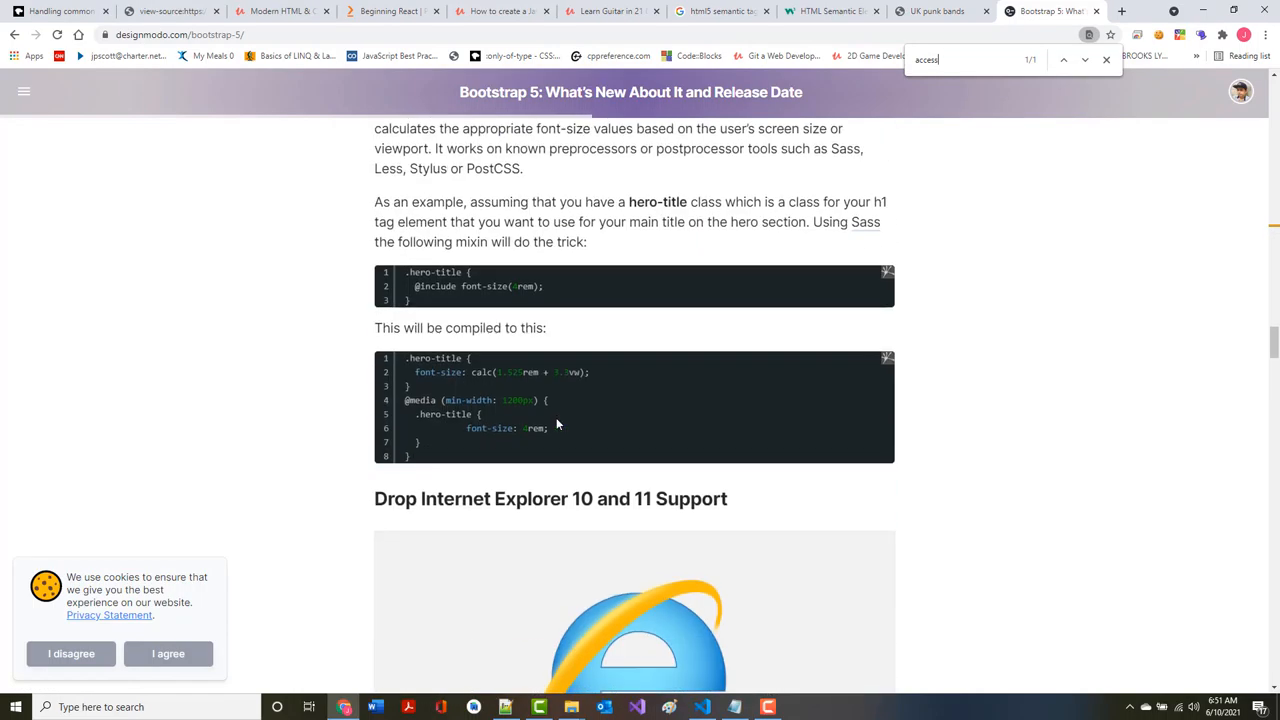
{"action": "scroll", "scroll_direction": "down", "scroll_amount": 3}
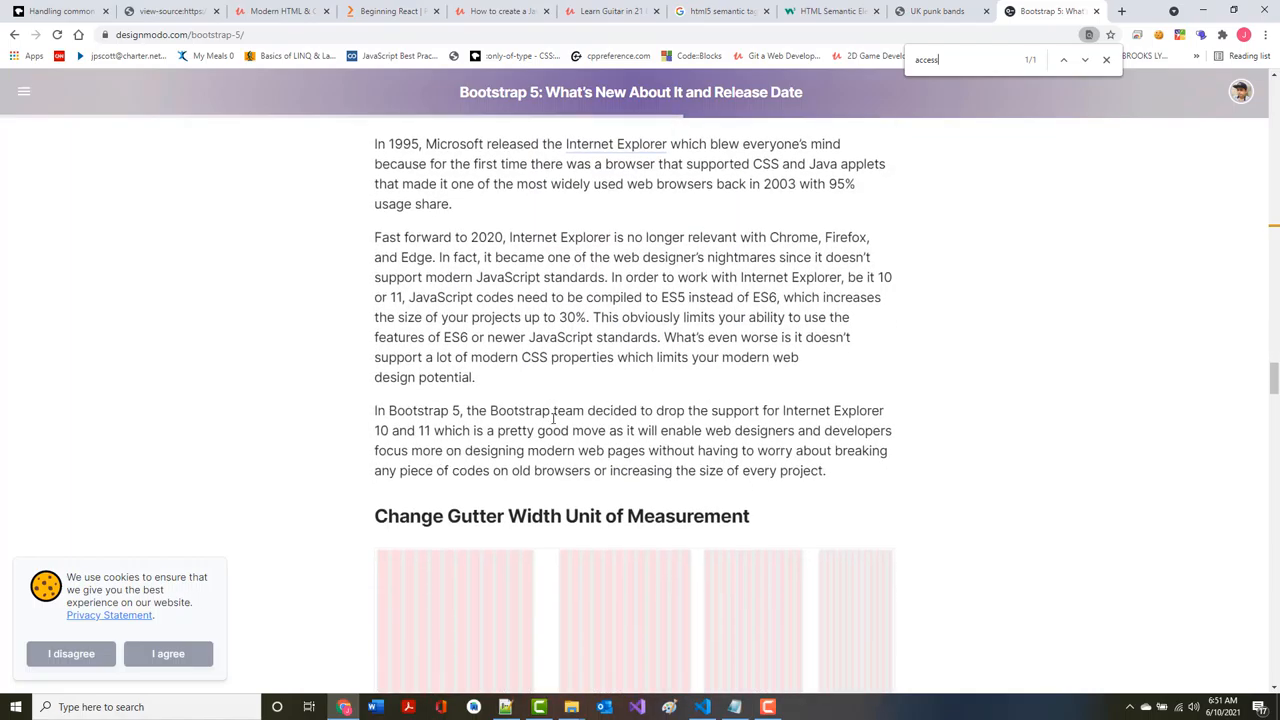
{"action": "scroll", "scroll_direction": "down", "scroll_amount": 3}
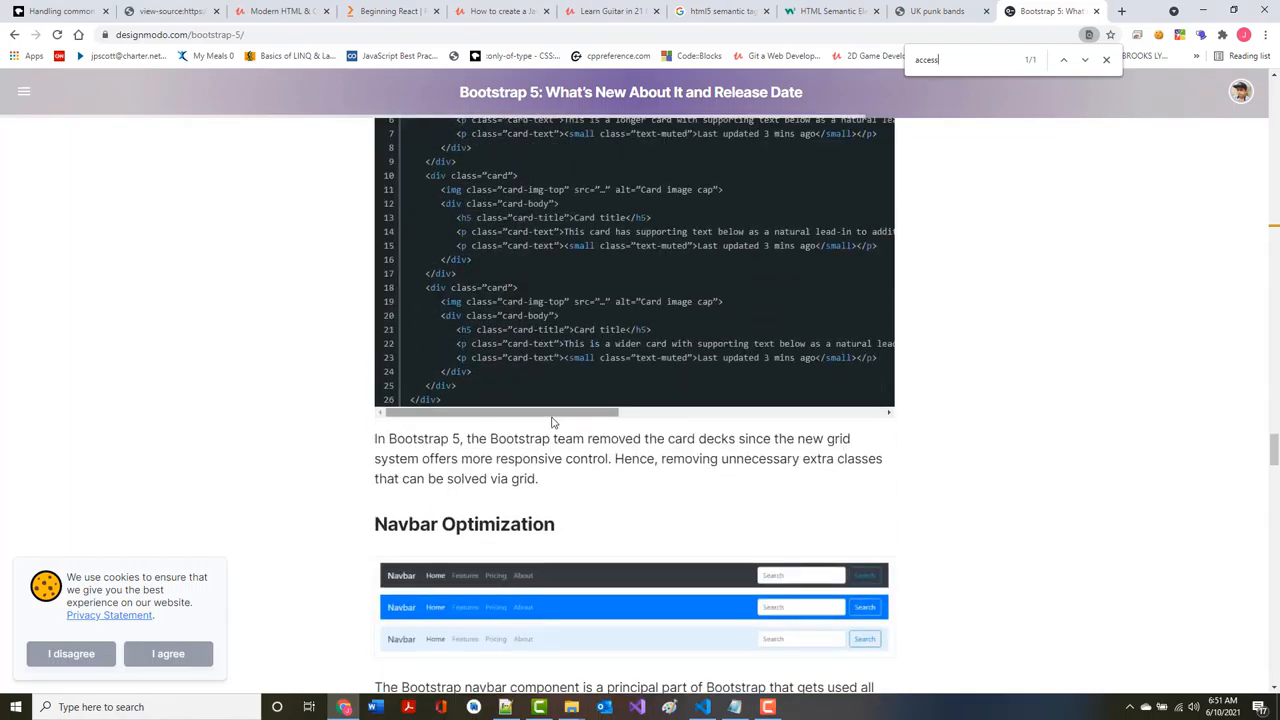
{"action": "scroll", "scroll_direction": "down", "scroll_amount": 3}
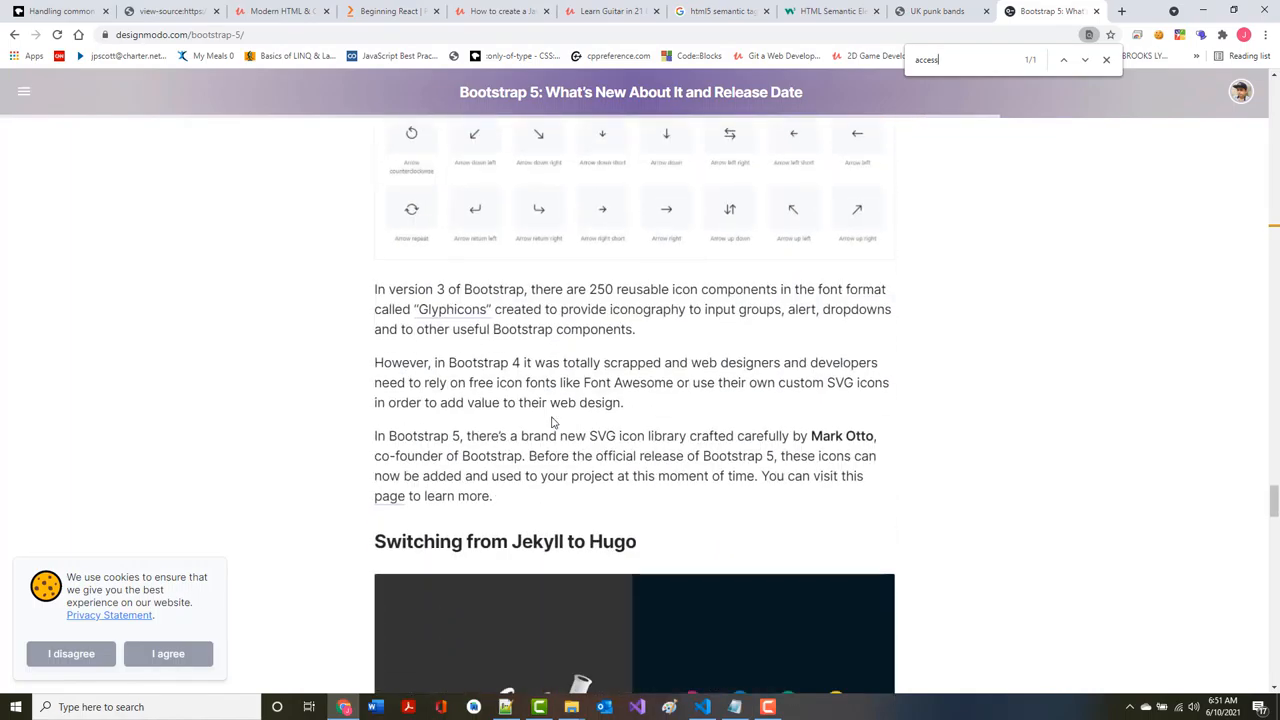
{"action": "scroll", "scroll_direction": "down", "scroll_amount": 3}
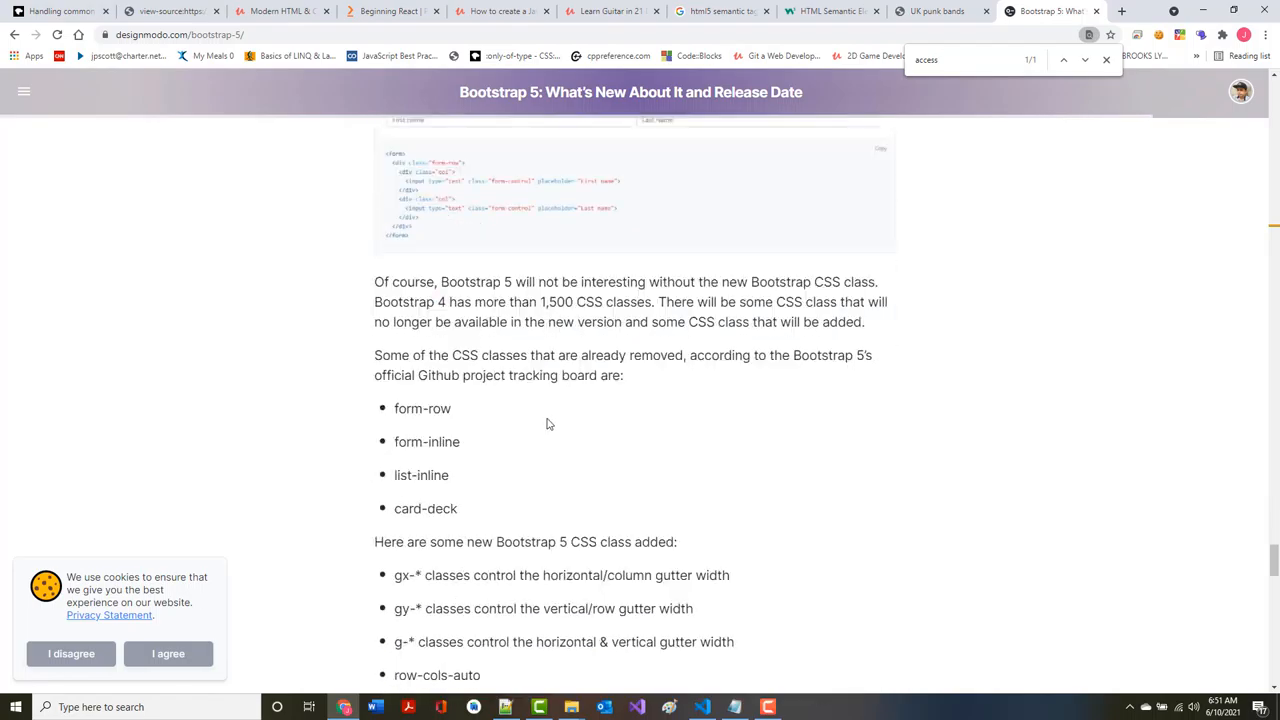
{"action": "scroll", "scroll_direction": "down", "scroll_amount": 3}
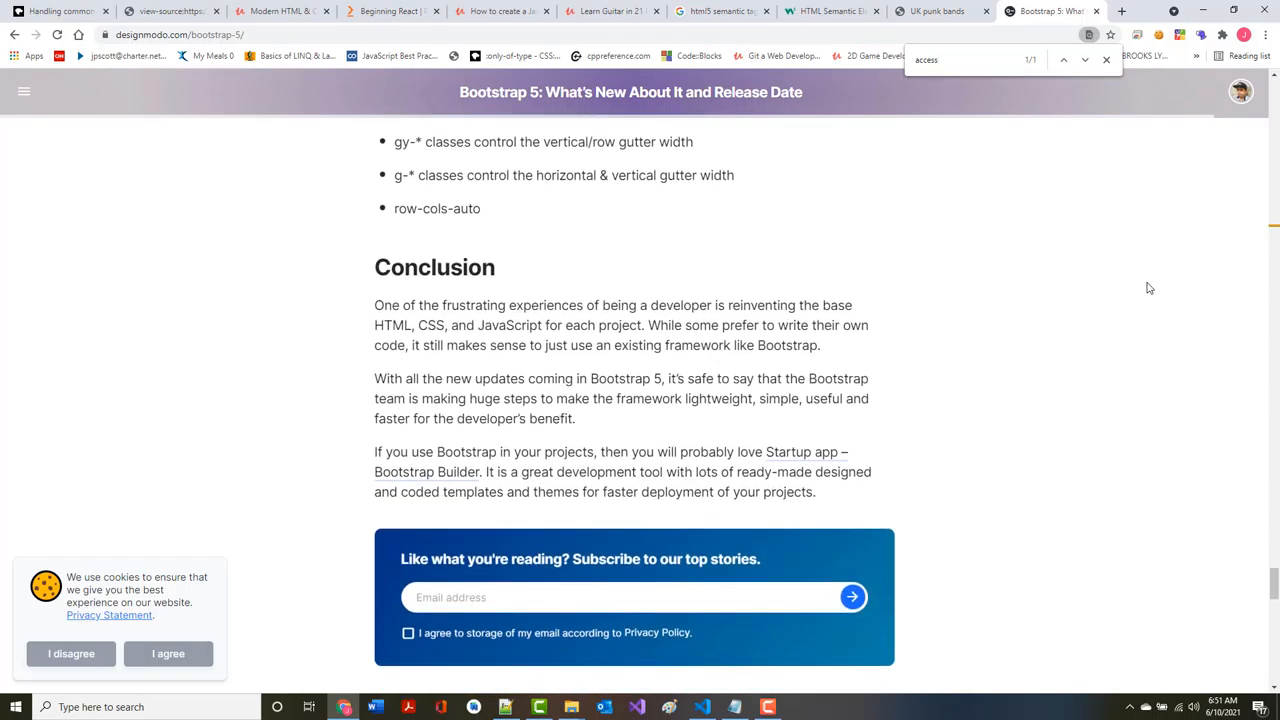
{"action": "left_click", "coordinate": [60, 11]}
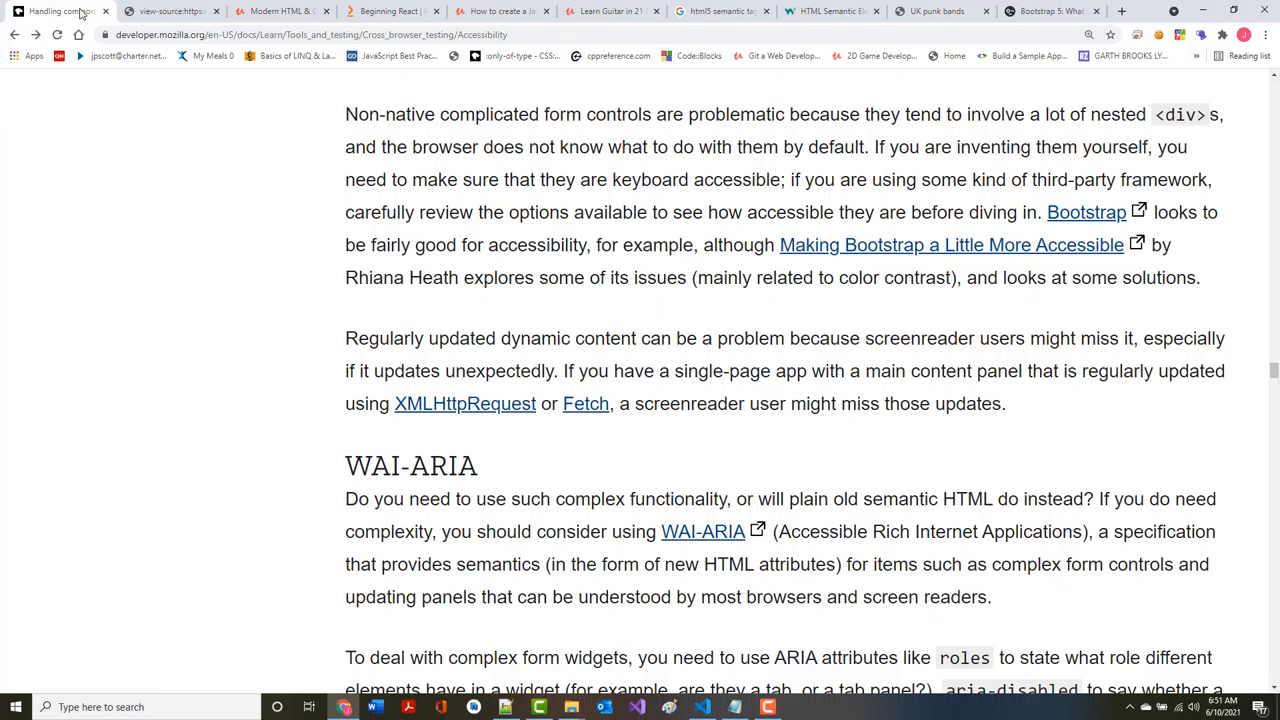
Scroll through WAI-ARIA to the aria-live values and the live-region code example
{"action": "scroll", "scroll_direction": "down", "scroll_amount": 3}
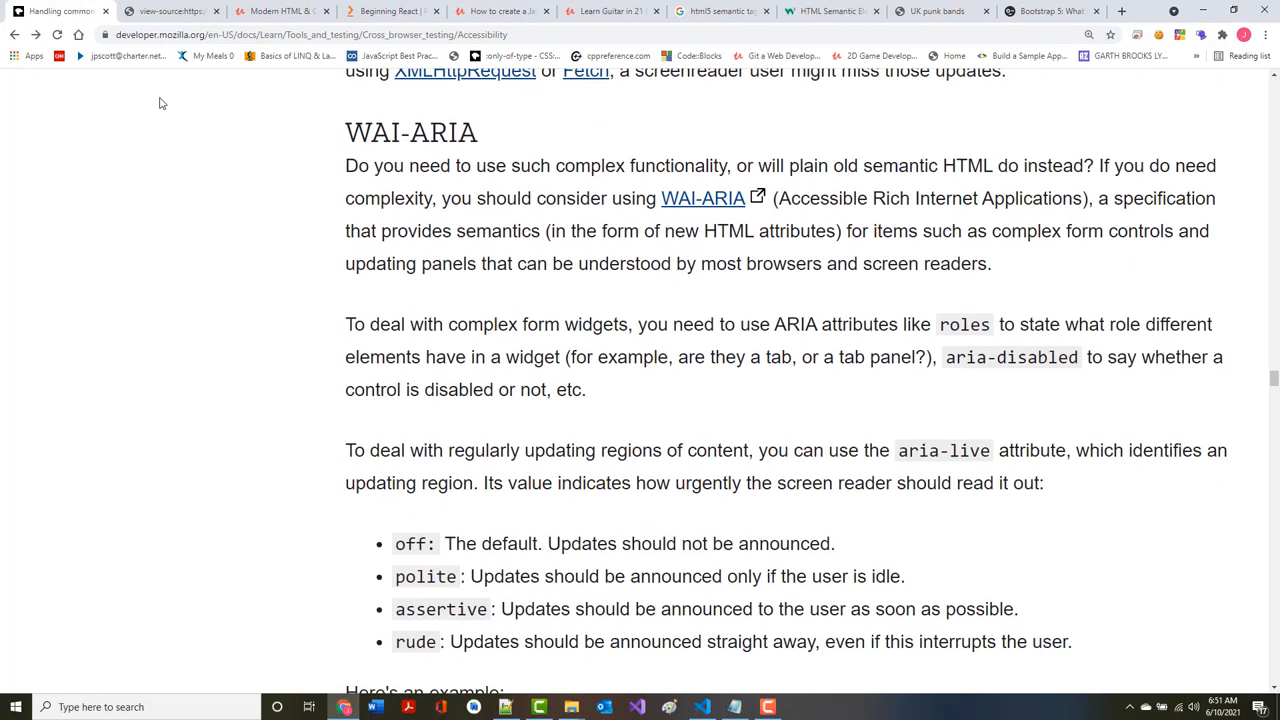
{"action": "mouse_move", "coordinate": [726, 188]}
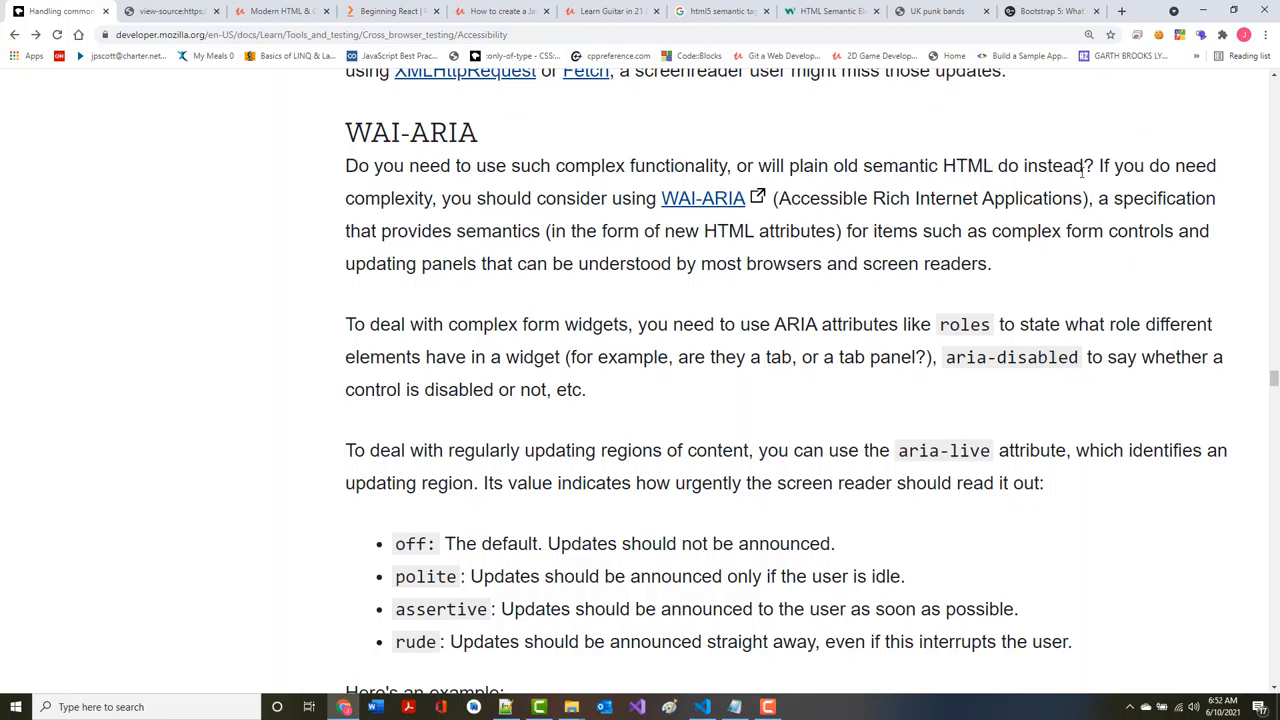
{"action": "mouse_move", "coordinate": [334, 189]}
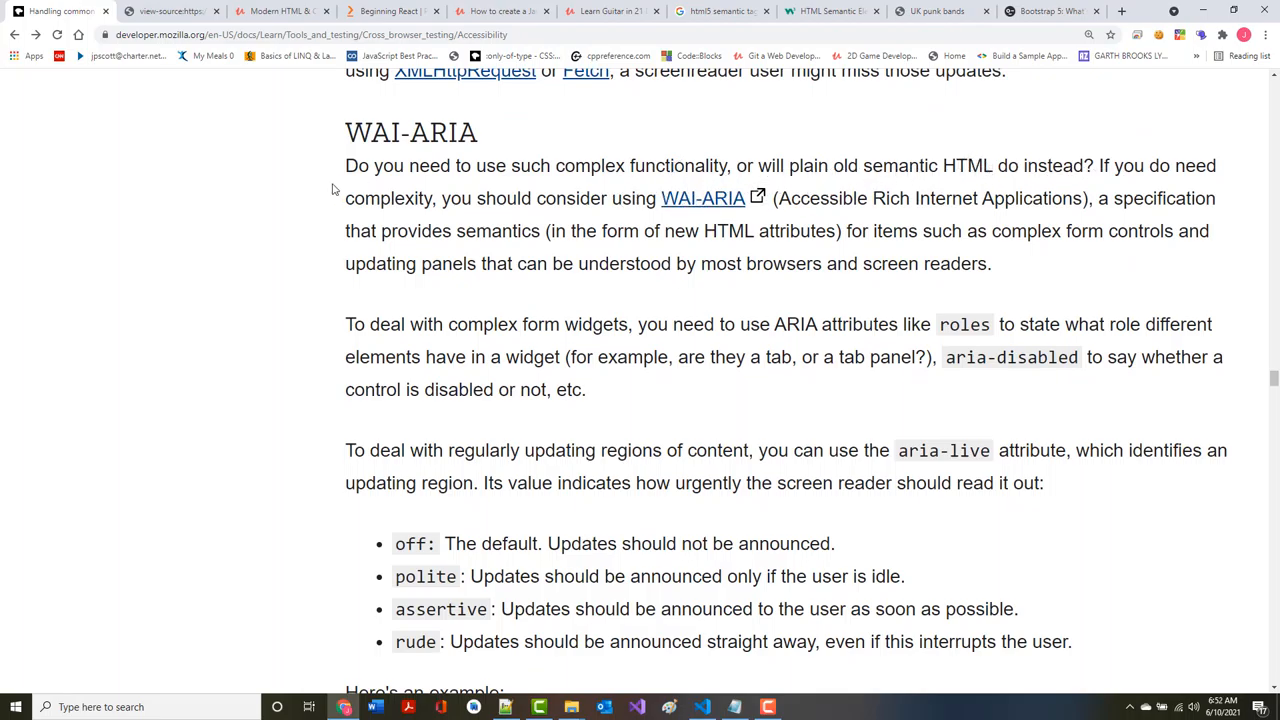
{"action": "mouse_move", "coordinate": [700, 220]}
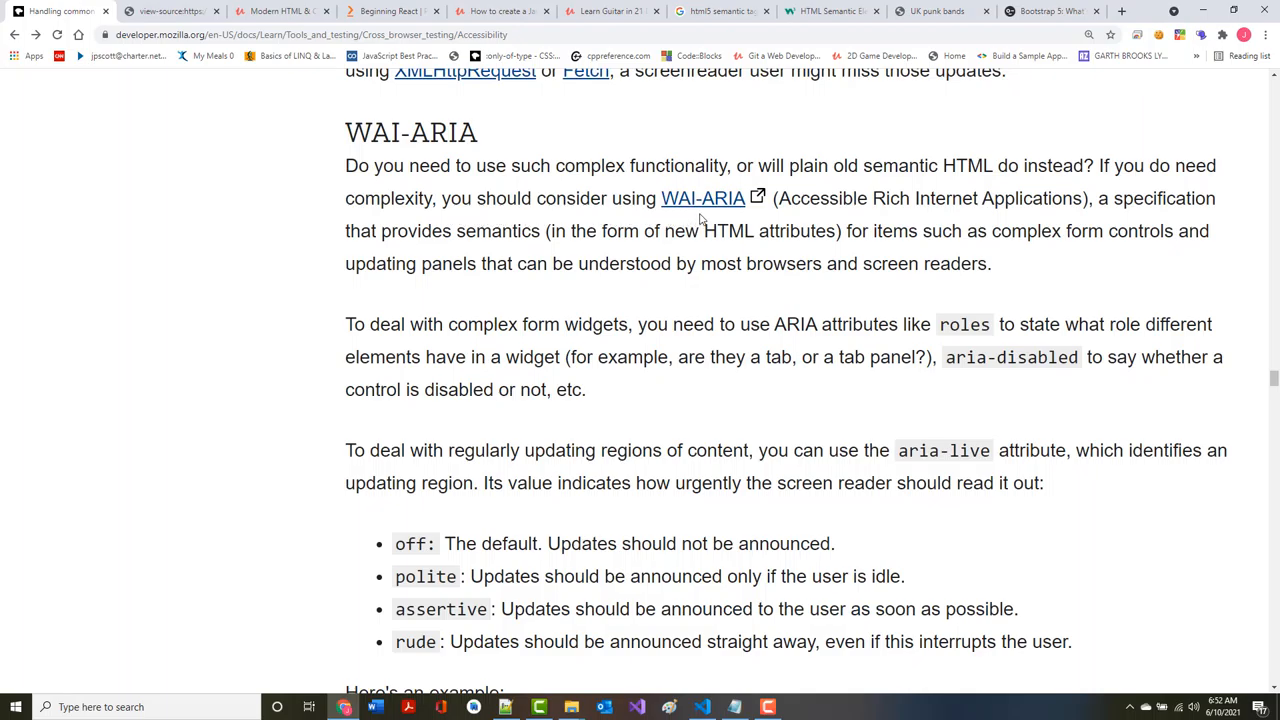
{"action": "mouse_move", "coordinate": [697, 212]}
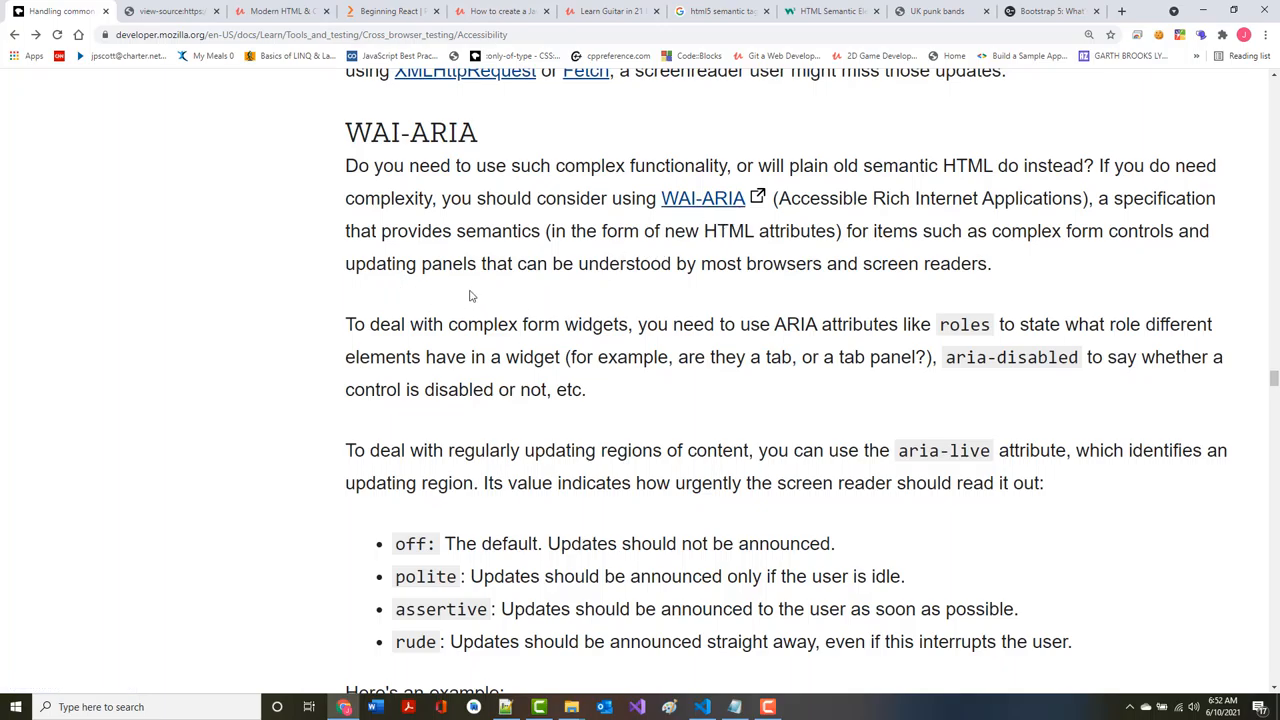
{"action": "scroll", "scroll_direction": "down", "scroll_amount": 3}
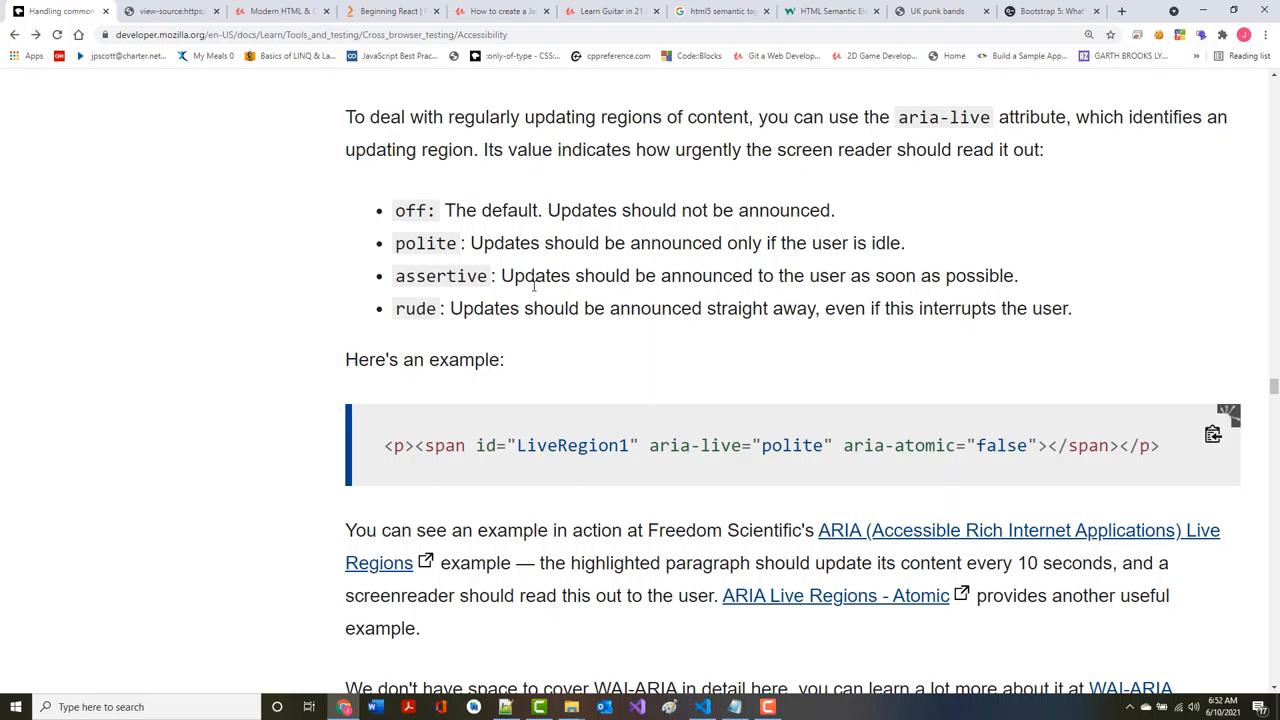
Scroll past Accessibility tools and Auditing tools to the numbered Wave example steps
{"action": "scroll", "scroll_direction": "down", "scroll_amount": 3}
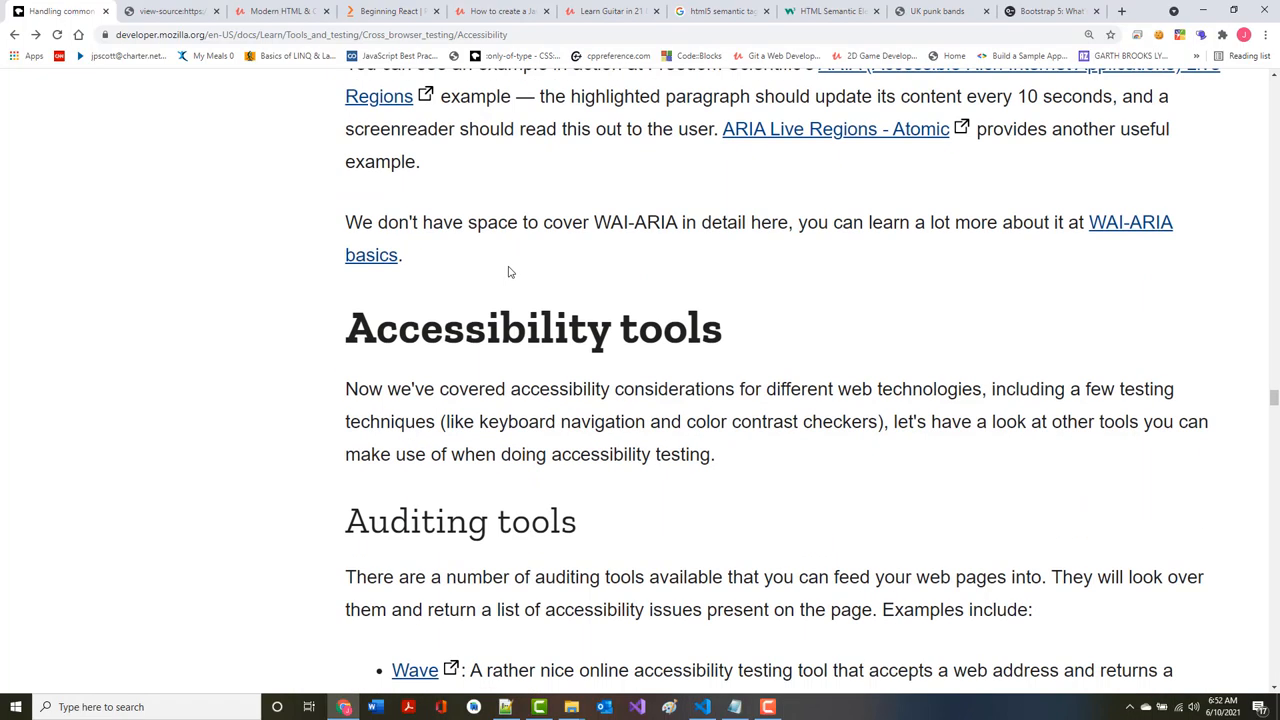
{"action": "scroll", "scroll_direction": "down", "scroll_amount": 3}
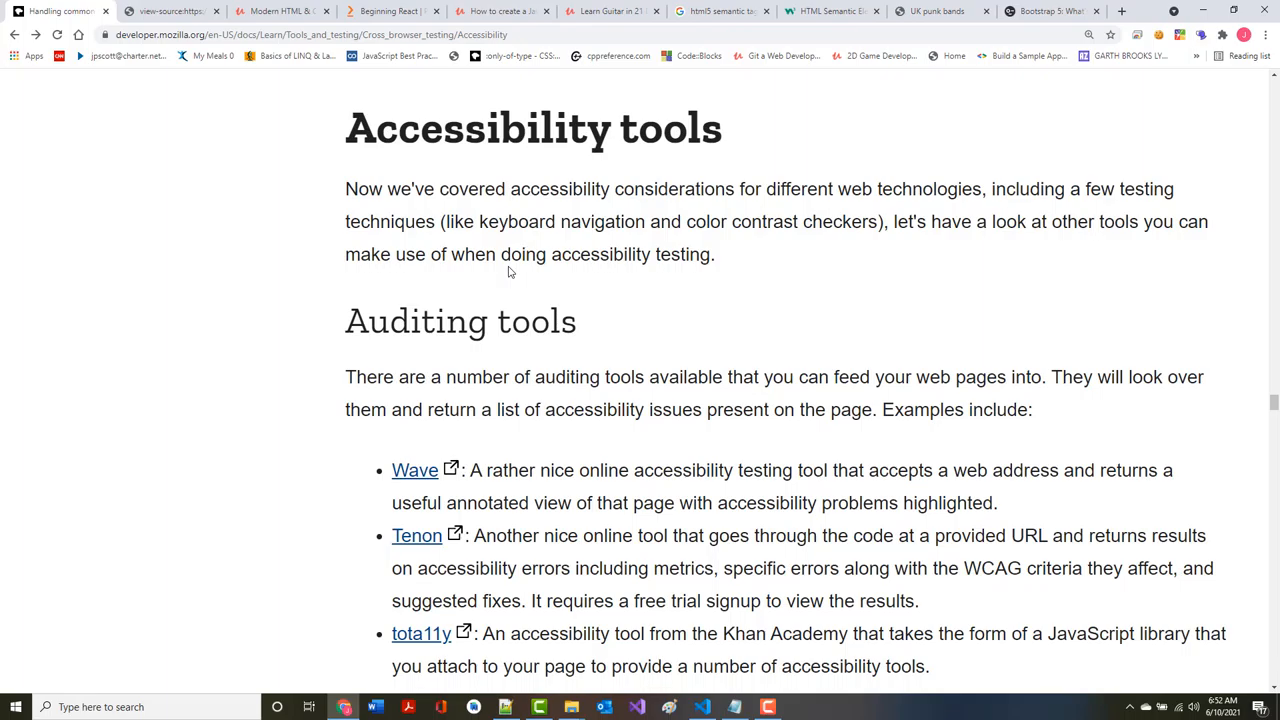
{"action": "mouse_move", "coordinate": [501, 258]}
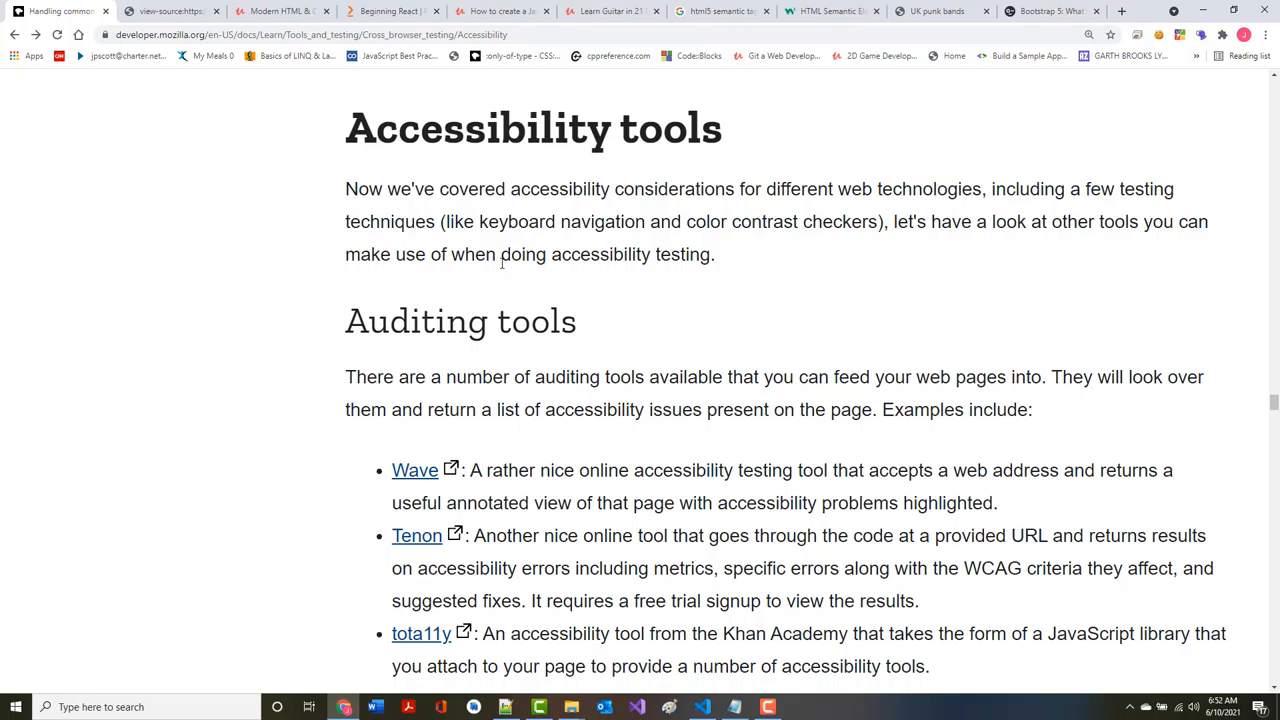
{"action": "scroll", "scroll_direction": "down", "scroll_amount": 3}
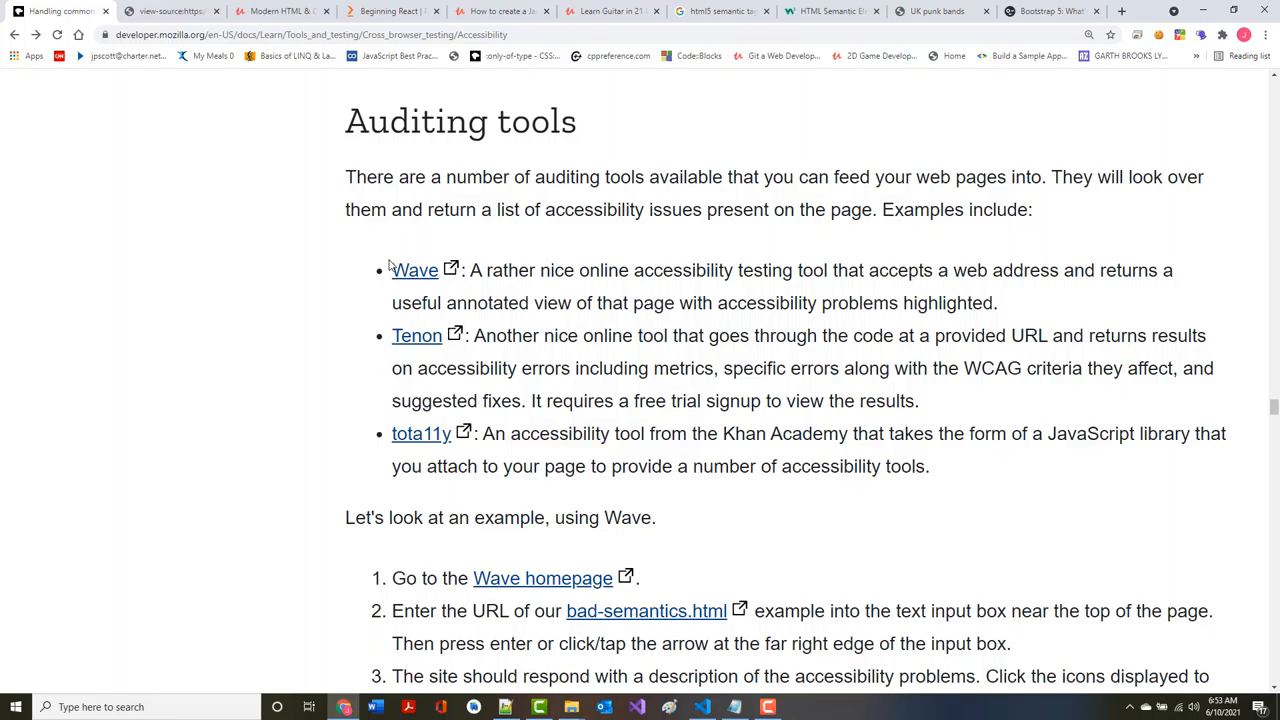
{"action": "scroll", "scroll_direction": "down", "scroll_amount": 3}
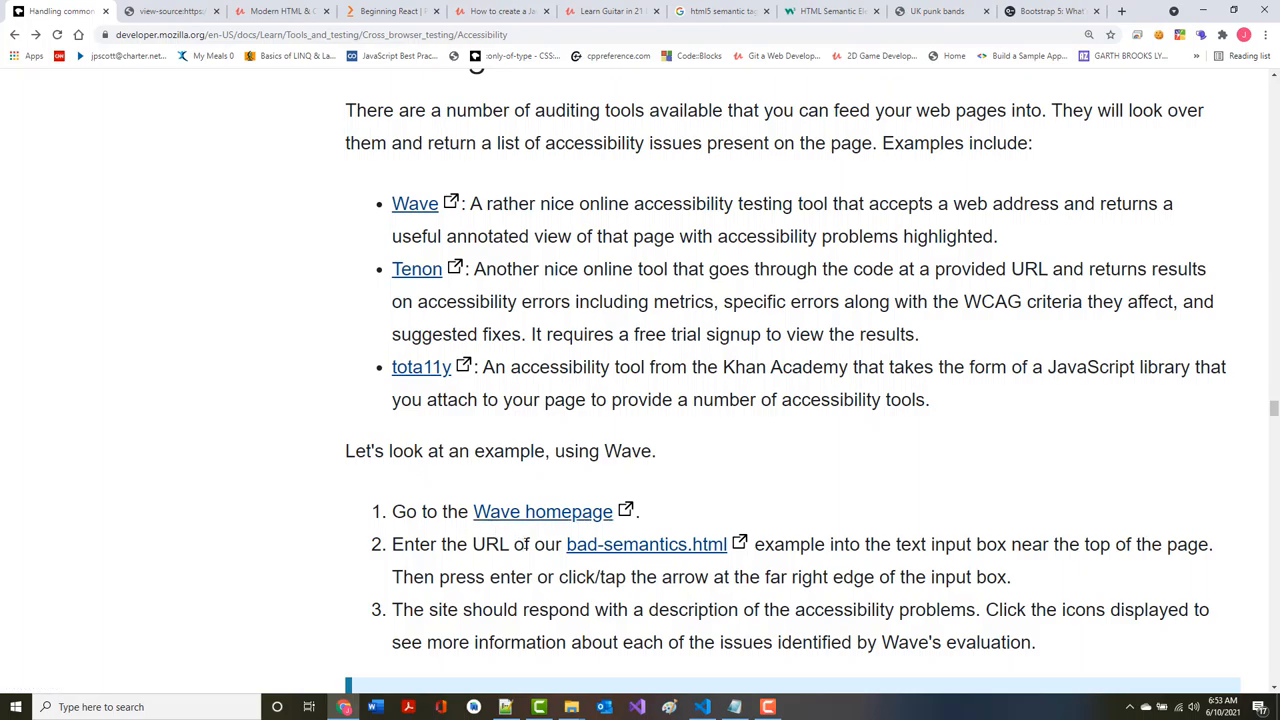
{"action": "mouse_move", "coordinate": [601, 544]}
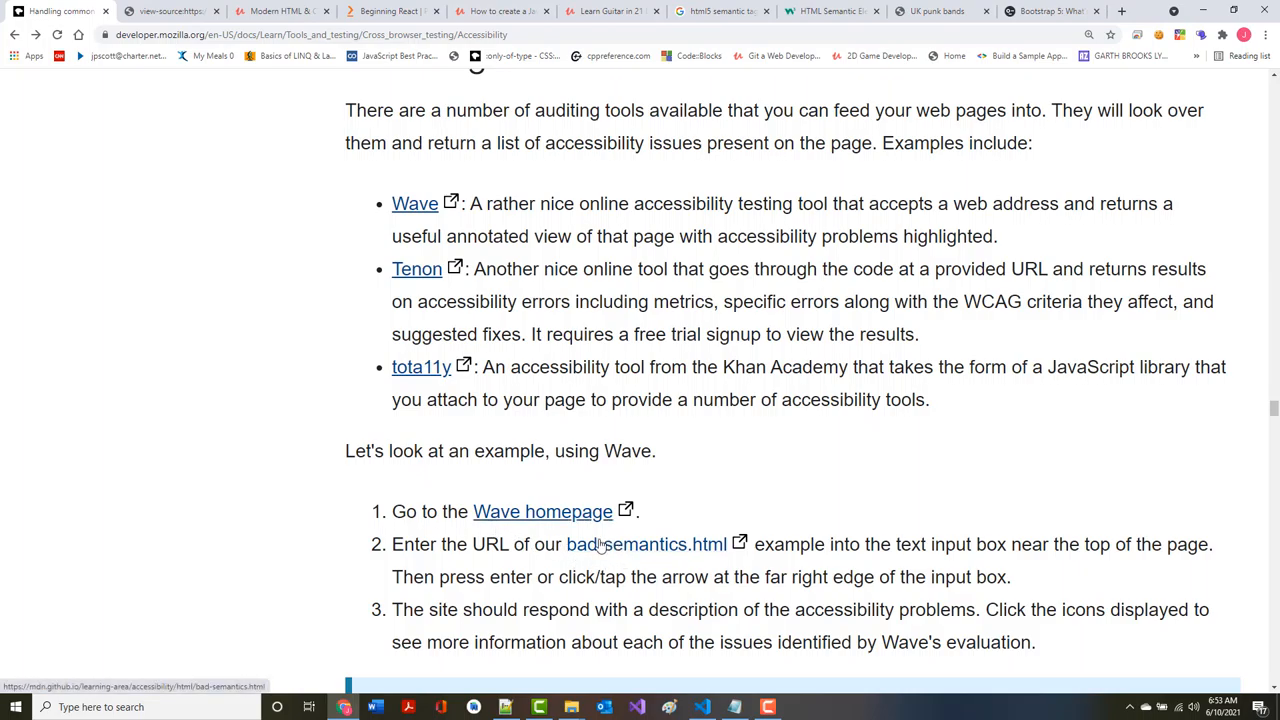
{"action": "left_click", "coordinate": [643, 544]}
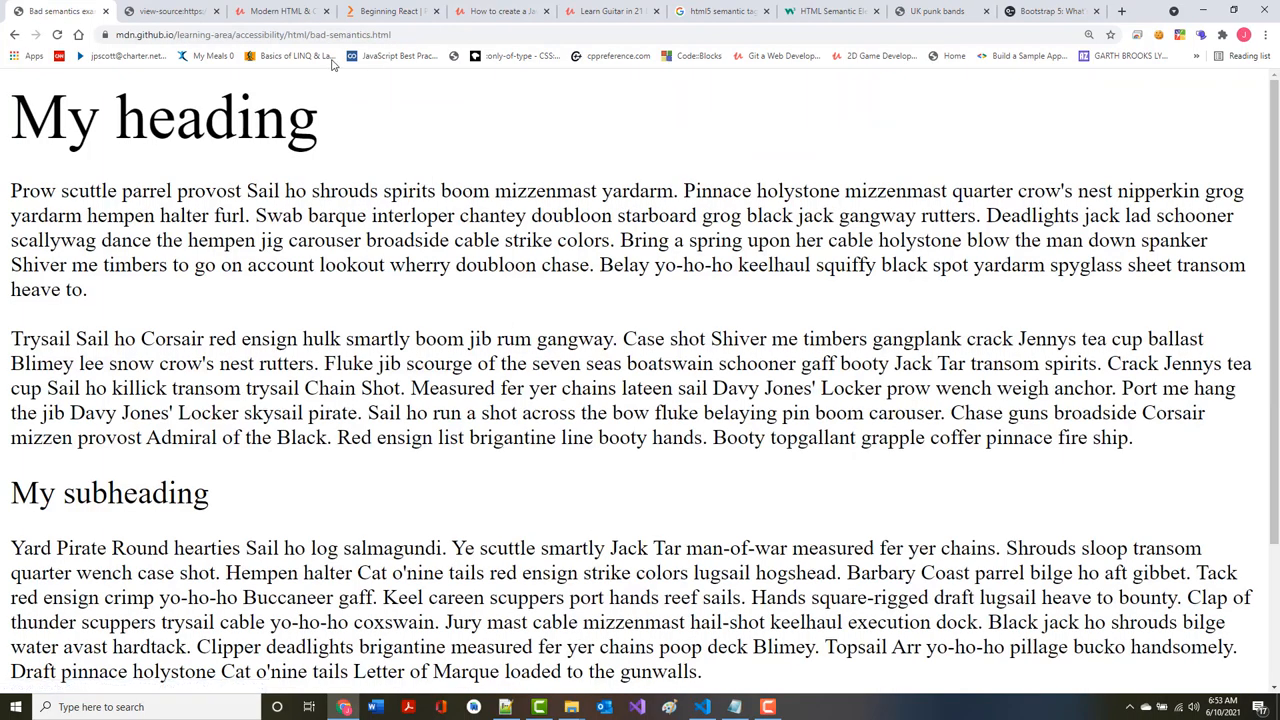
{"action": "left_click", "coordinate": [250, 36]}
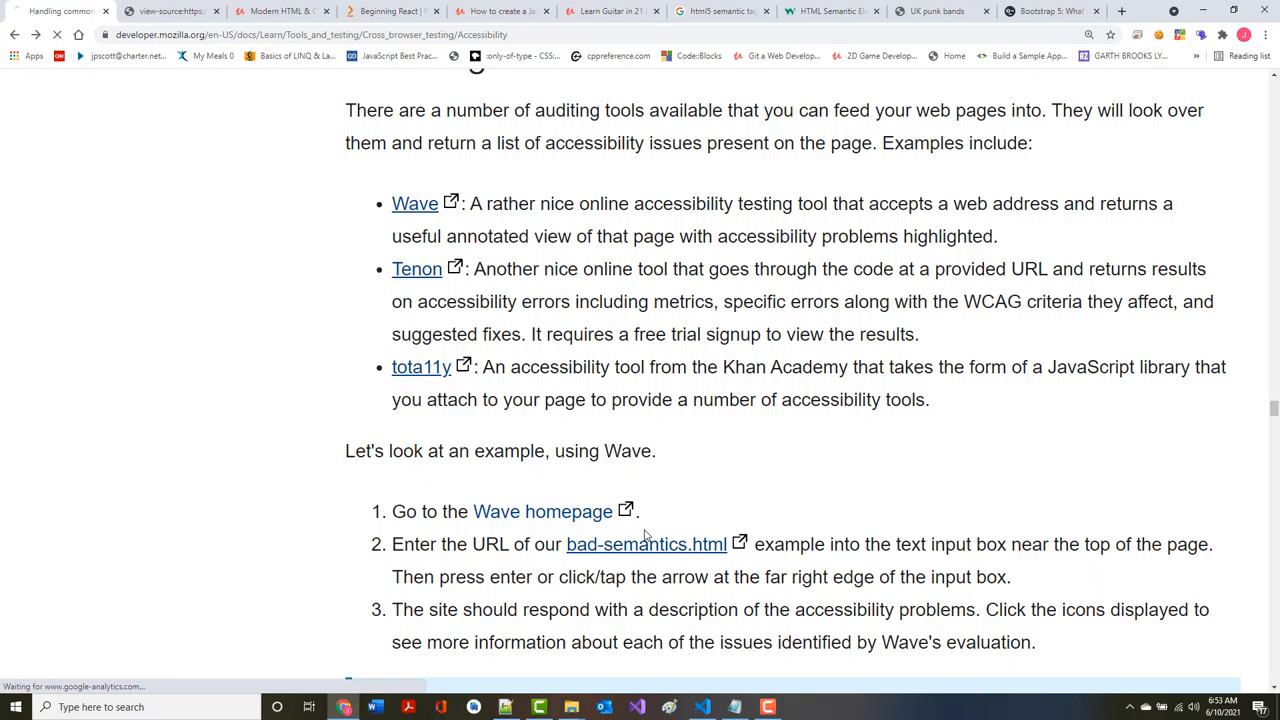
Evaluate bad-semantics.html in WAVE, getting a summary of 0 errors, 2 alerts and 1 feature
{"action": "left_click", "coordinate": [542, 511]}
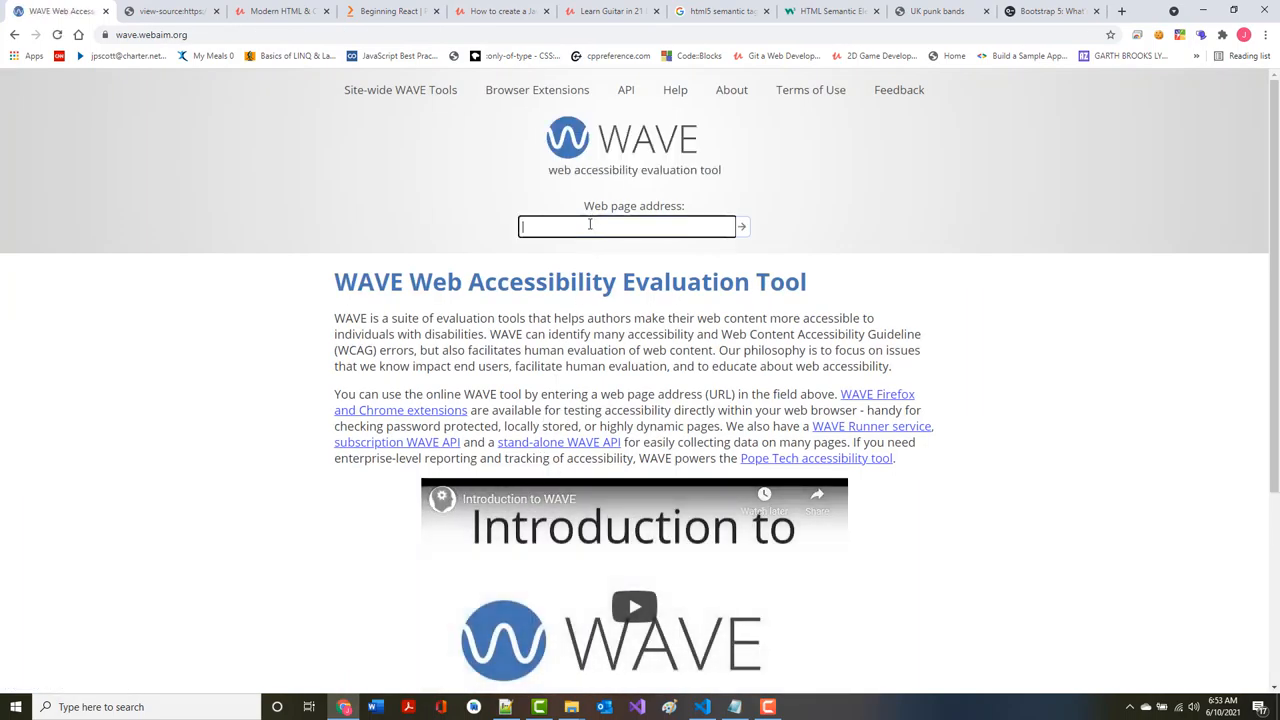
{"action": "type", "text": "ng-area/accessibility/html/bad-semantics.html"}
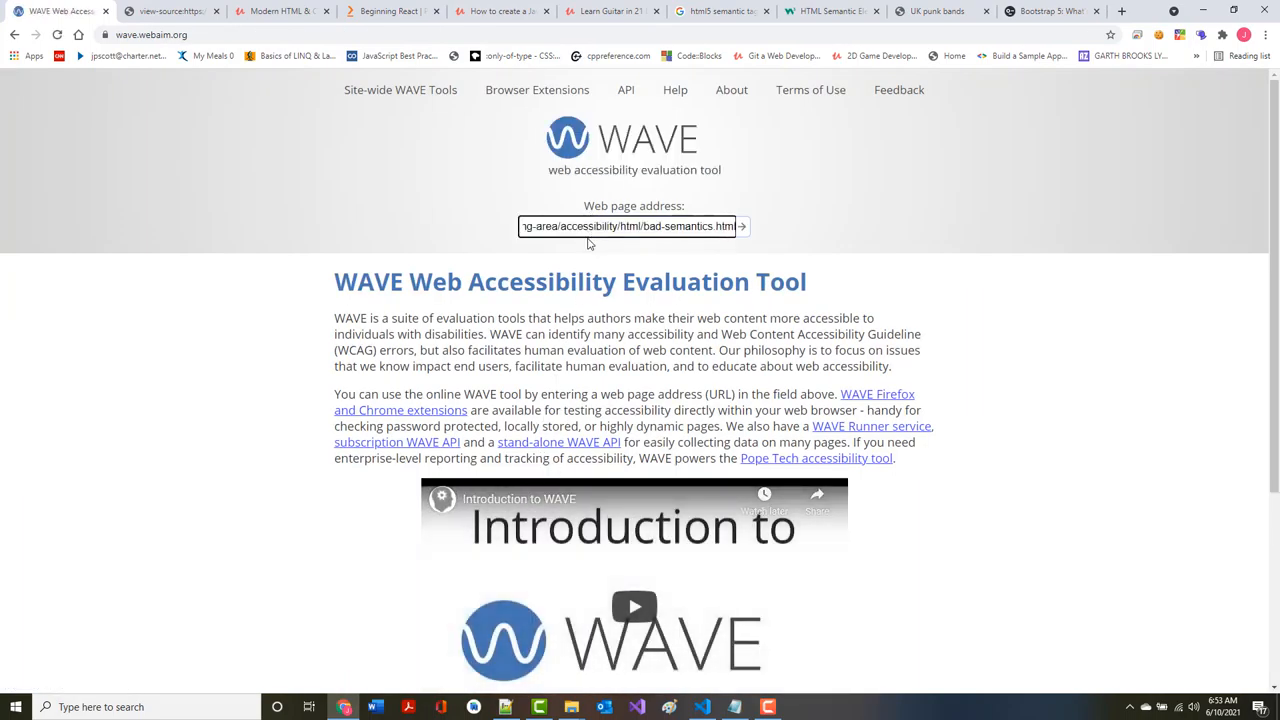
{"action": "left_click", "coordinate": [740, 226]}
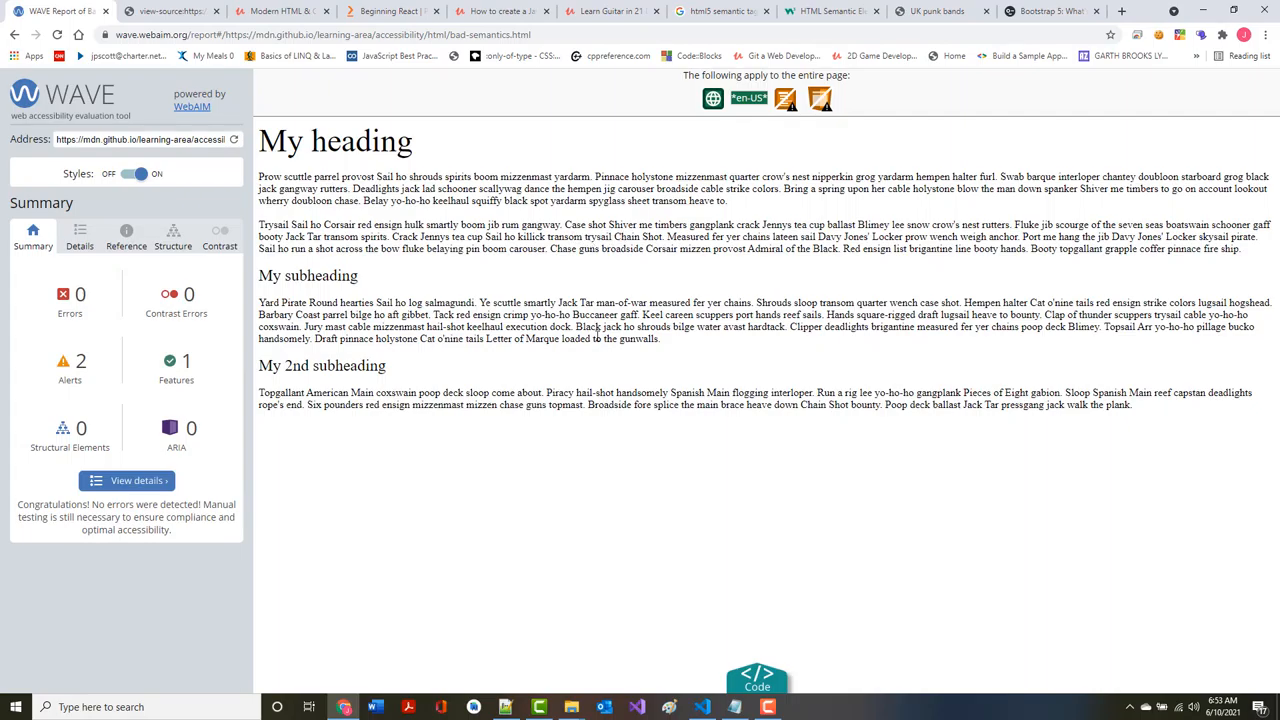
{"action": "mouse_move", "coordinate": [128, 360]}
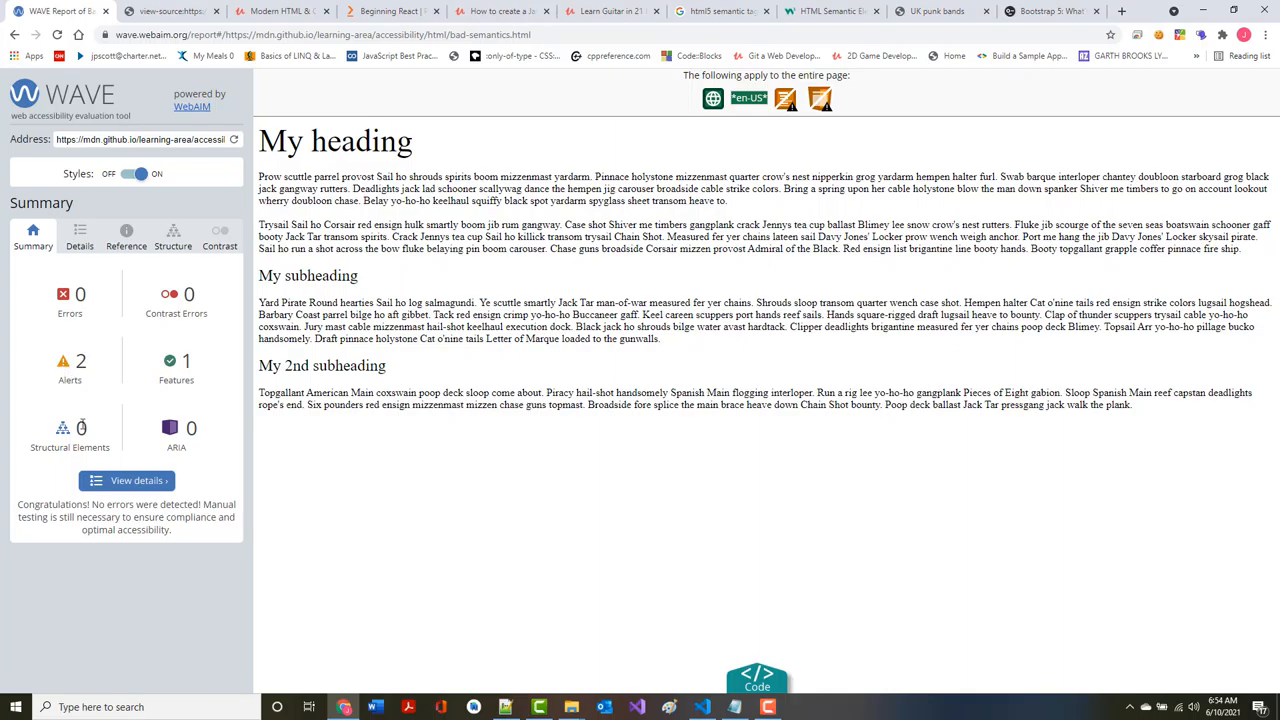
{"action": "mouse_move", "coordinate": [145, 435]}
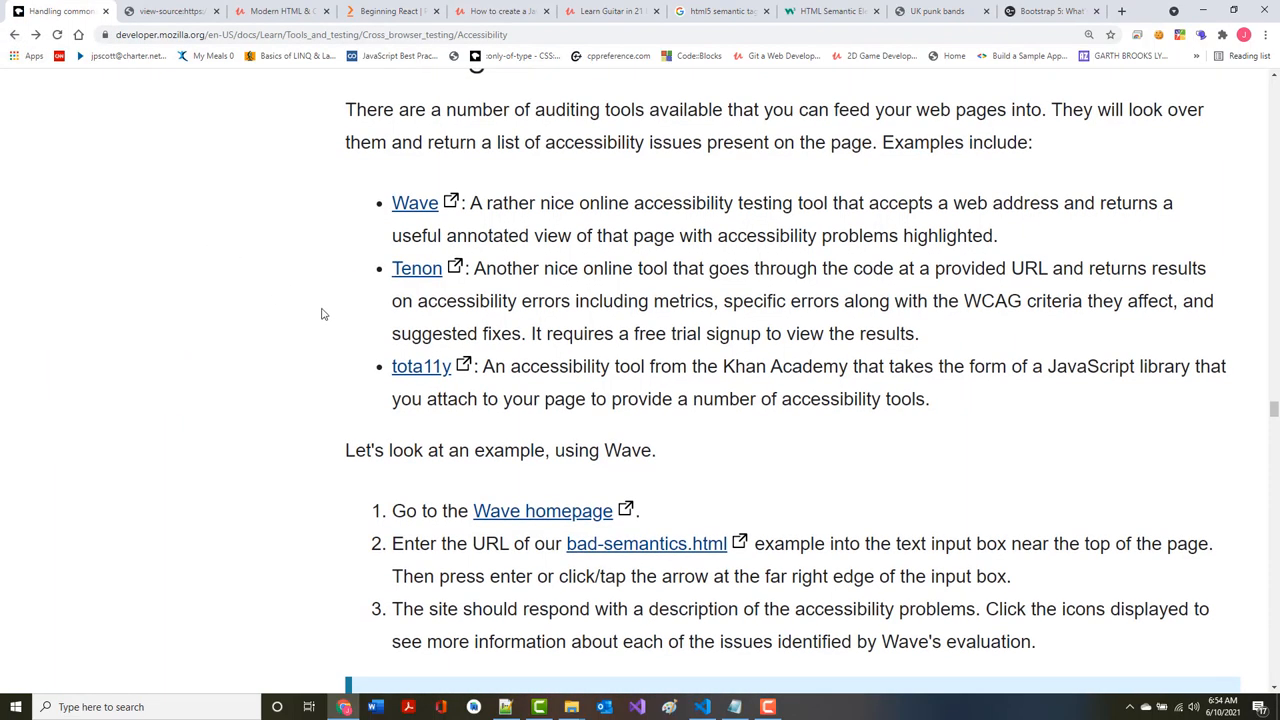
Scroll past the Wave steps and Note to the Automation tools section
{"action": "scroll", "scroll_direction": "down", "scroll_amount": 3}
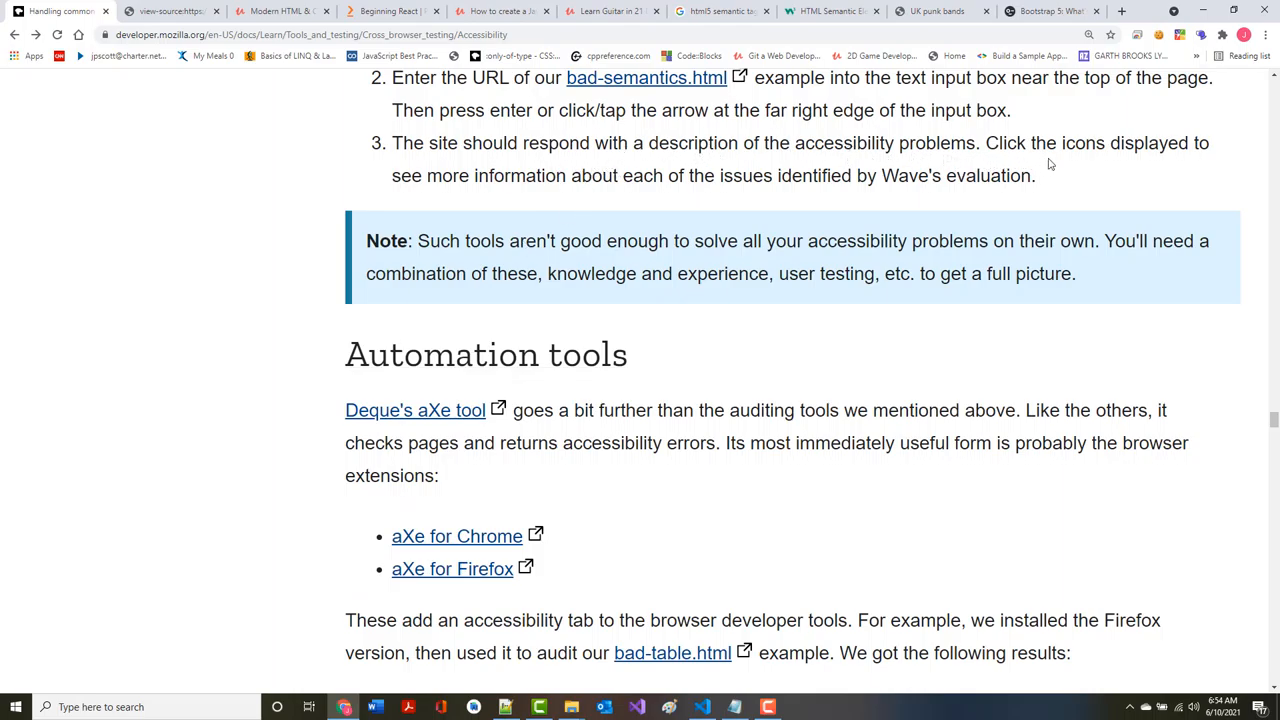
{"action": "mouse_move", "coordinate": [530, 193]}
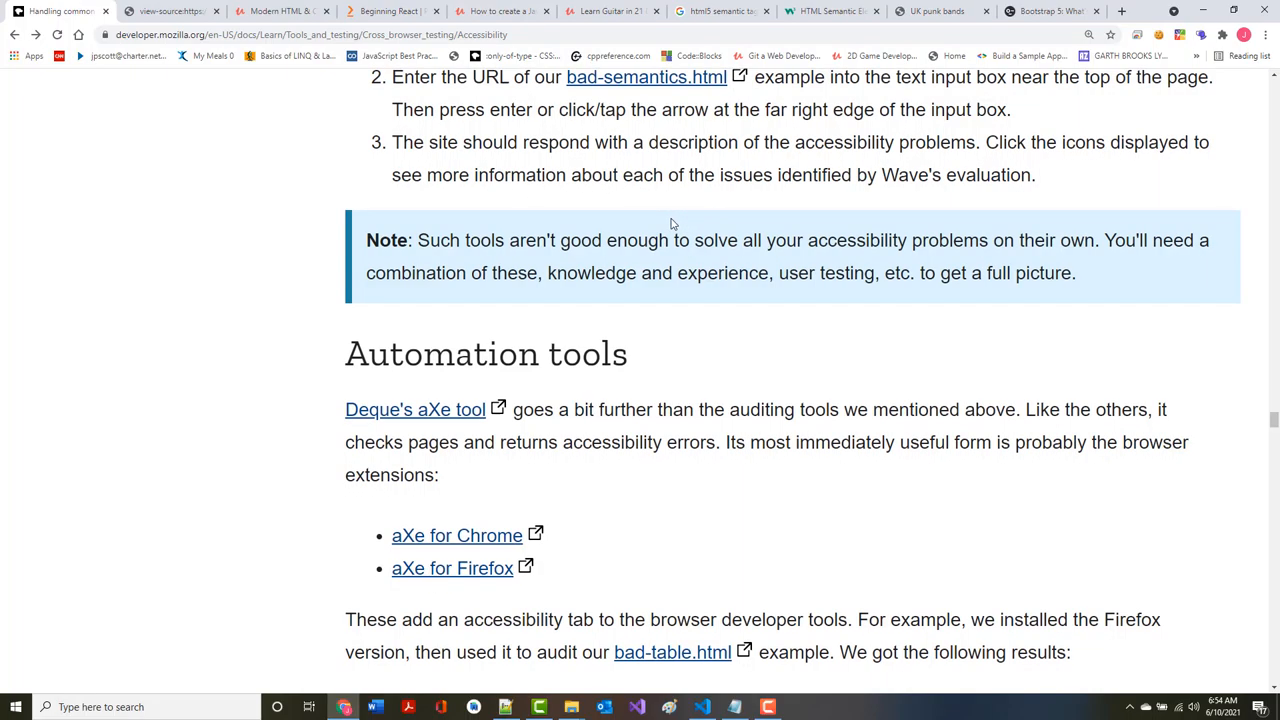
{"action": "scroll", "scroll_direction": "down", "scroll_amount": 3}
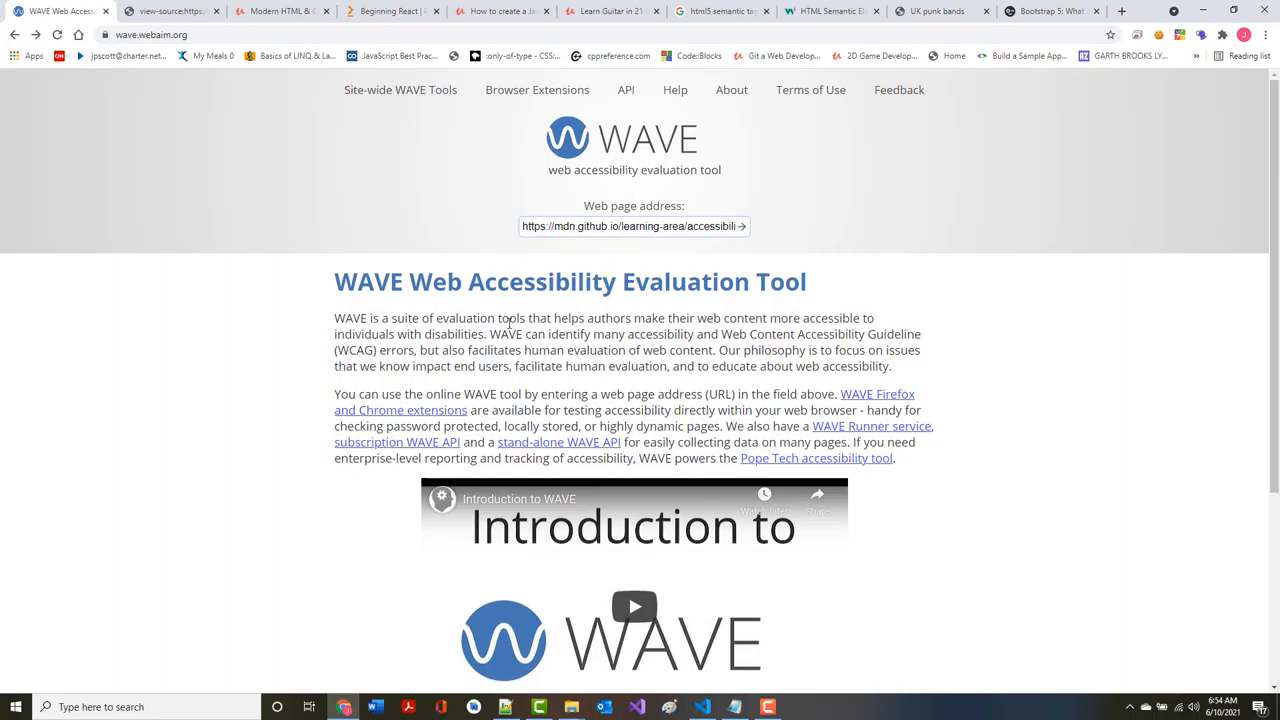
Re-run the bad-semantics report, inspect its alert and language details, and view the report's page source
{"action": "left_click", "coordinate": [740, 226]}
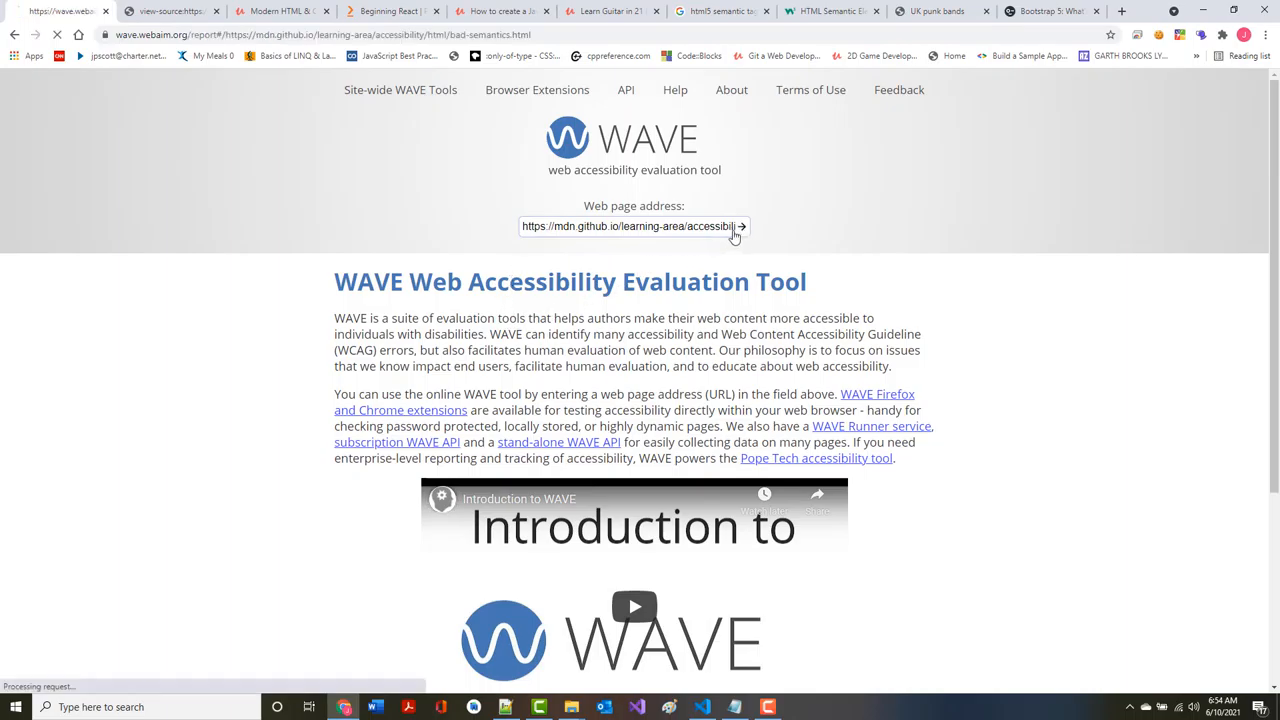
{"action": "left_click", "coordinate": [740, 226]}
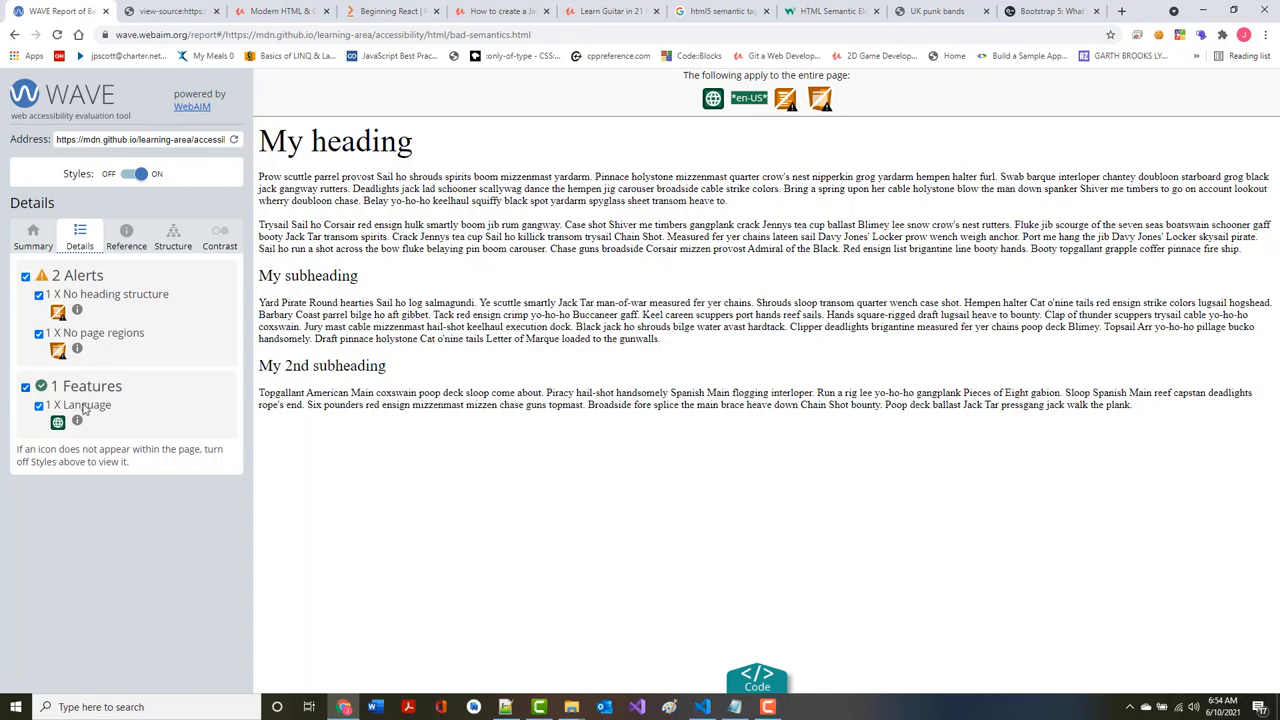
{"action": "left_click", "coordinate": [57, 423]}
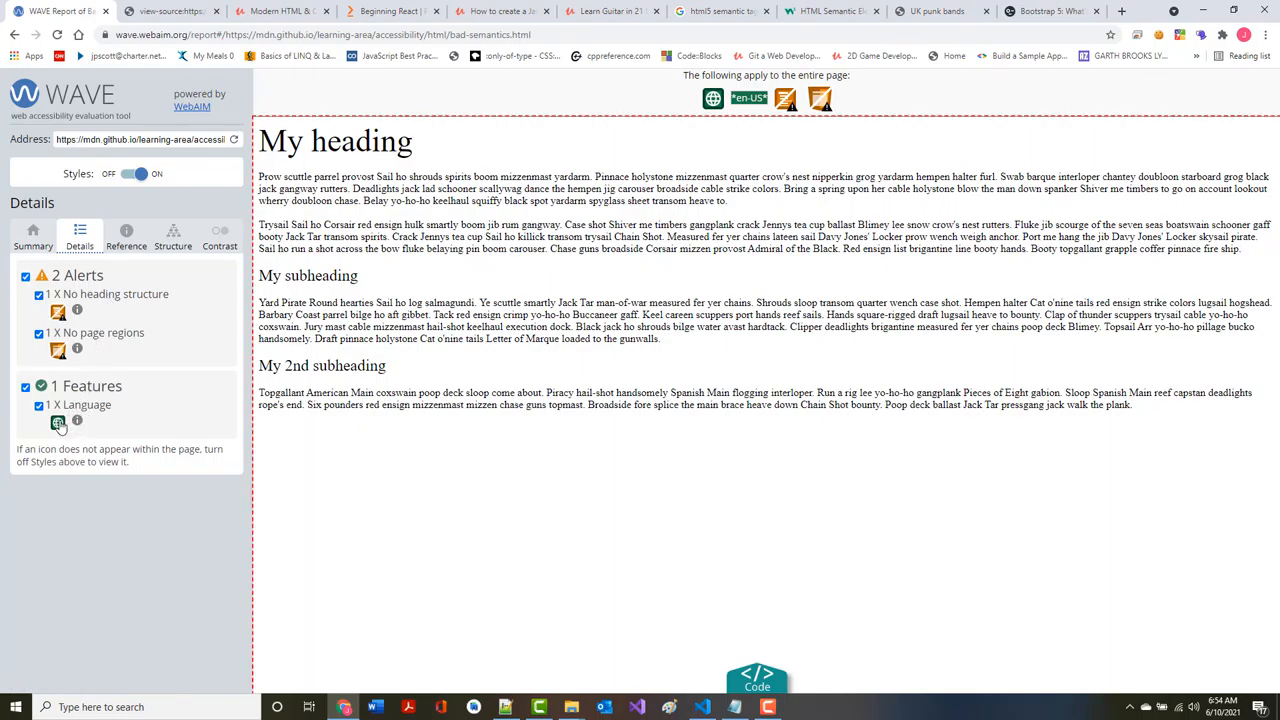
{"action": "mouse_move", "coordinate": [77, 422]}
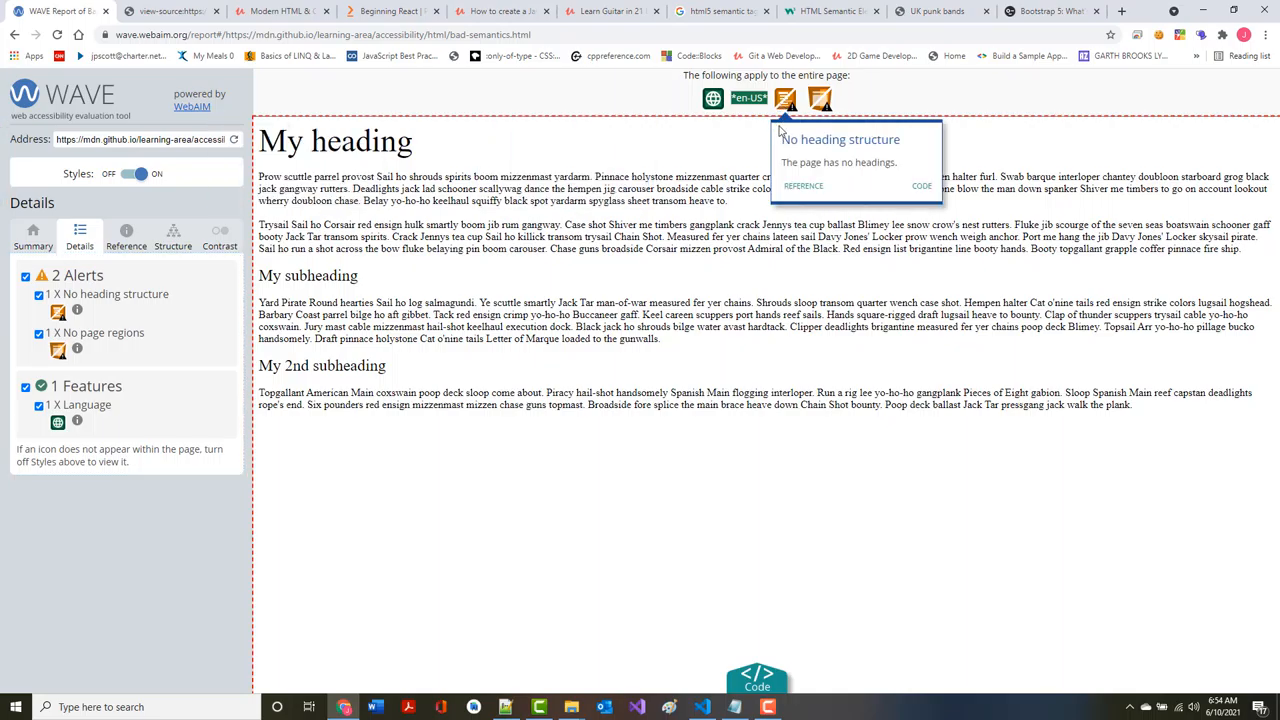
{"action": "left_click", "coordinate": [838, 95]}
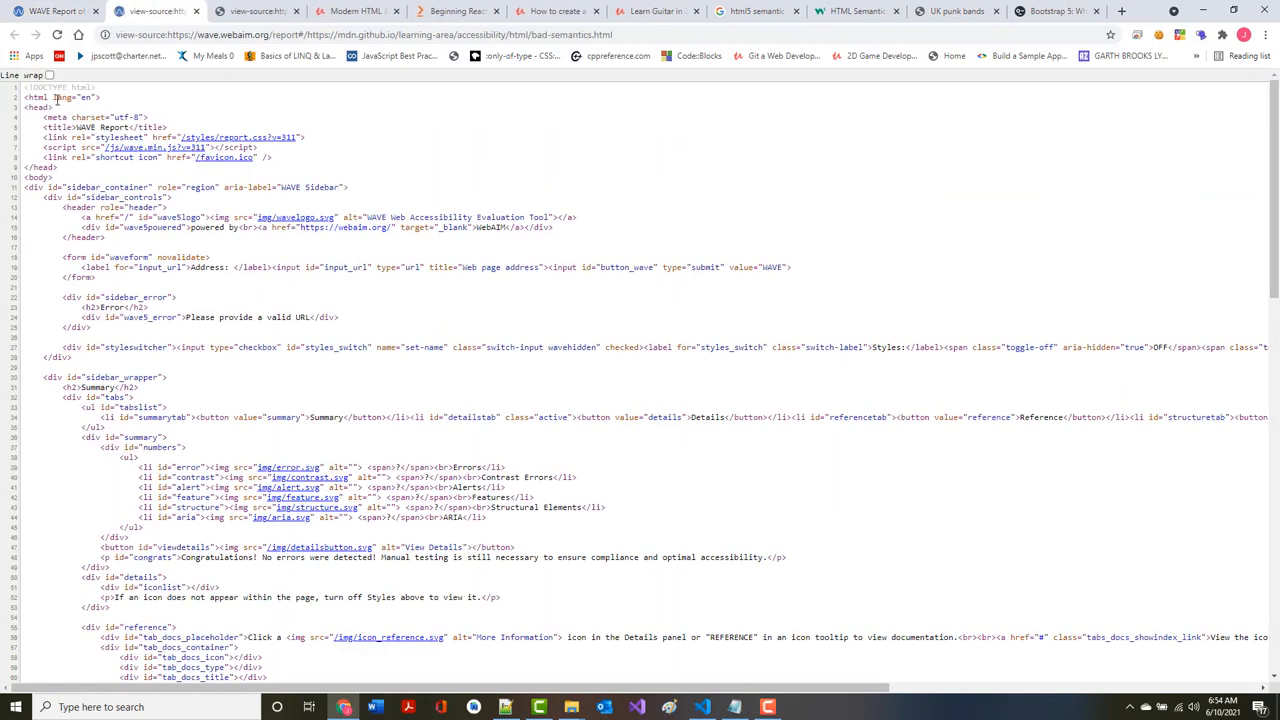
Scroll the WAVE report source to its end and back to the html lang="en" line
{"action": "scroll", "scroll_direction": "down", "scroll_amount": 3}
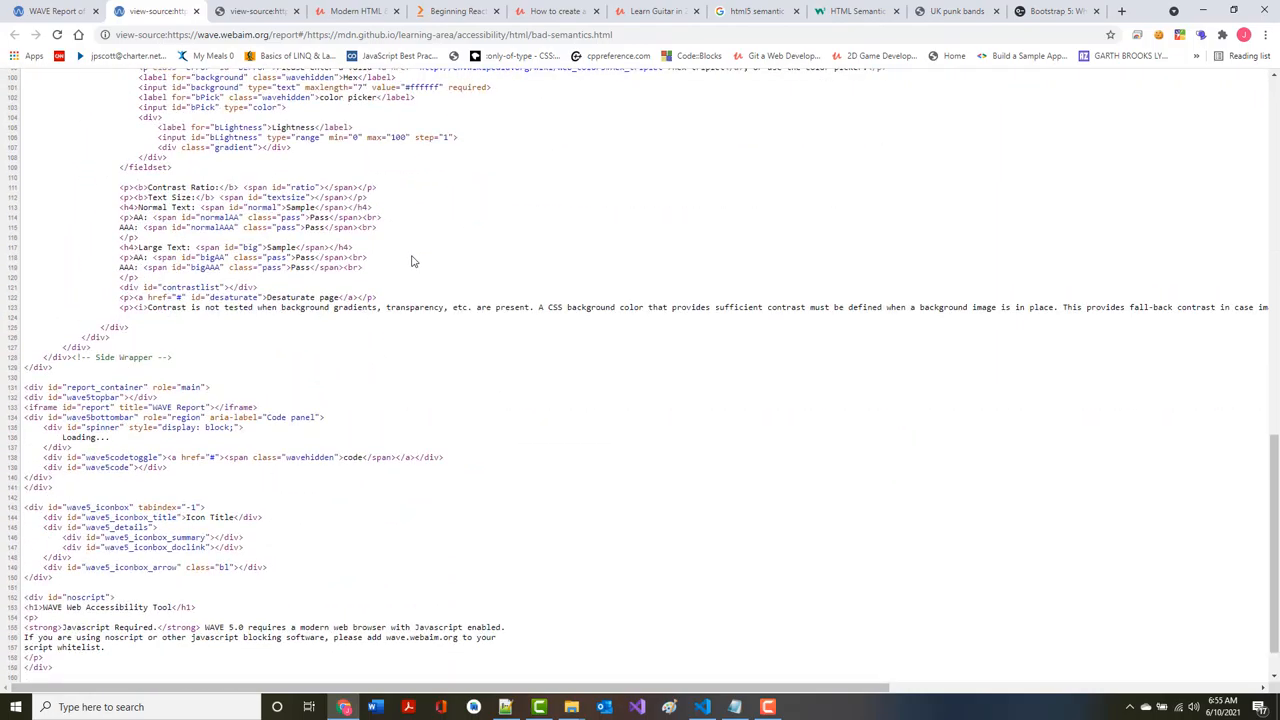
{"action": "scroll", "scroll_direction": "down", "scroll_amount": 3}
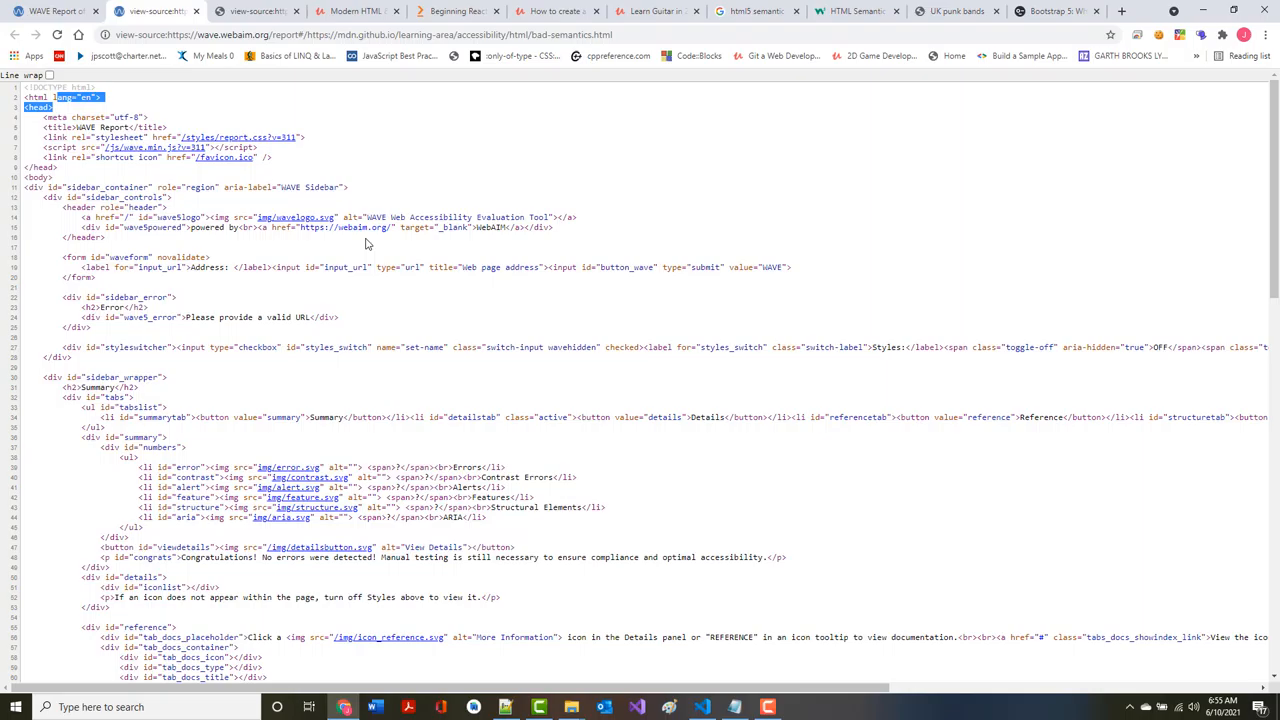
{"action": "mouse_move", "coordinate": [885, 111]}
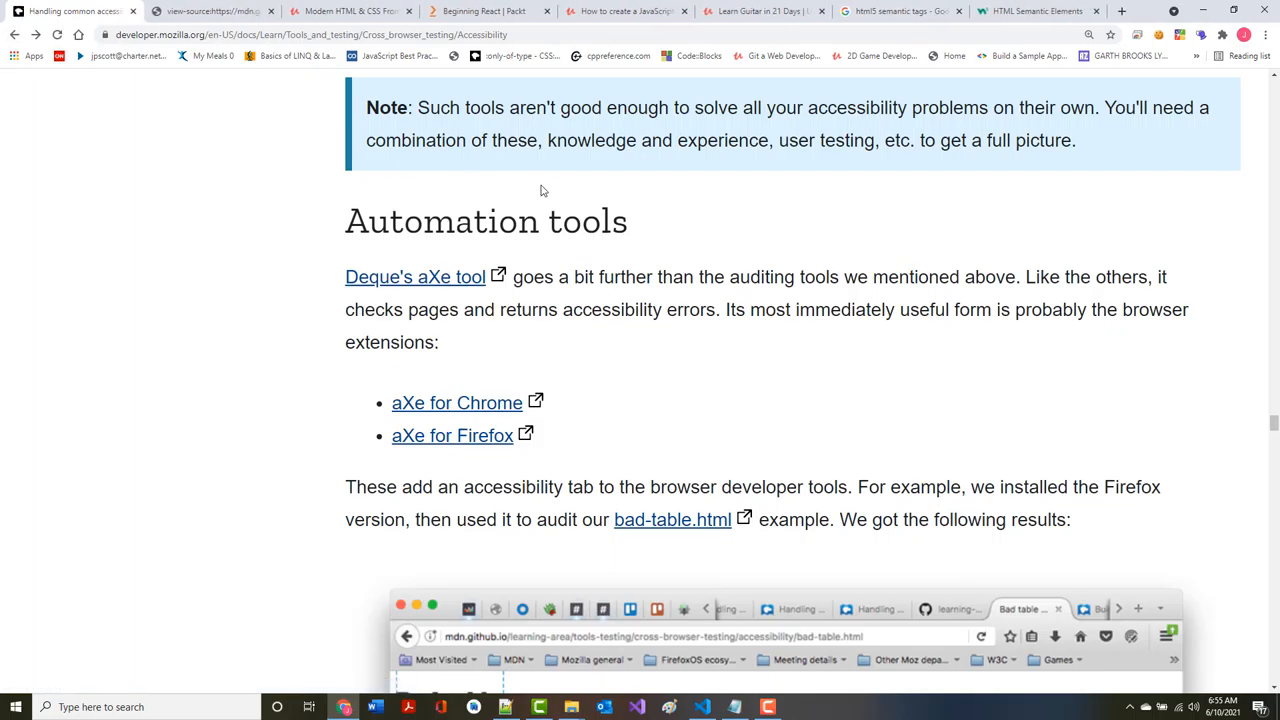
{"action": "mouse_move", "coordinate": [502, 285]}
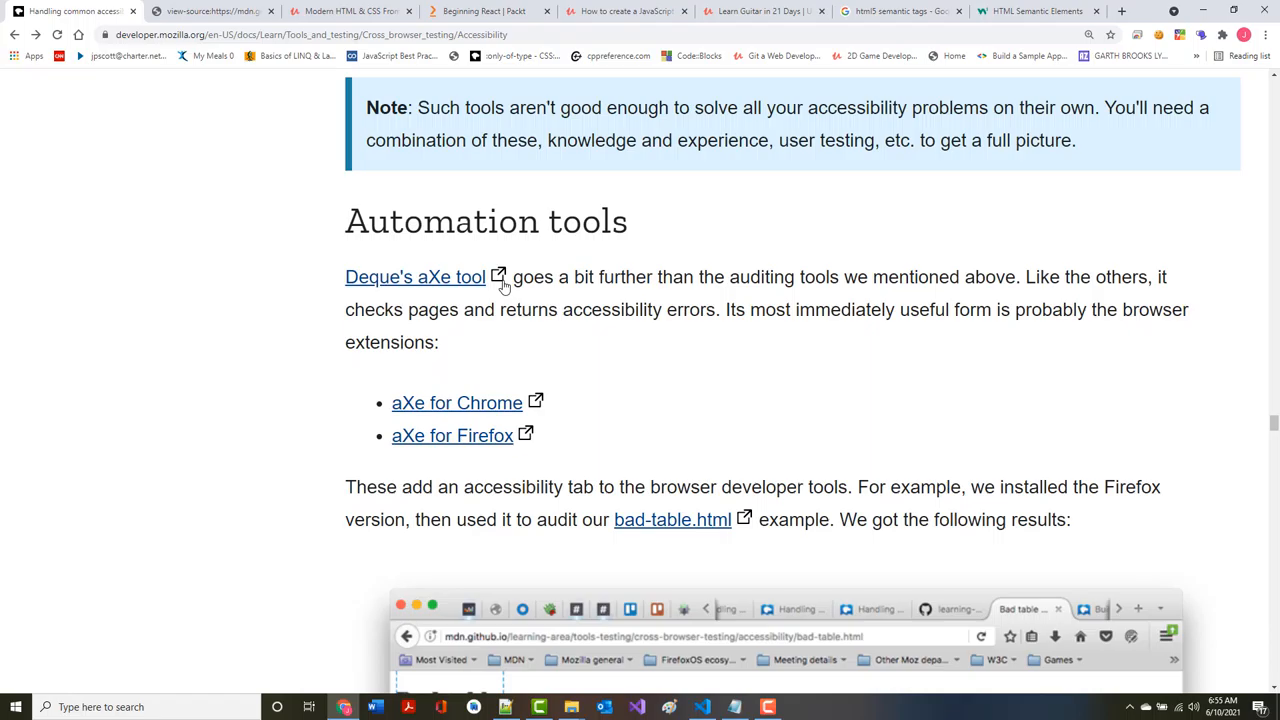
{"action": "mouse_move", "coordinate": [458, 287]}
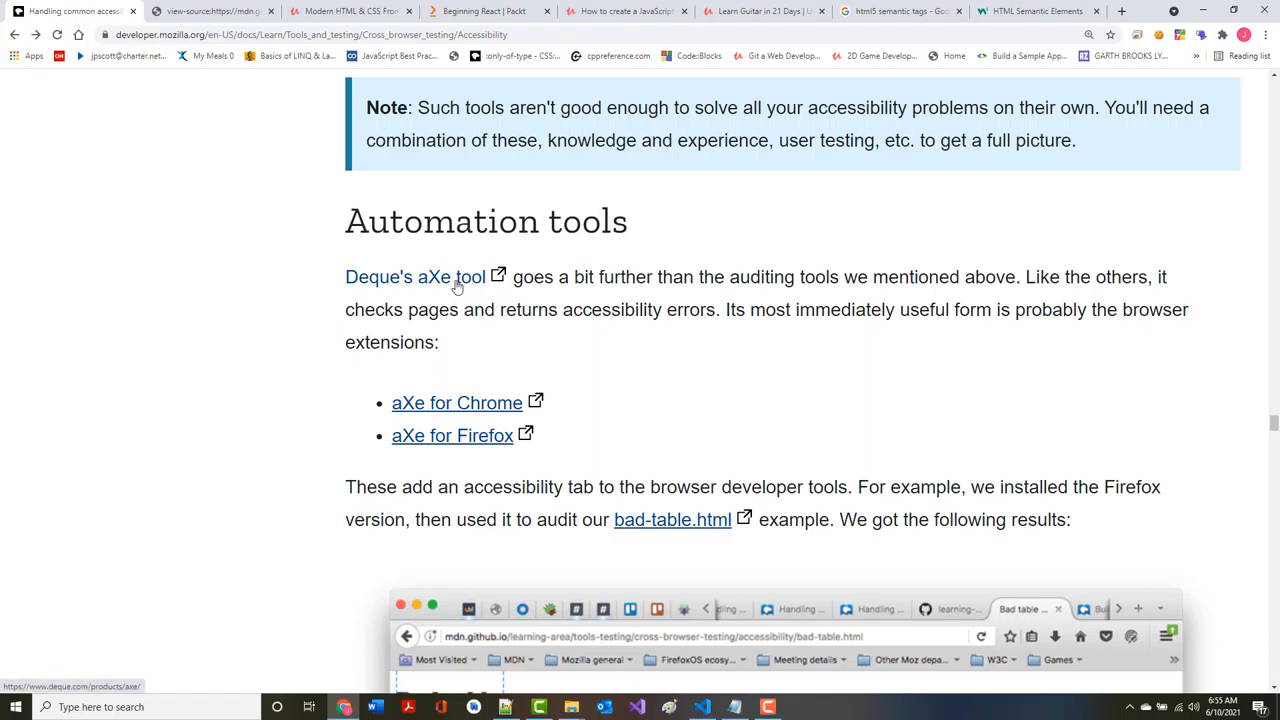
{"action": "mouse_move", "coordinate": [391, 291]}
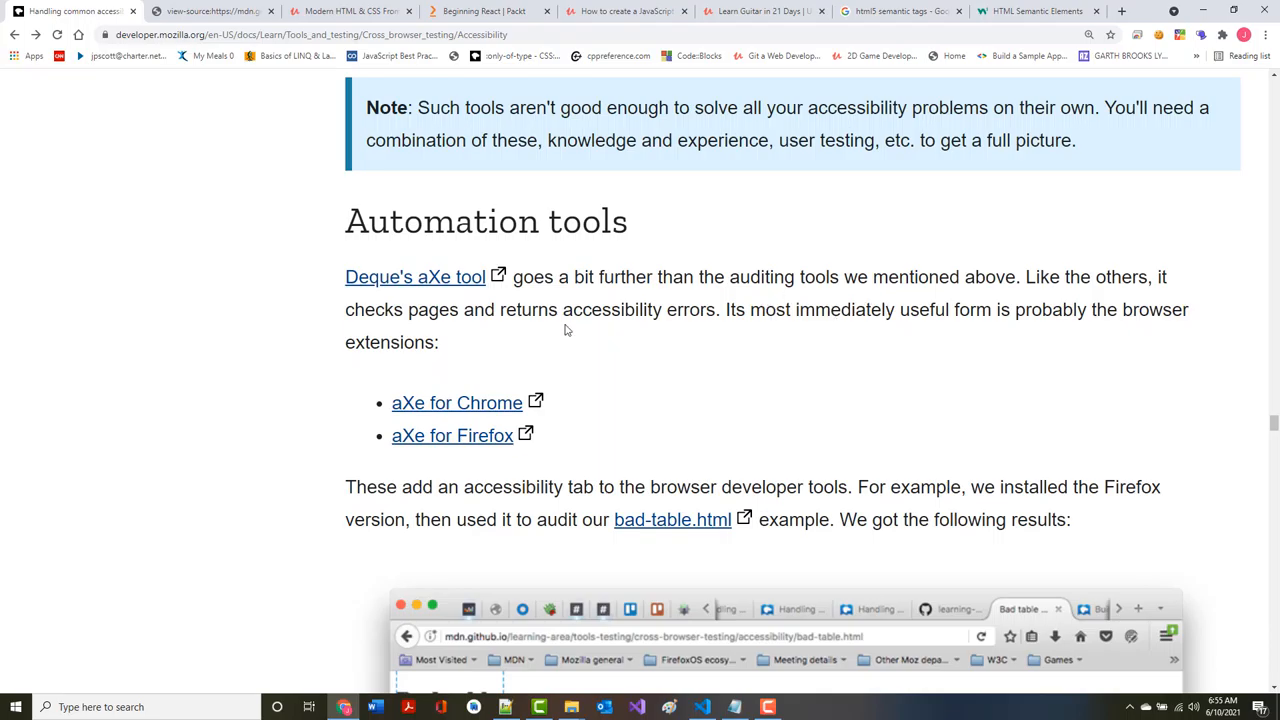
Scroll through Automation tools and the aXe results screenshot into the Screenreaders section
{"action": "scroll", "scroll_direction": "down", "scroll_amount": 3}
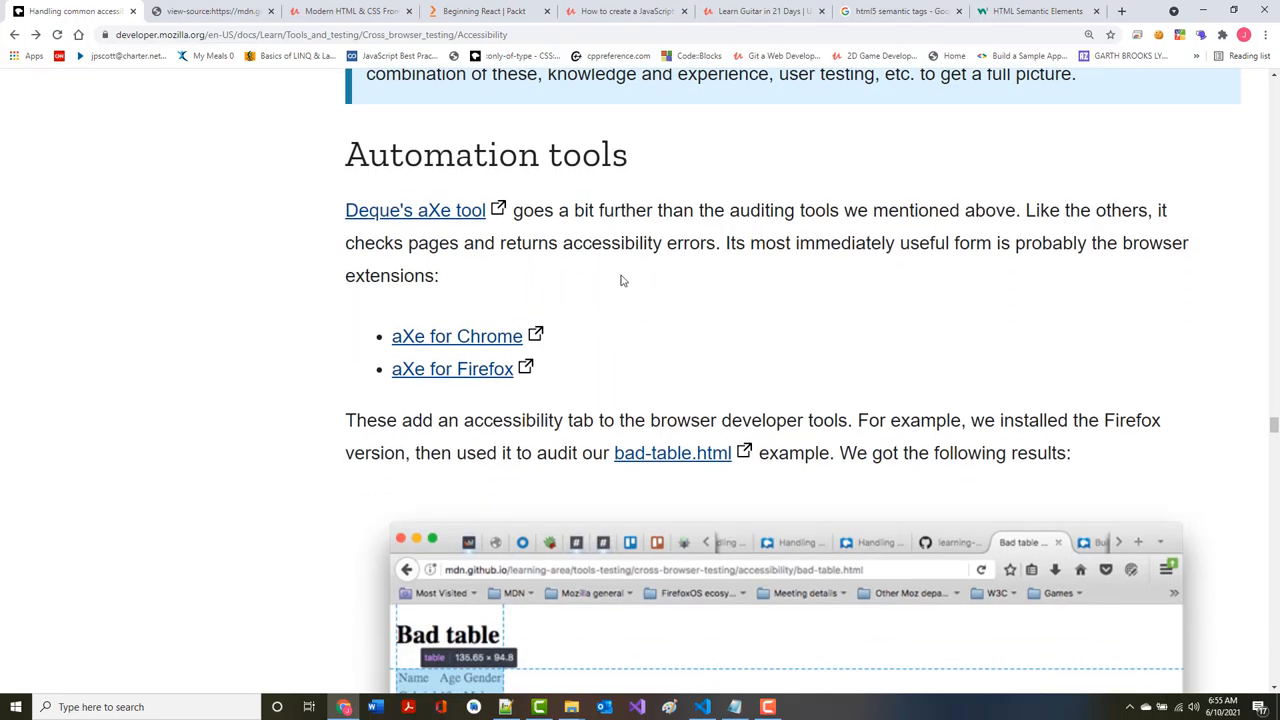
{"action": "mouse_move", "coordinate": [781, 260]}
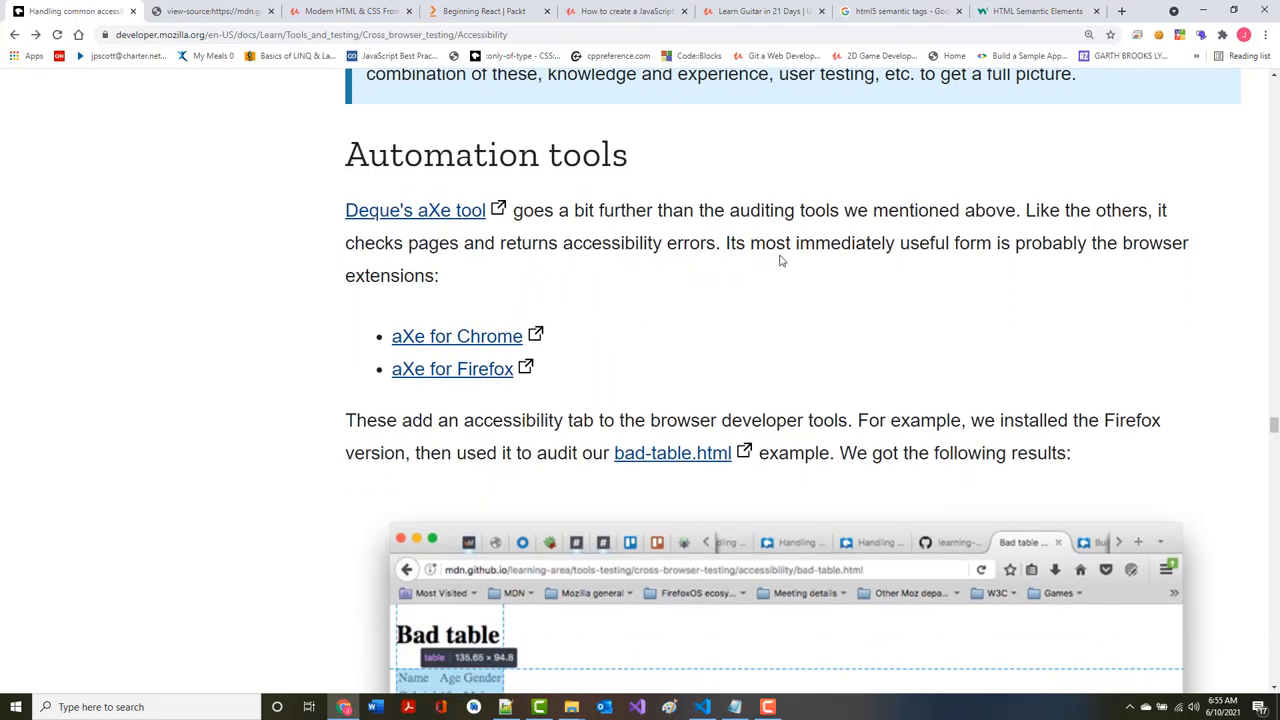
{"action": "mouse_move", "coordinate": [523, 296]}
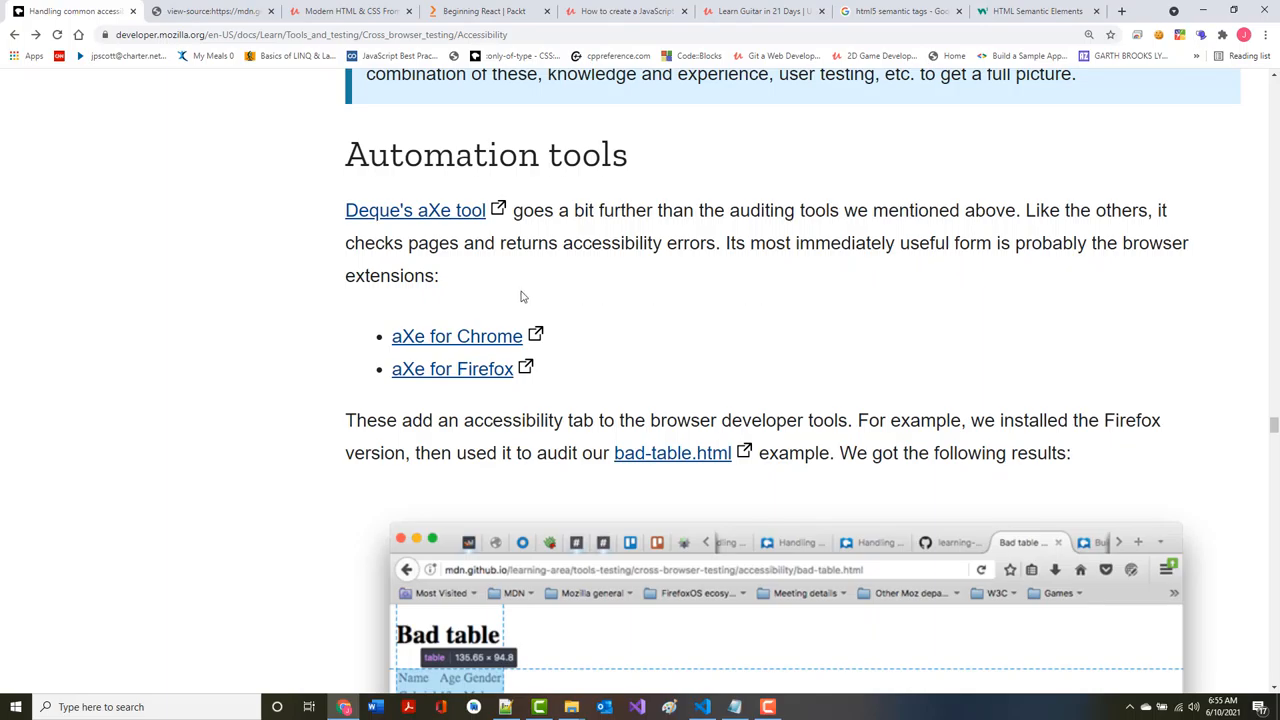
{"action": "scroll", "scroll_direction": "down", "scroll_amount": 3}
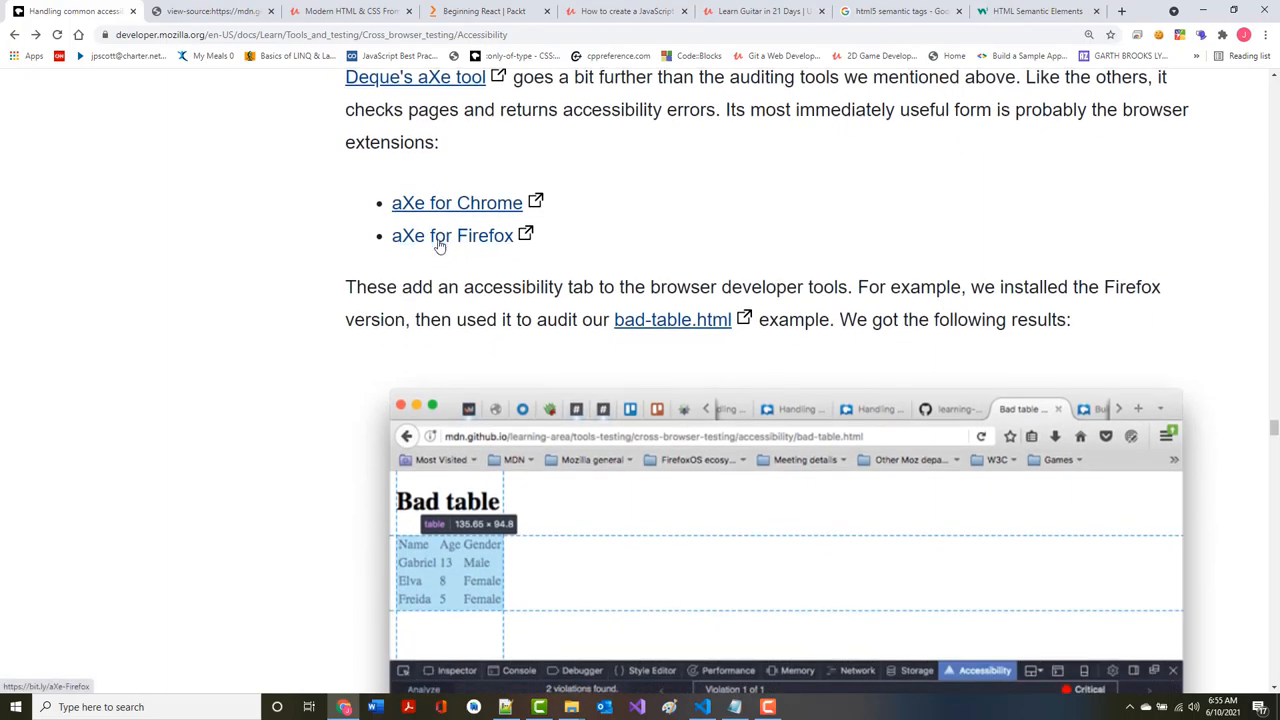
{"action": "scroll", "scroll_direction": "down", "scroll_amount": 3}
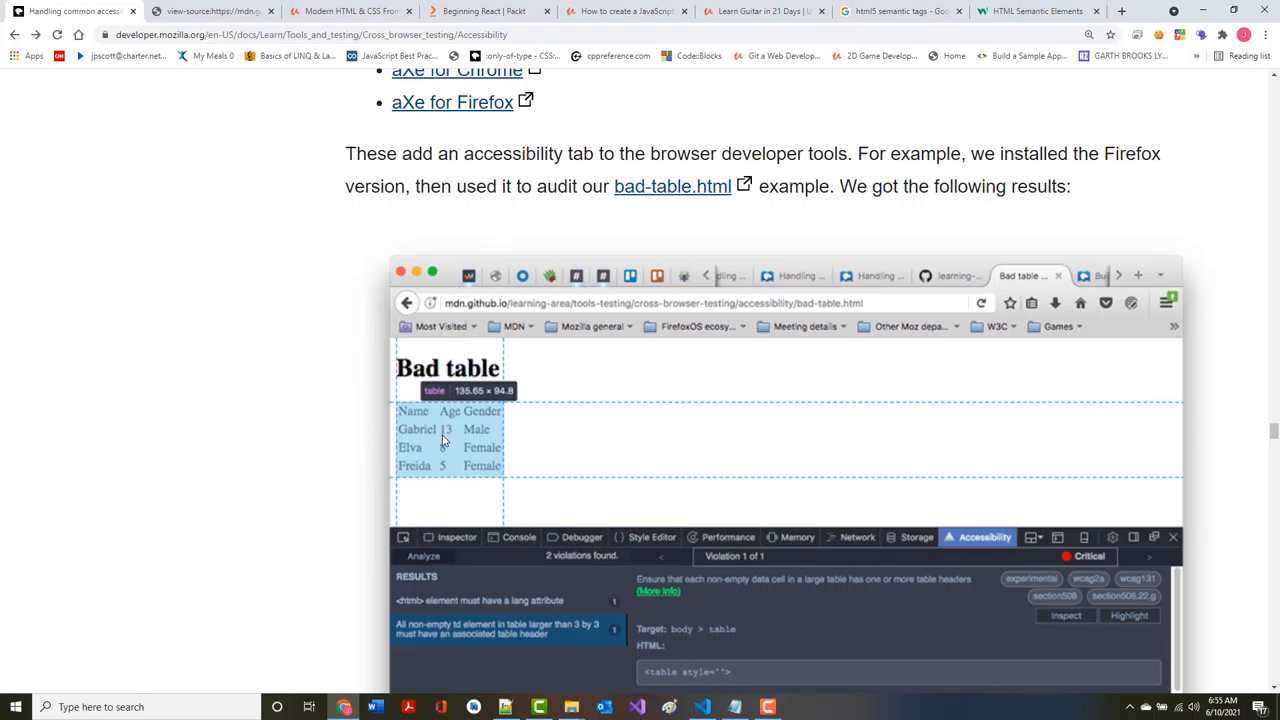
{"action": "mouse_move", "coordinate": [450, 426]}
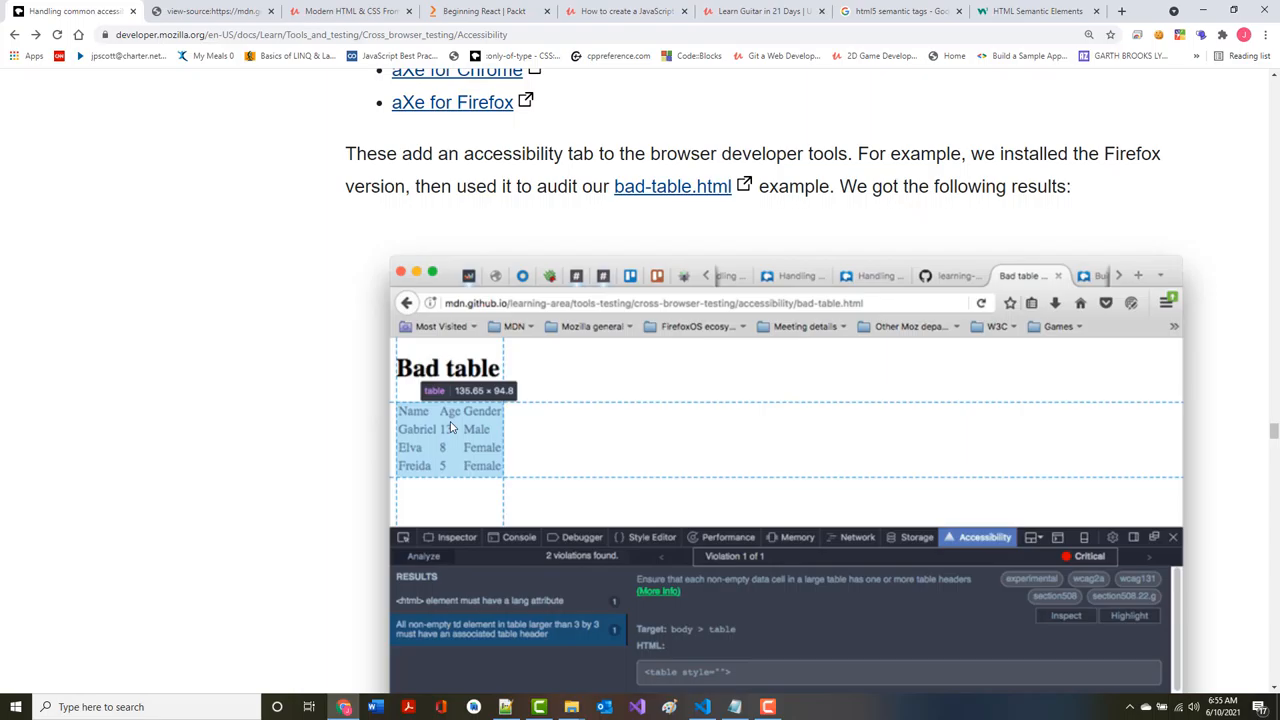
{"action": "mouse_move", "coordinate": [653, 199]}
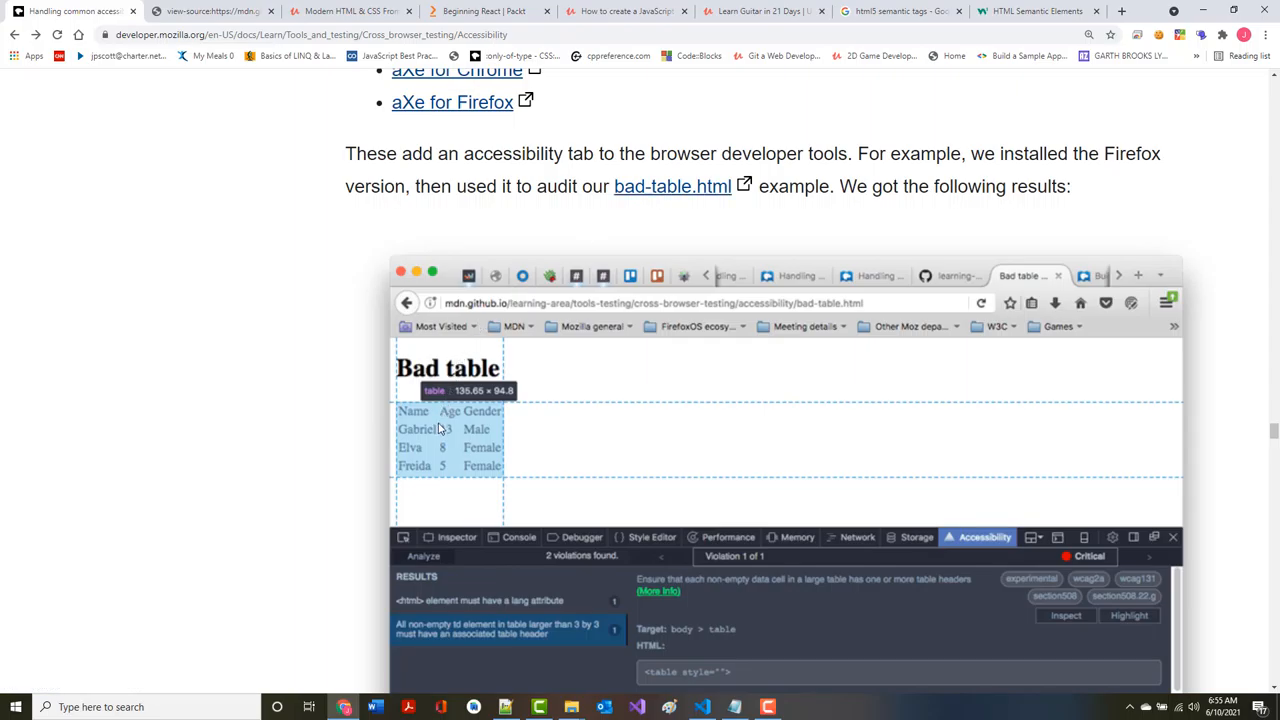
{"action": "scroll", "scroll_direction": "down", "scroll_amount": 3}
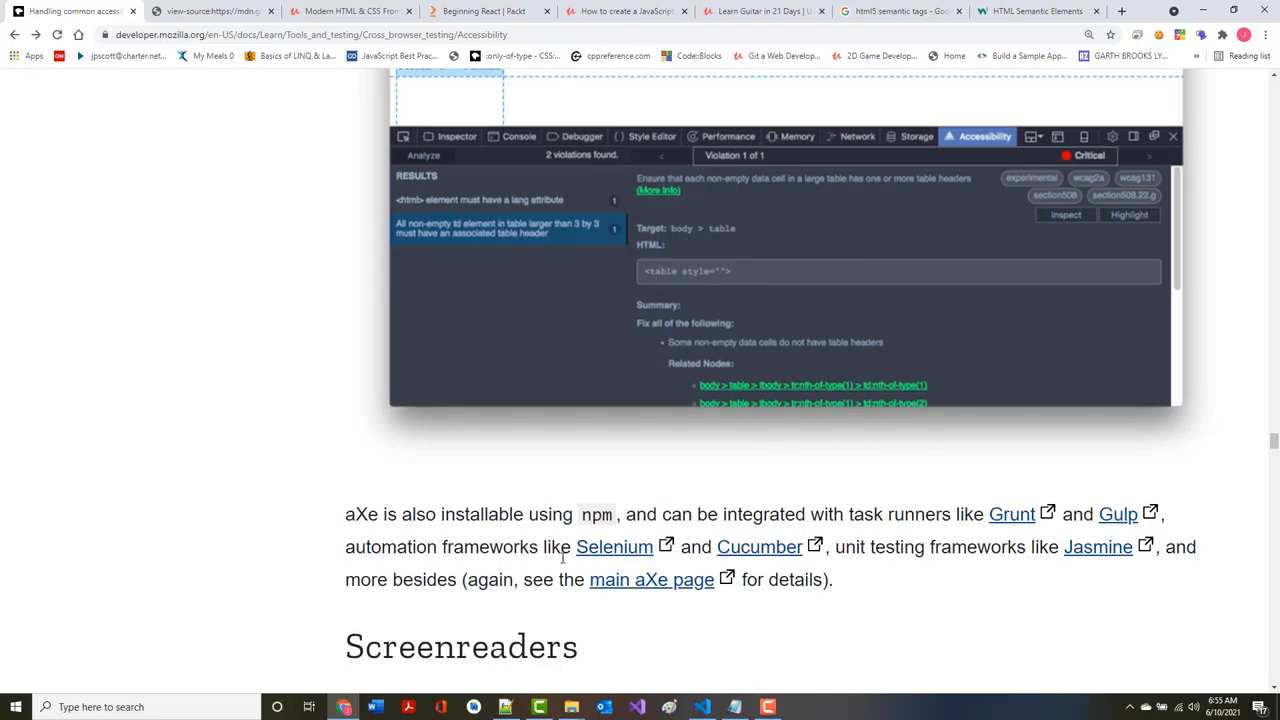
{"action": "scroll", "scroll_direction": "down", "scroll_amount": 3}
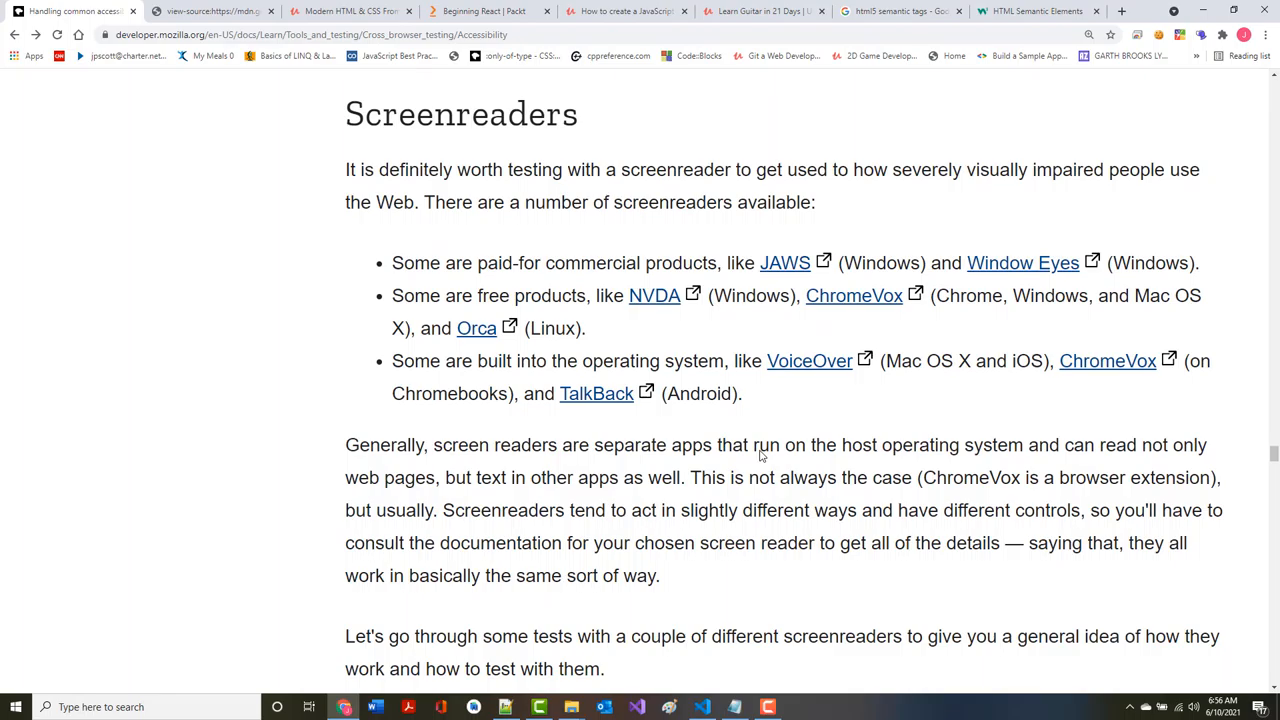
{"action": "mouse_move", "coordinate": [552, 543]}
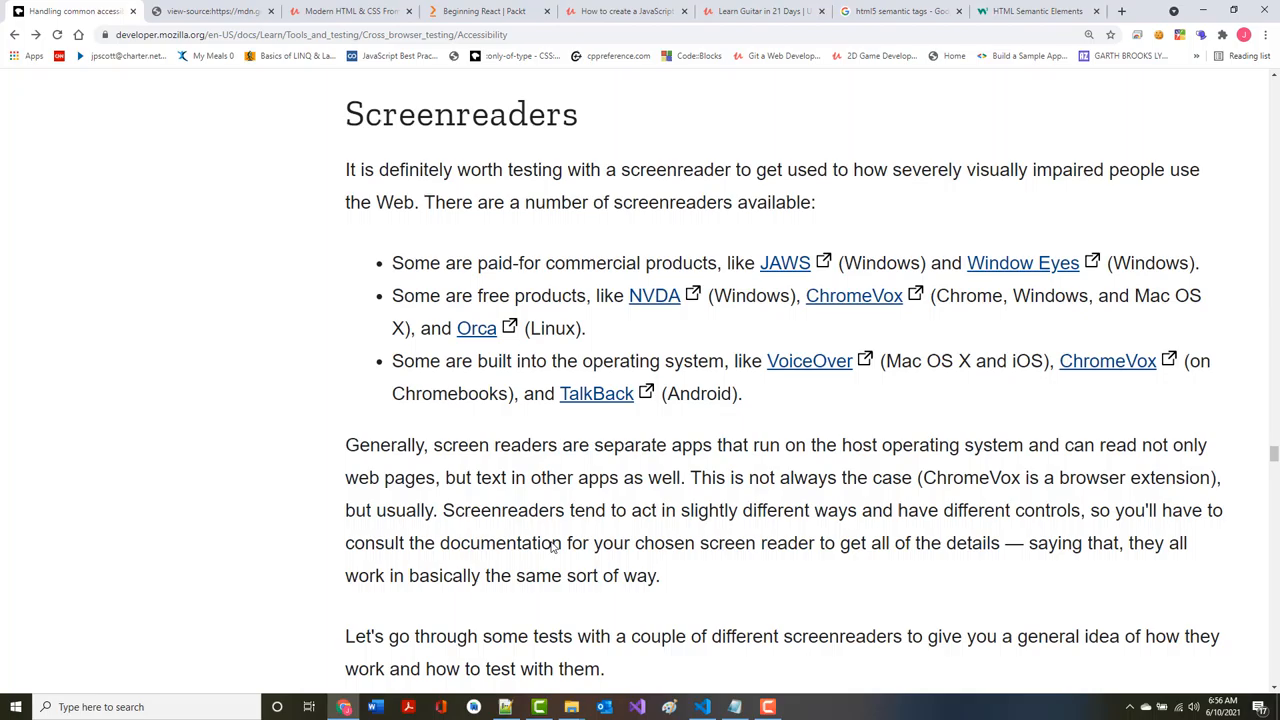
Scroll through the Screenreaders list into the VoiceOver section, reaching the VO cursor explanation
{"action": "scroll", "scroll_direction": "down", "scroll_amount": 3}
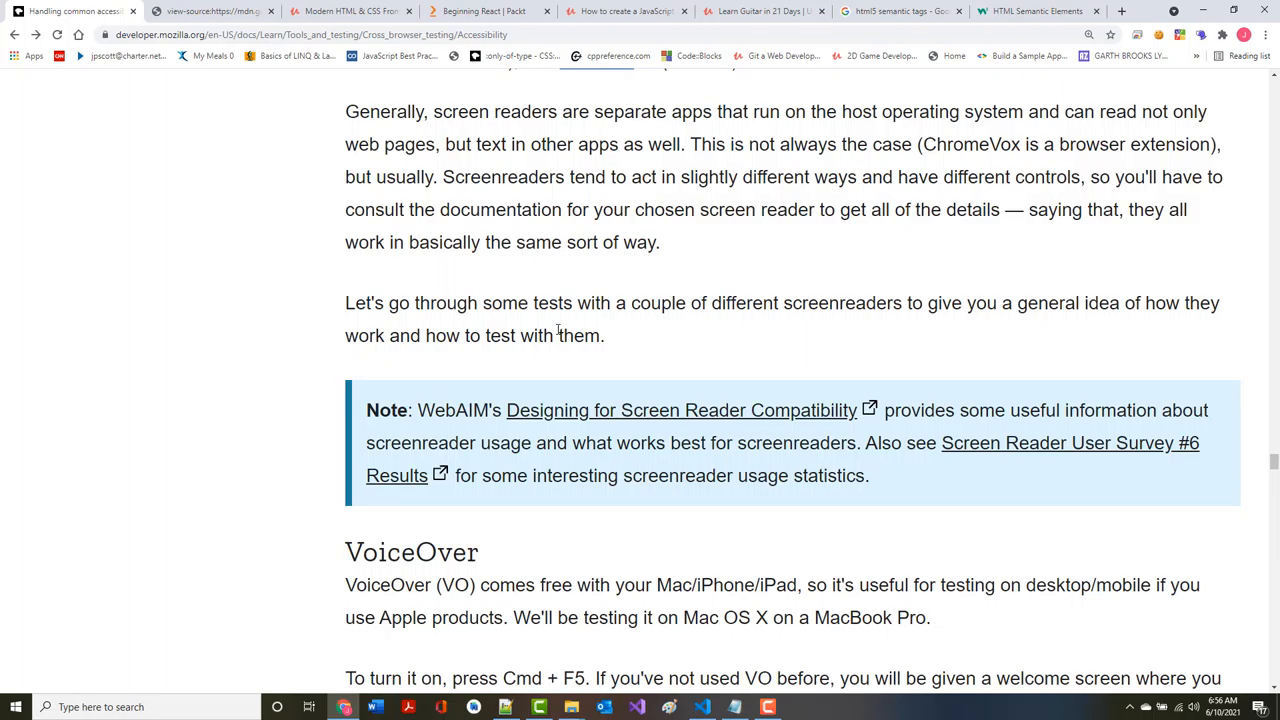
{"action": "scroll", "scroll_direction": "down", "scroll_amount": 3}
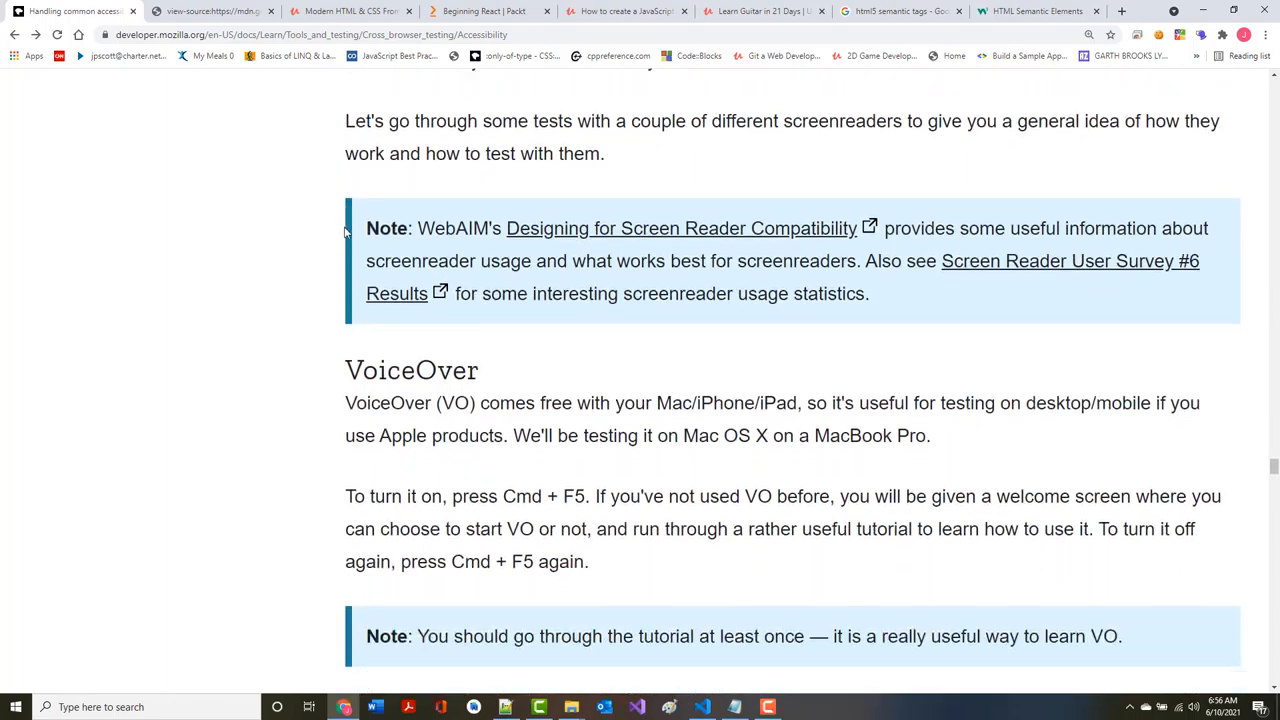
{"action": "scroll", "scroll_direction": "down", "scroll_amount": 3}
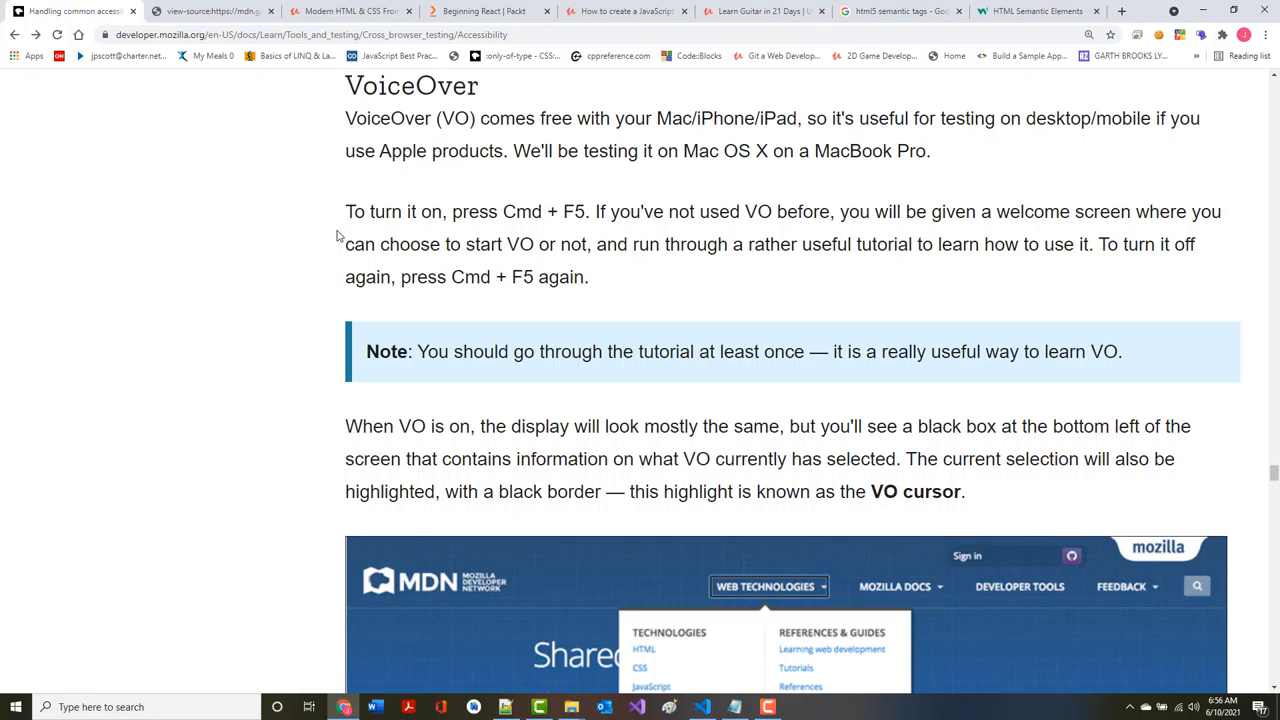
{"action": "mouse_move", "coordinate": [336, 295]}
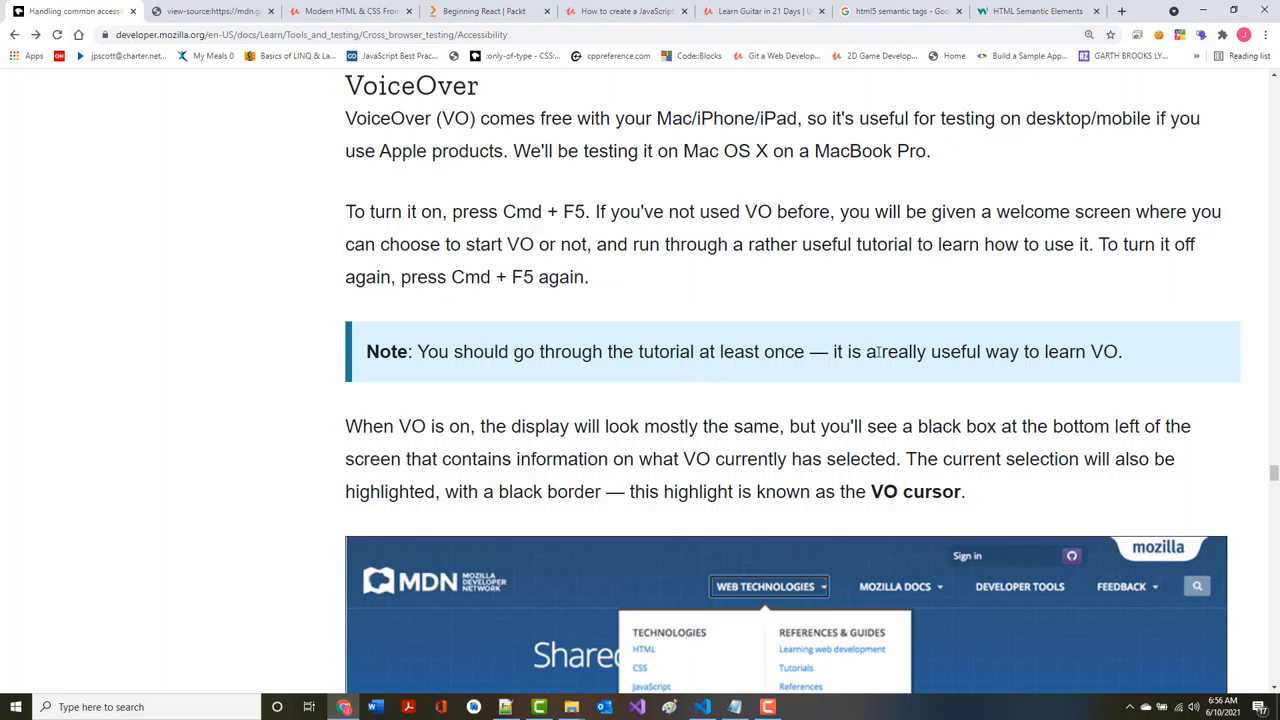
{"action": "mouse_move", "coordinate": [1037, 351]}
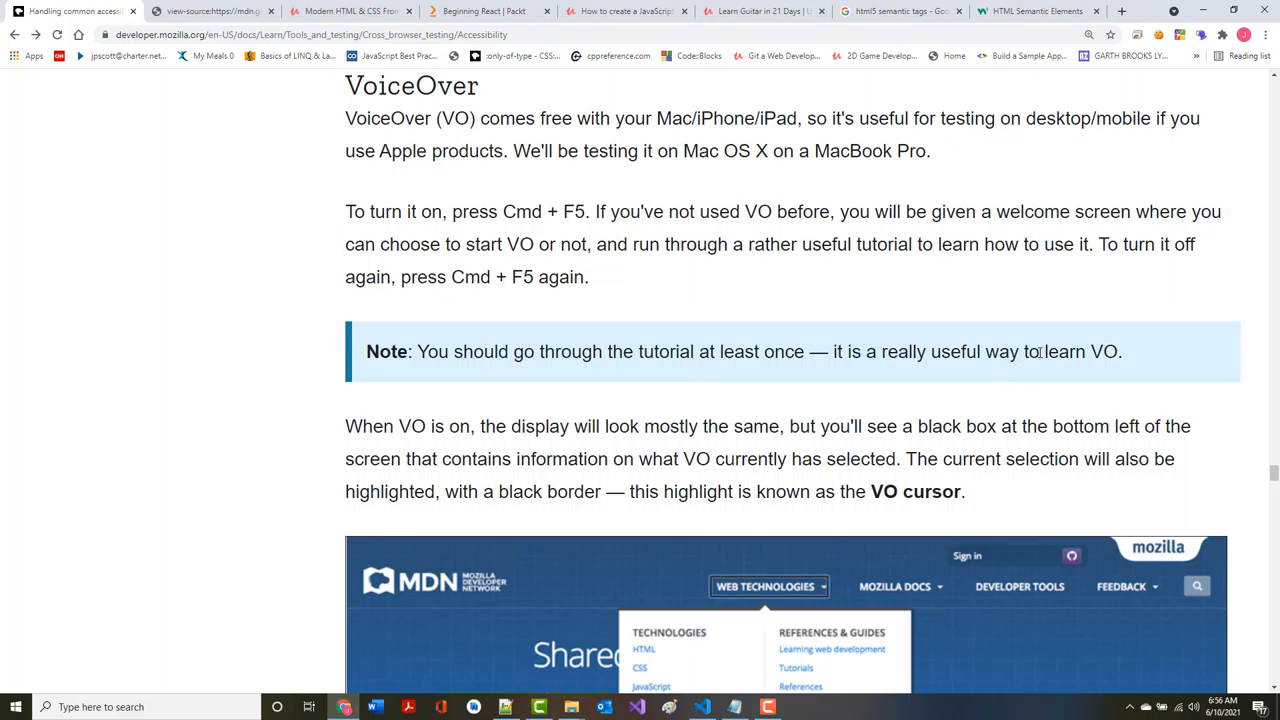
Scroll through the NVDA installation steps of the article
{"action": "scroll", "scroll_direction": "down", "scroll_amount": 3}
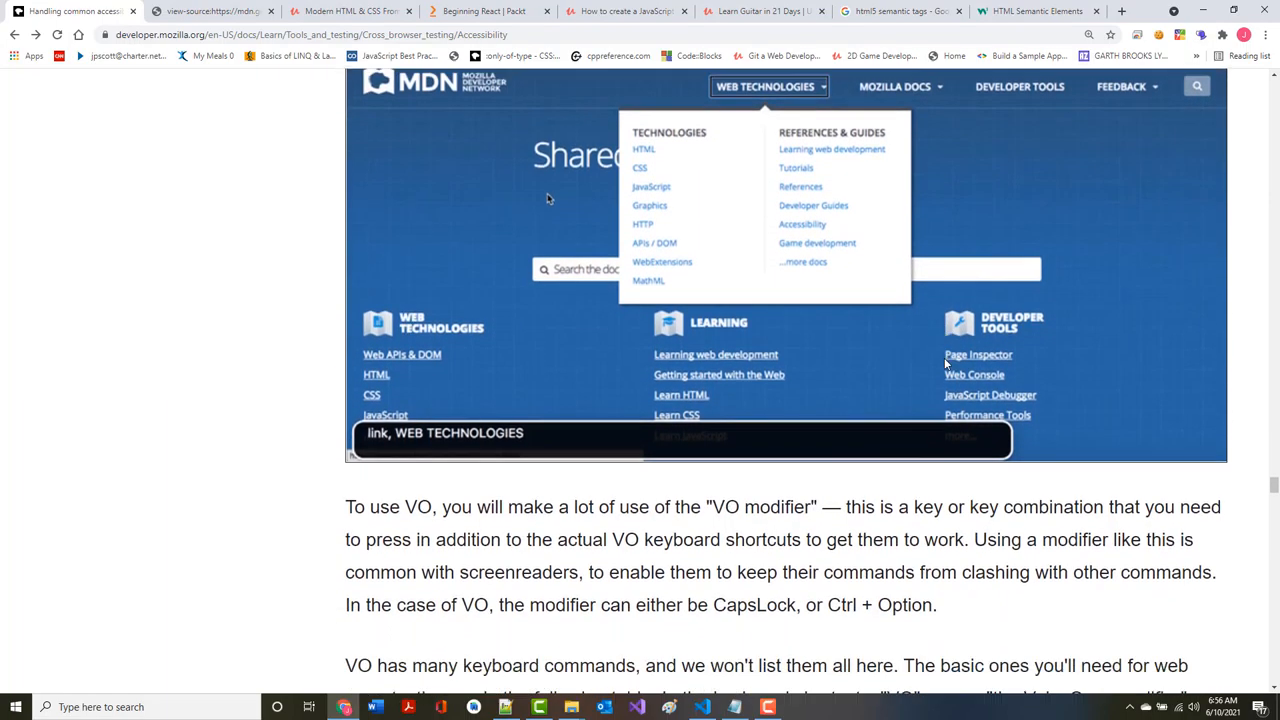
{"action": "scroll", "scroll_direction": "down", "scroll_amount": 3}
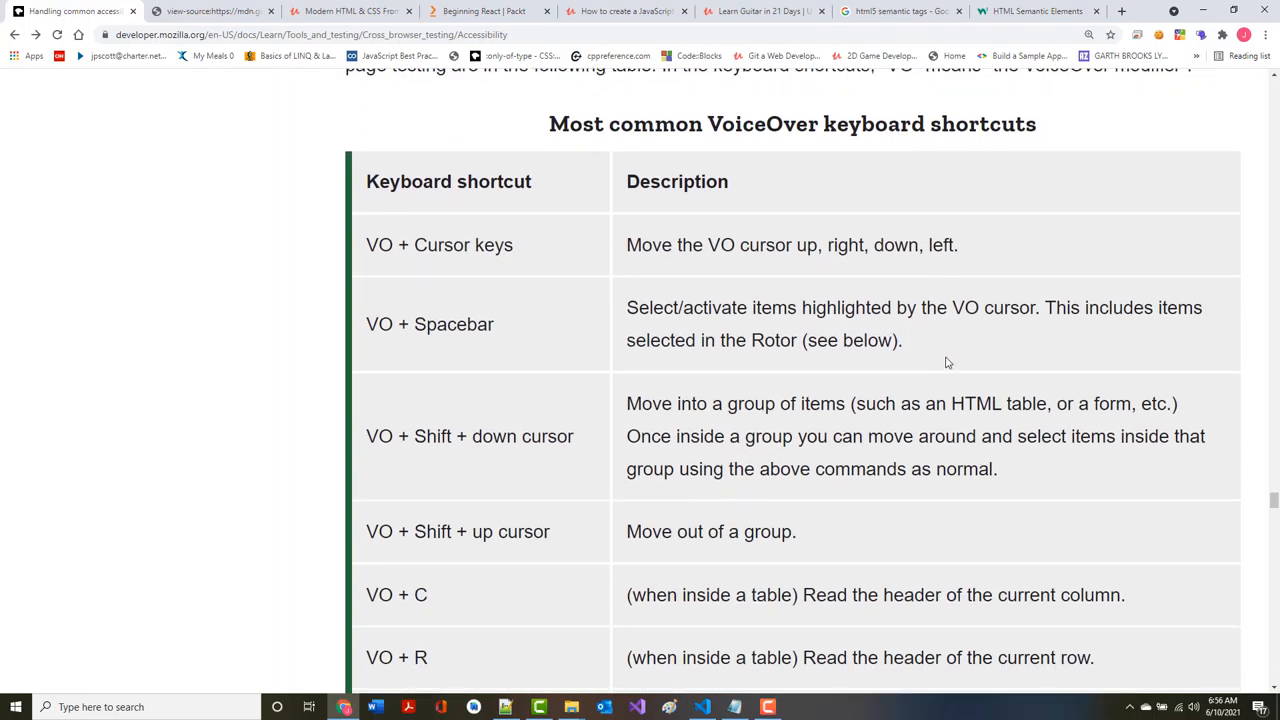
{"action": "scroll", "scroll_direction": "down", "scroll_amount": 3}
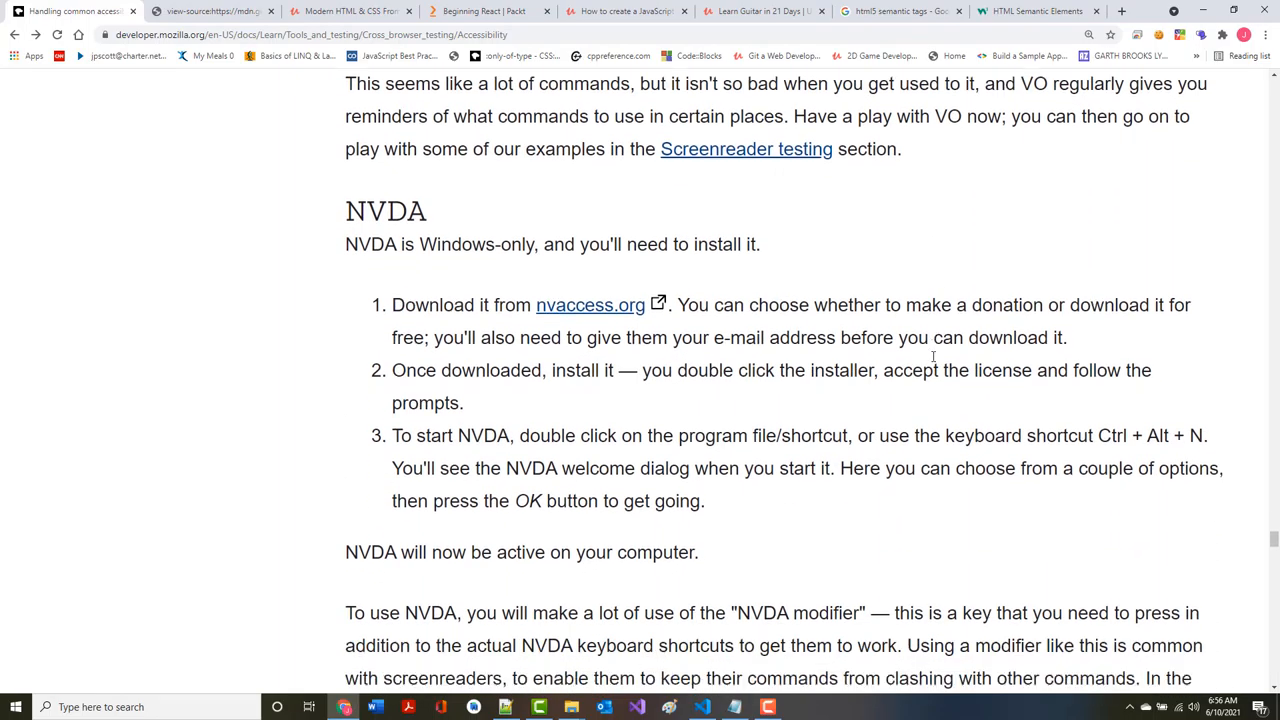
{"action": "scroll", "scroll_direction": "down", "scroll_amount": 3}
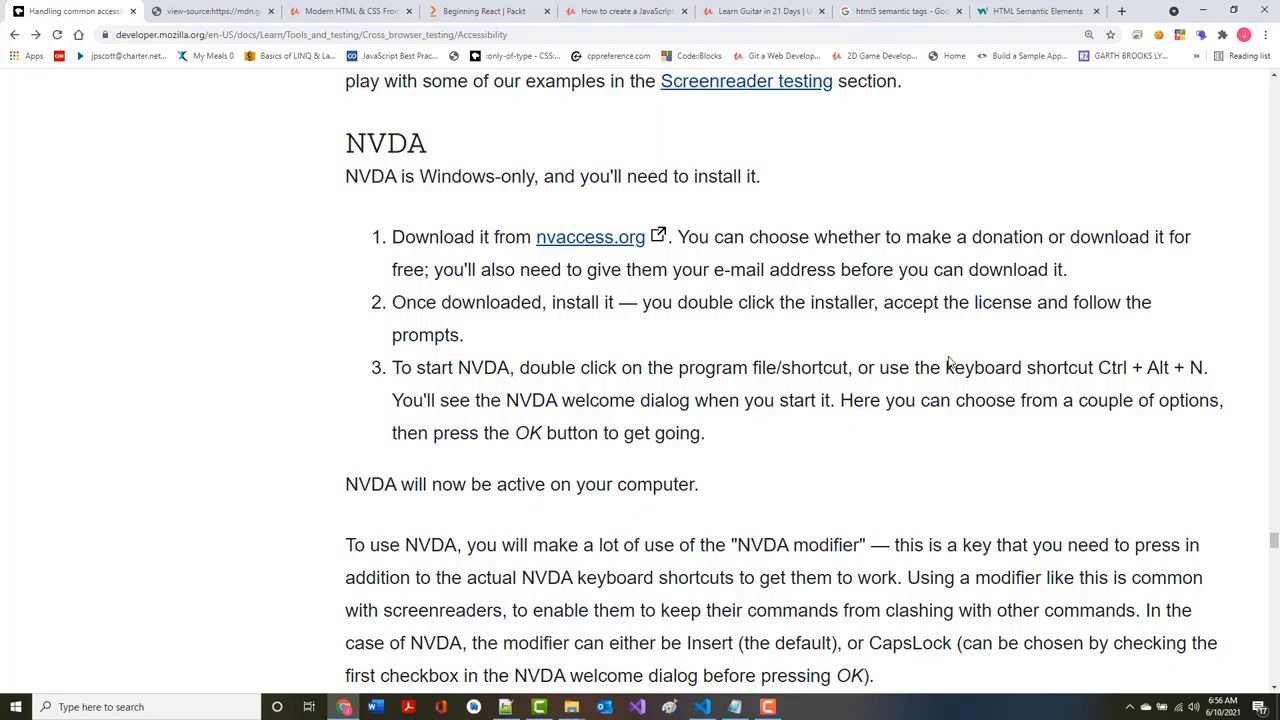
{"action": "mouse_move", "coordinate": [580, 242]}
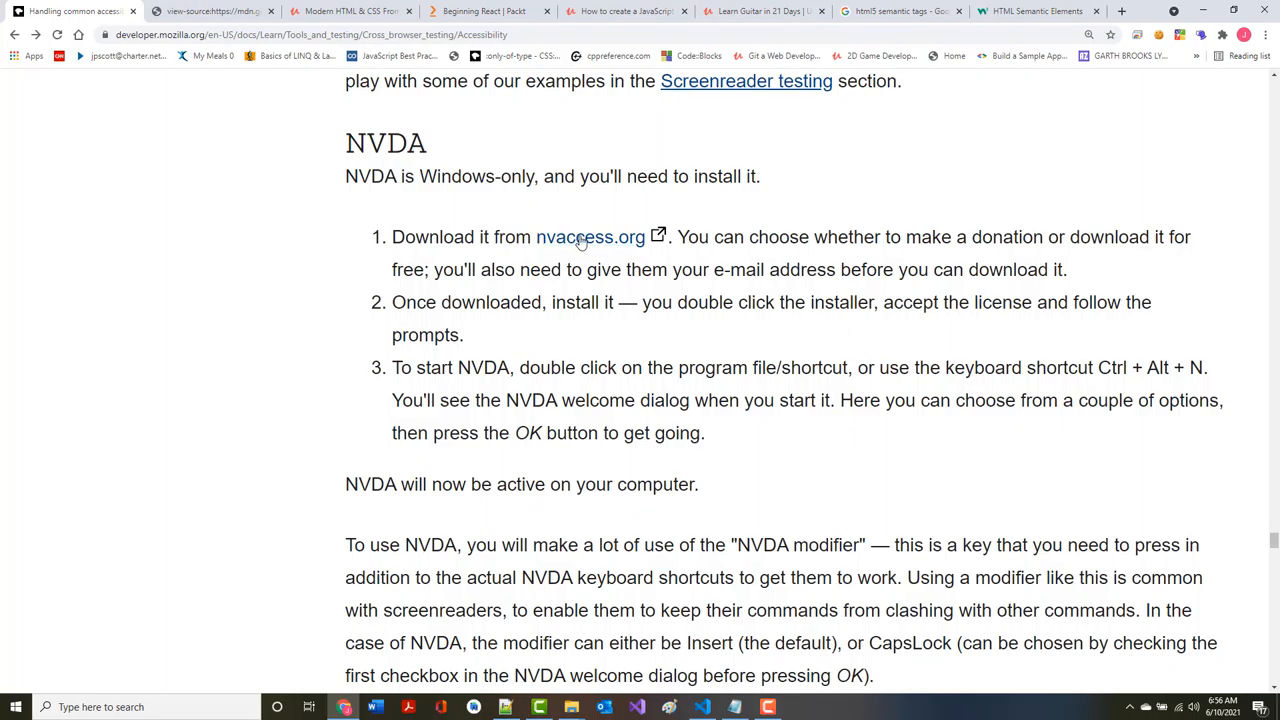
{"action": "scroll", "scroll_direction": "down", "scroll_amount": 3}
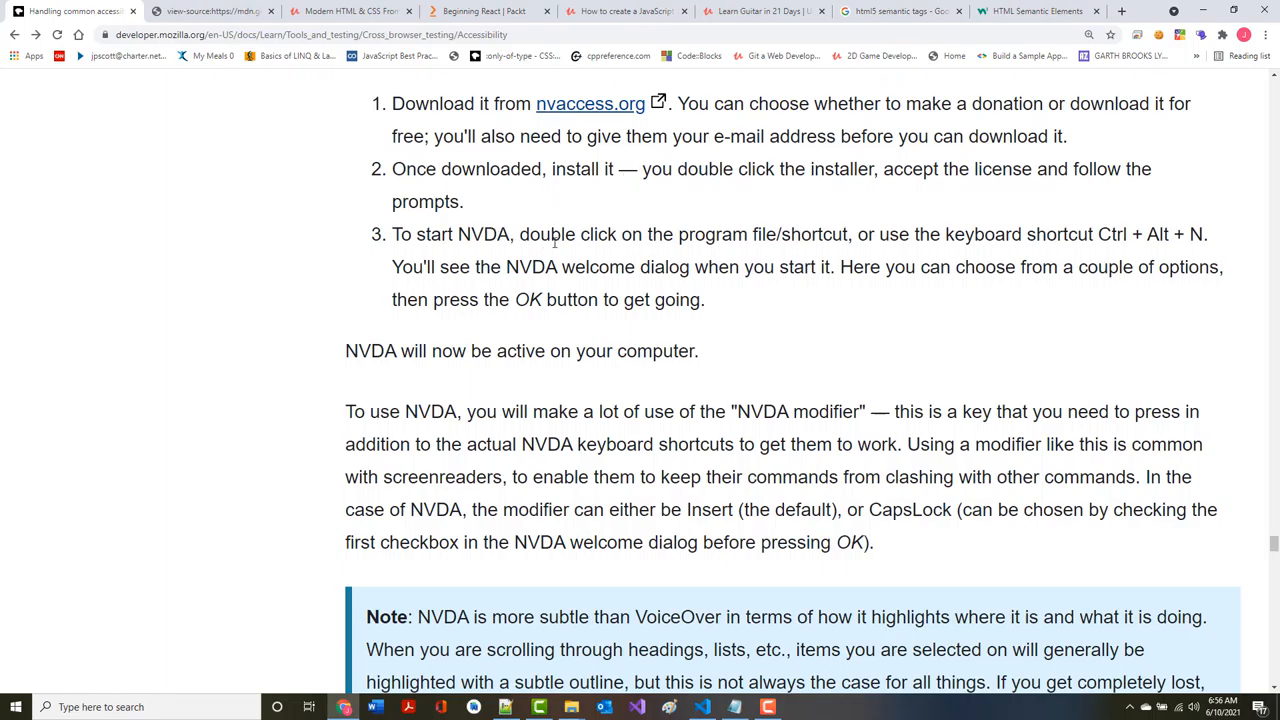
Scroll through the 'Most common NVDA keyboard shortcuts' table to the Screenreader testing section
{"action": "scroll", "scroll_direction": "down", "scroll_amount": 3}
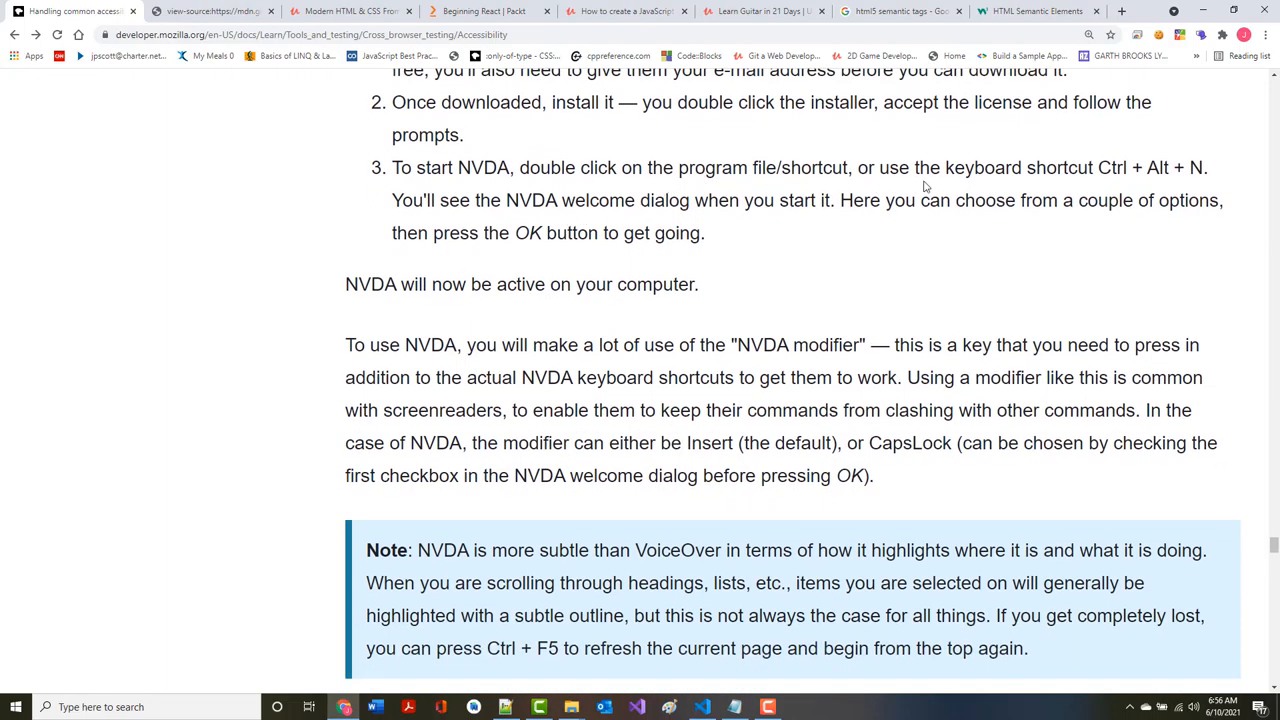
{"action": "mouse_move", "coordinate": [981, 217]}
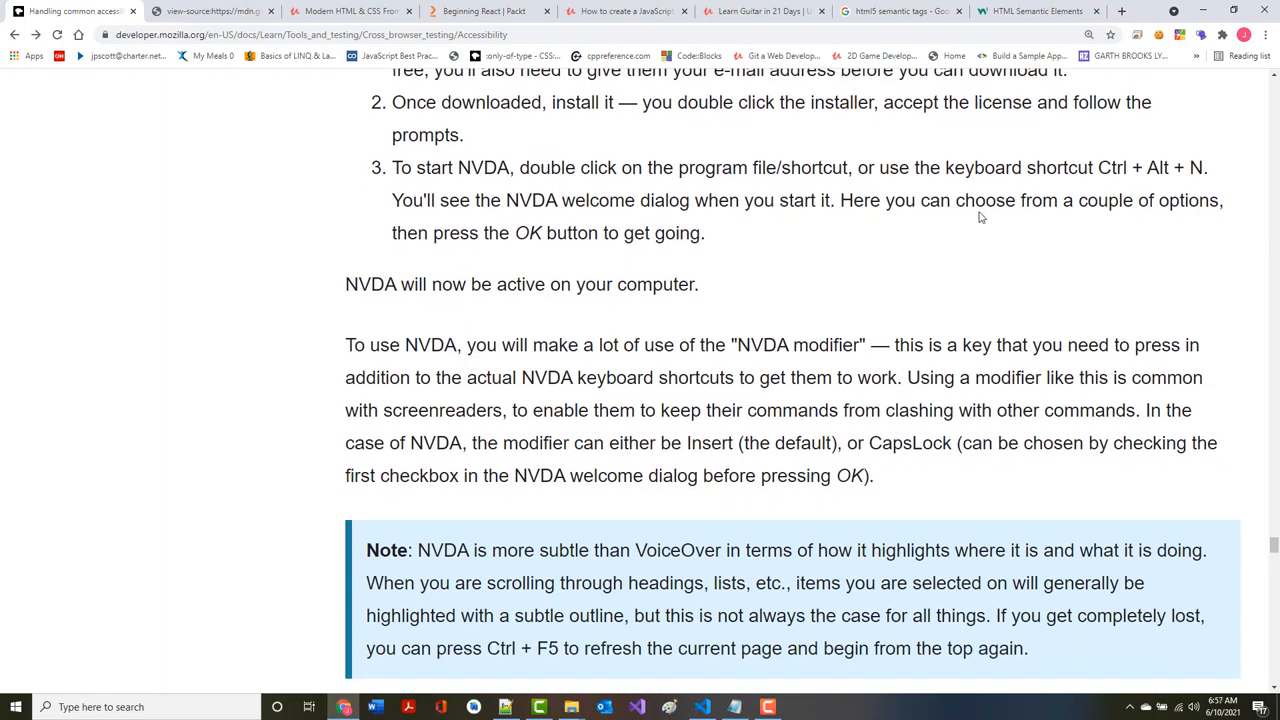
{"action": "scroll", "scroll_direction": "down", "scroll_amount": 3}
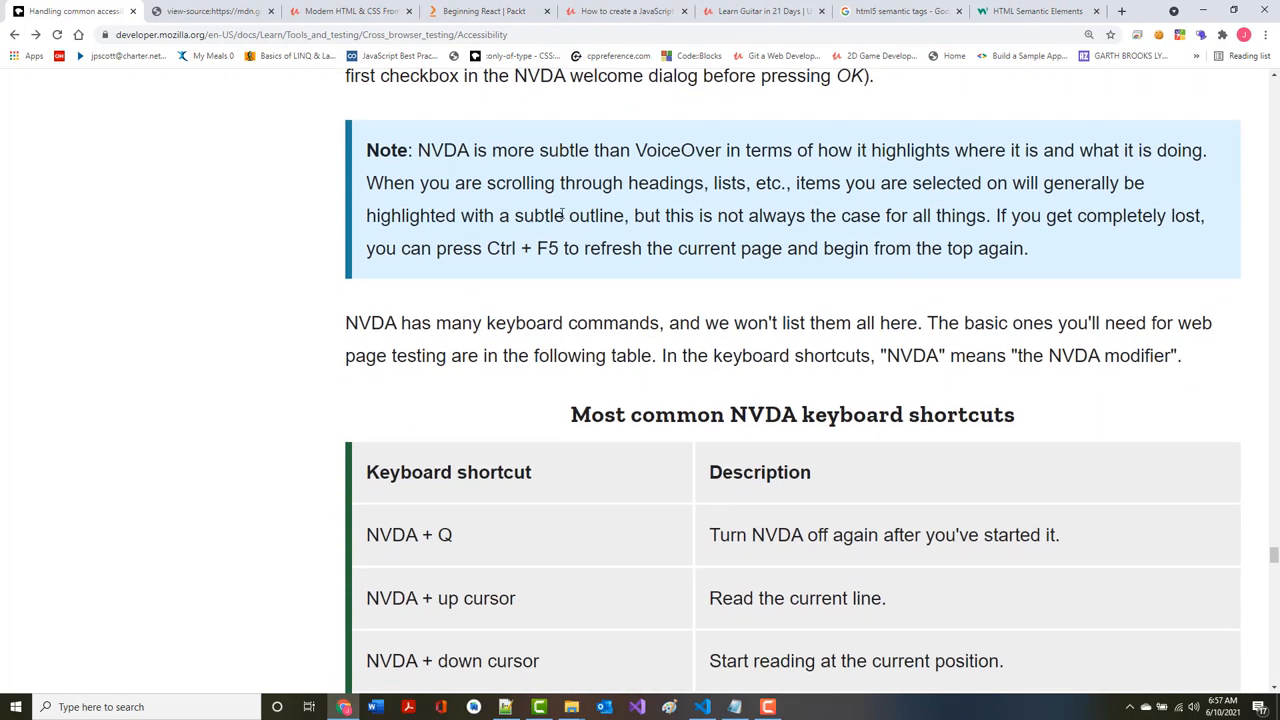
{"action": "scroll", "scroll_direction": "down", "scroll_amount": 3}
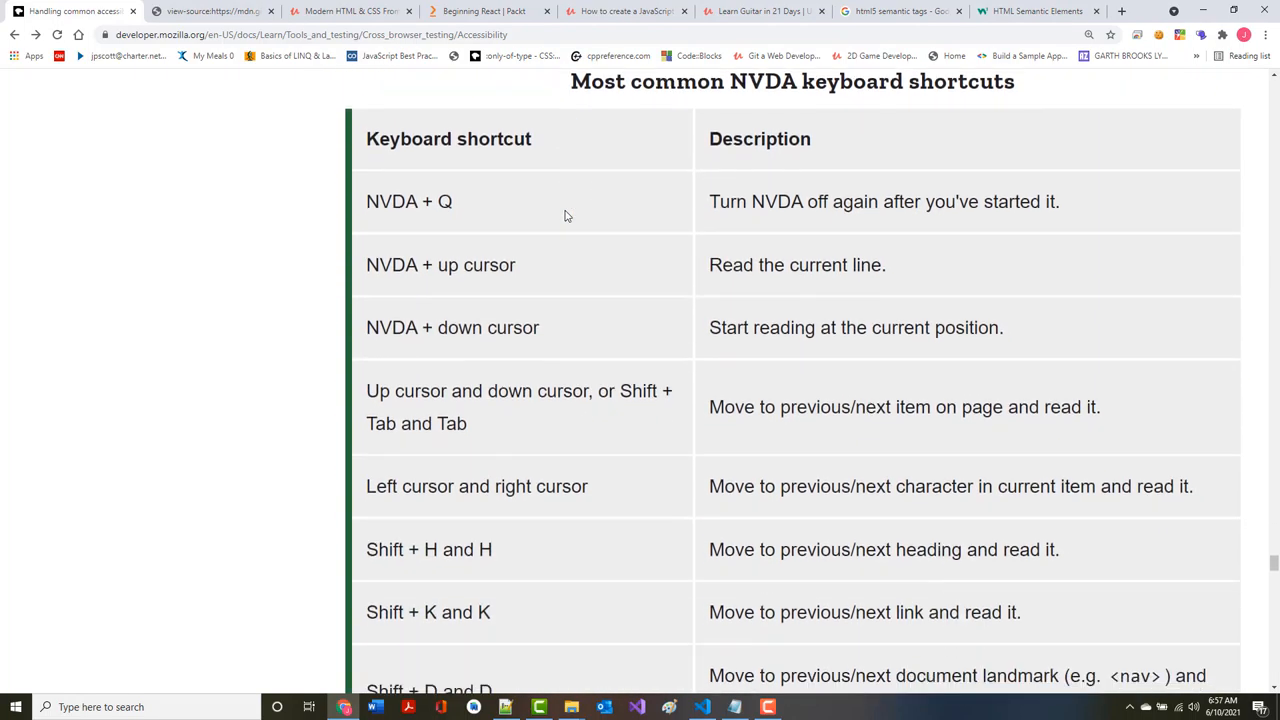
{"action": "scroll", "scroll_direction": "down", "scroll_amount": 3}
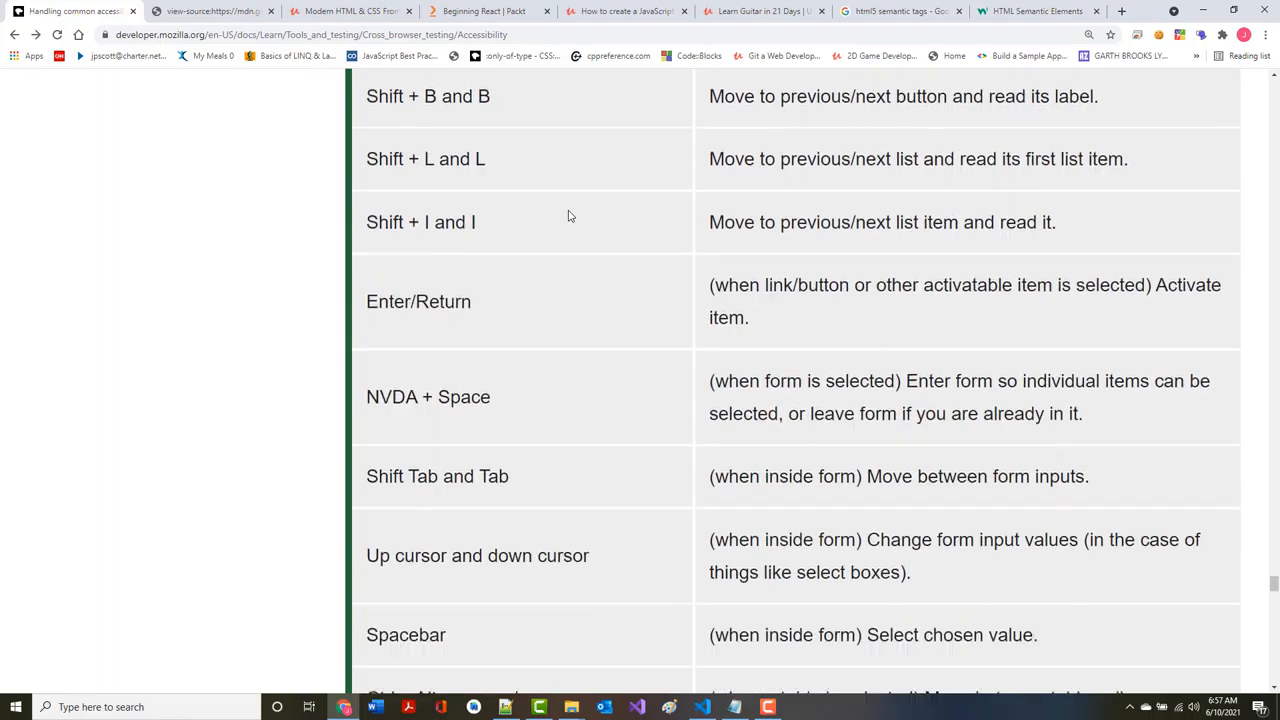
{"action": "scroll", "scroll_direction": "down", "scroll_amount": 3}
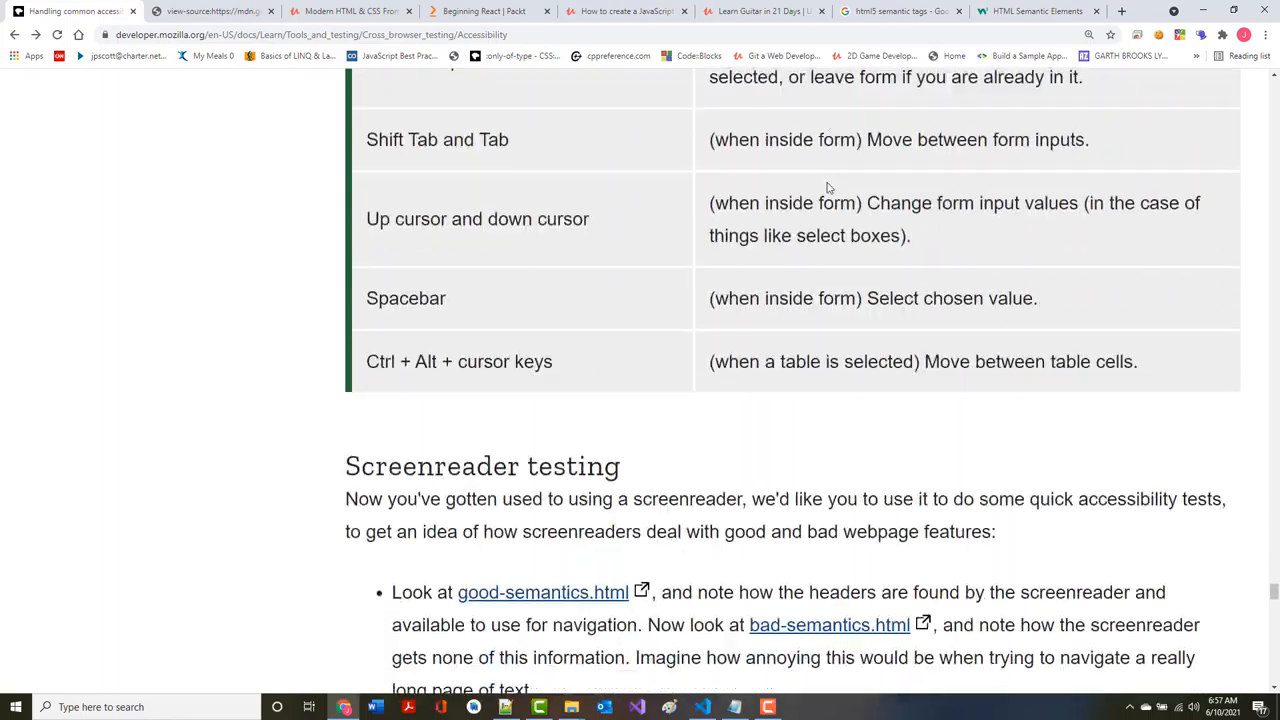
Scroll past Screenreader testing and User testing to the Accessibility testing checklist heading
{"action": "scroll", "scroll_direction": "down", "scroll_amount": 3}
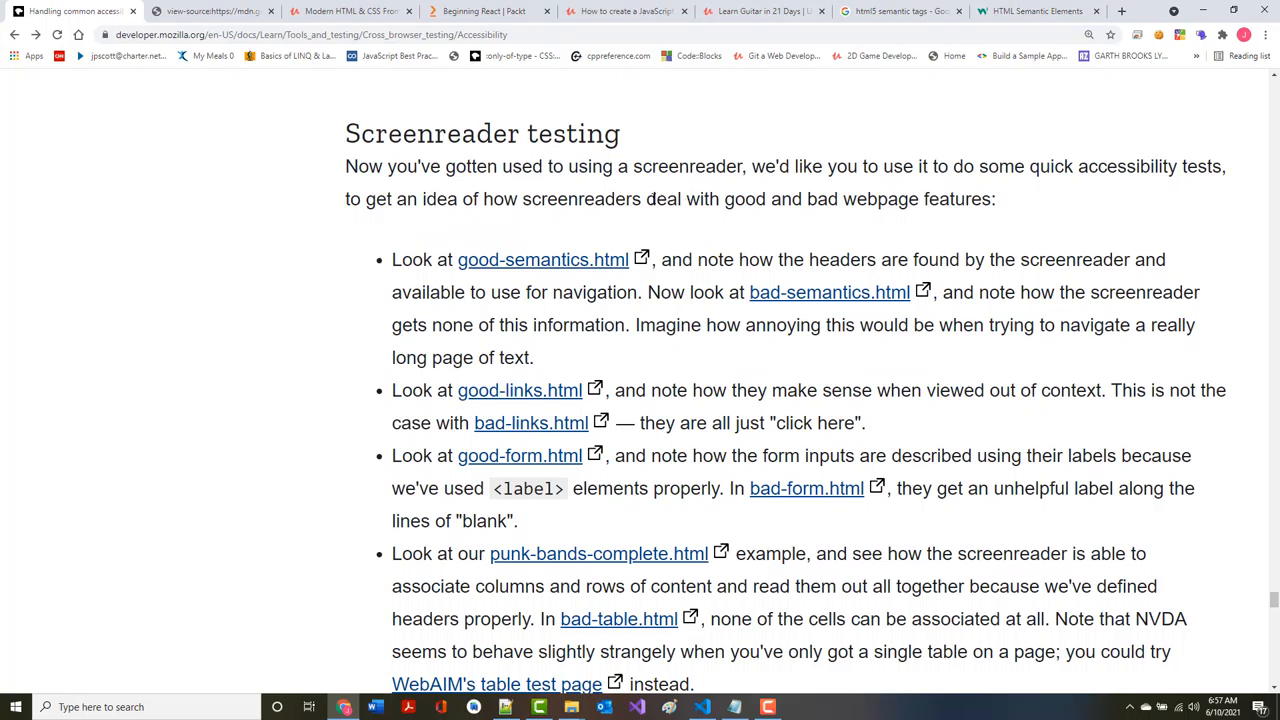
{"action": "mouse_move", "coordinate": [583, 181]}
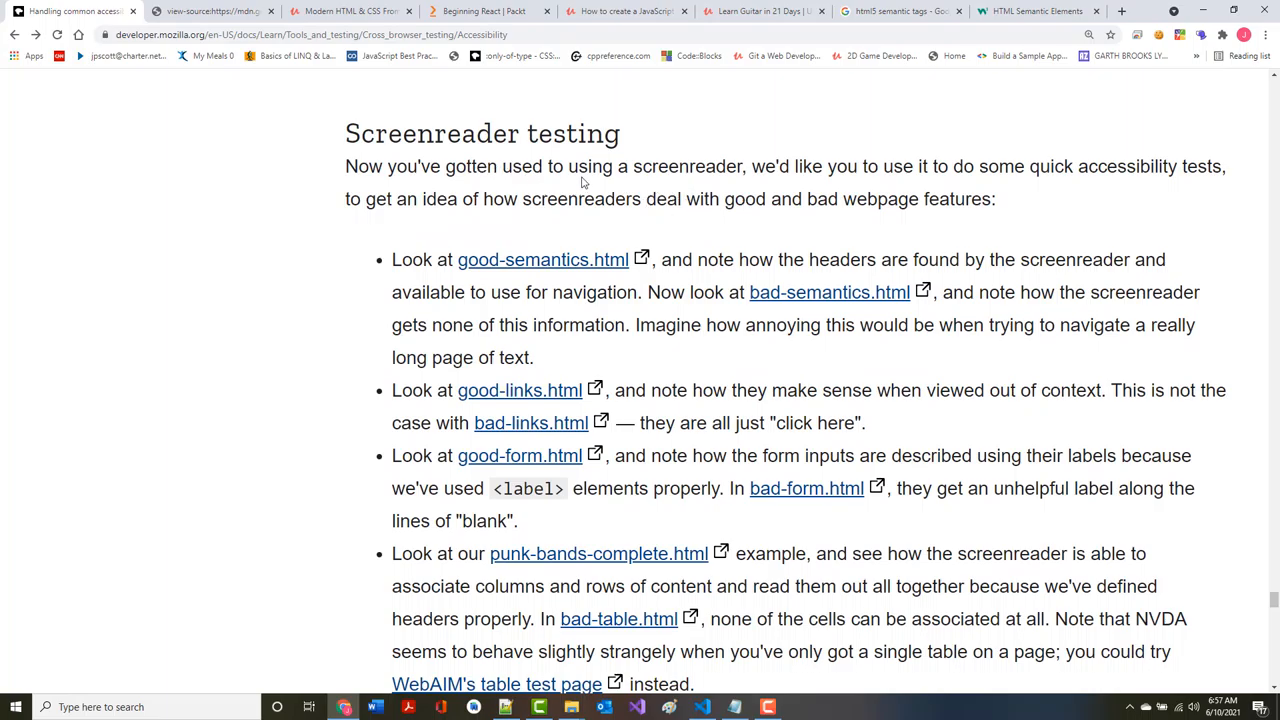
{"action": "mouse_move", "coordinate": [913, 188]}
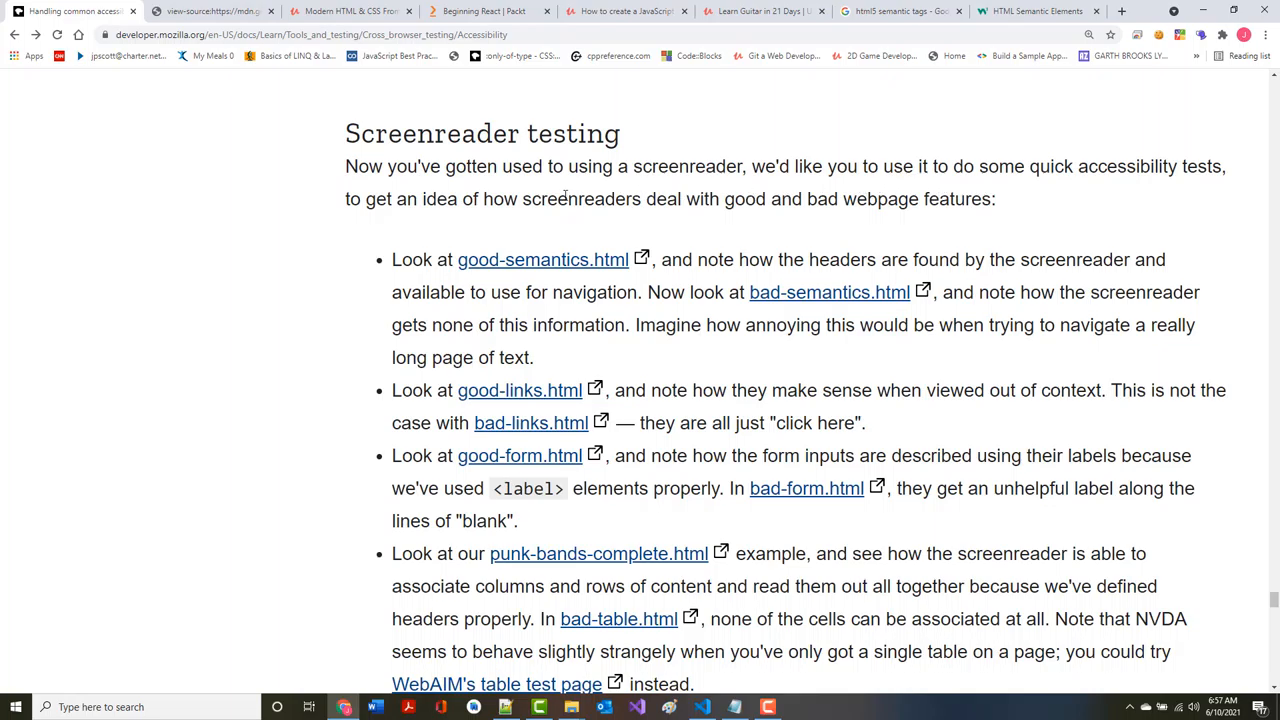
{"action": "scroll", "scroll_direction": "down", "scroll_amount": 3}
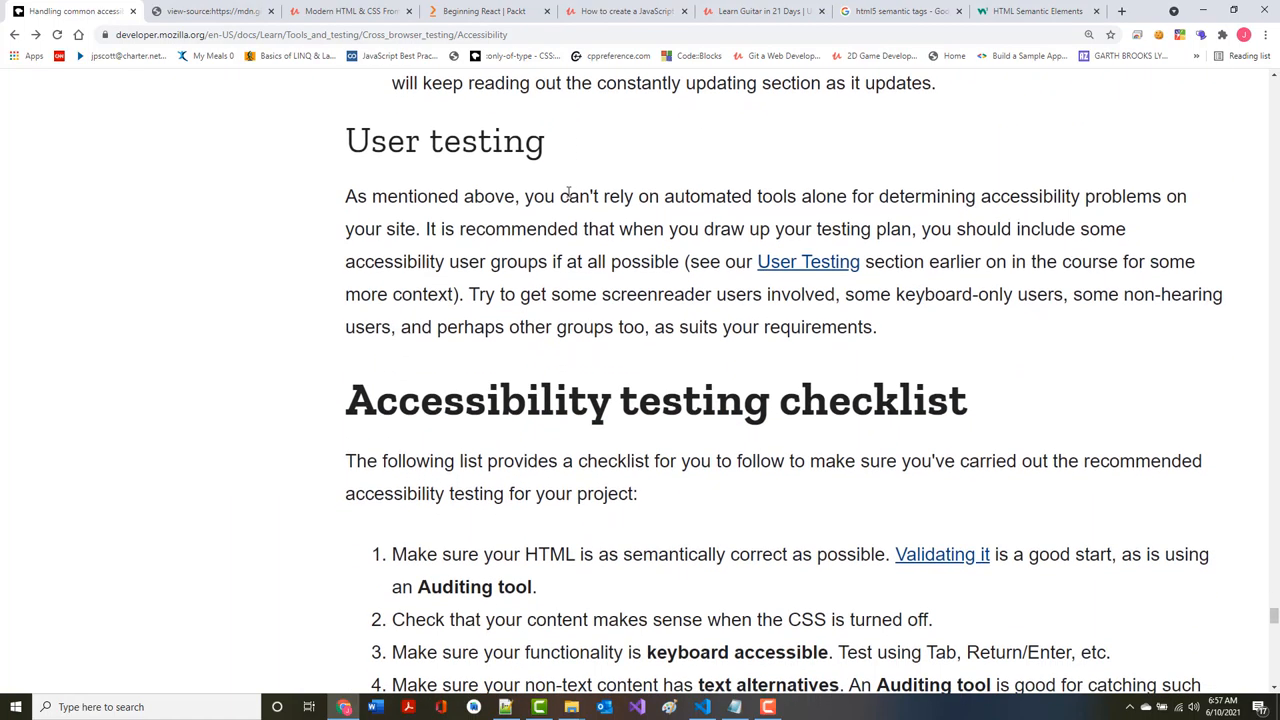
{"action": "scroll", "scroll_direction": "down", "scroll_amount": 3}
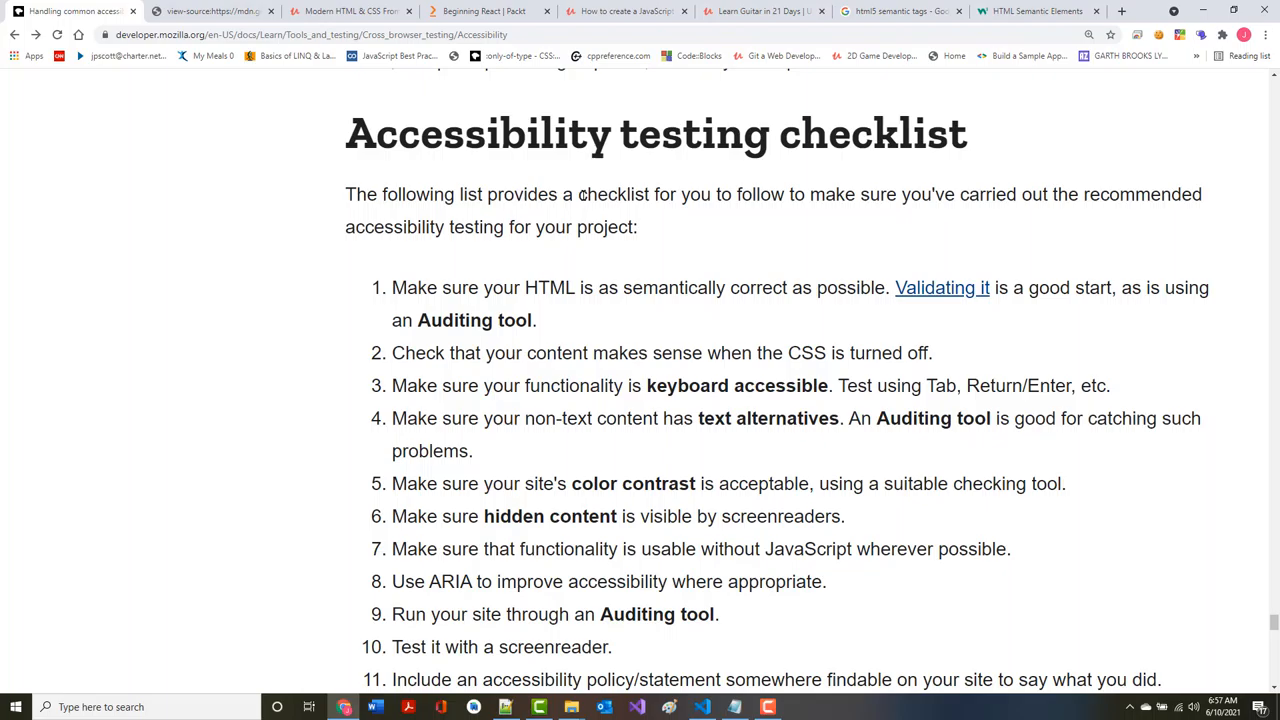
Scroll through the checklist, Finding help and Summary to the end of the article
{"action": "scroll", "scroll_direction": "down", "scroll_amount": 3}
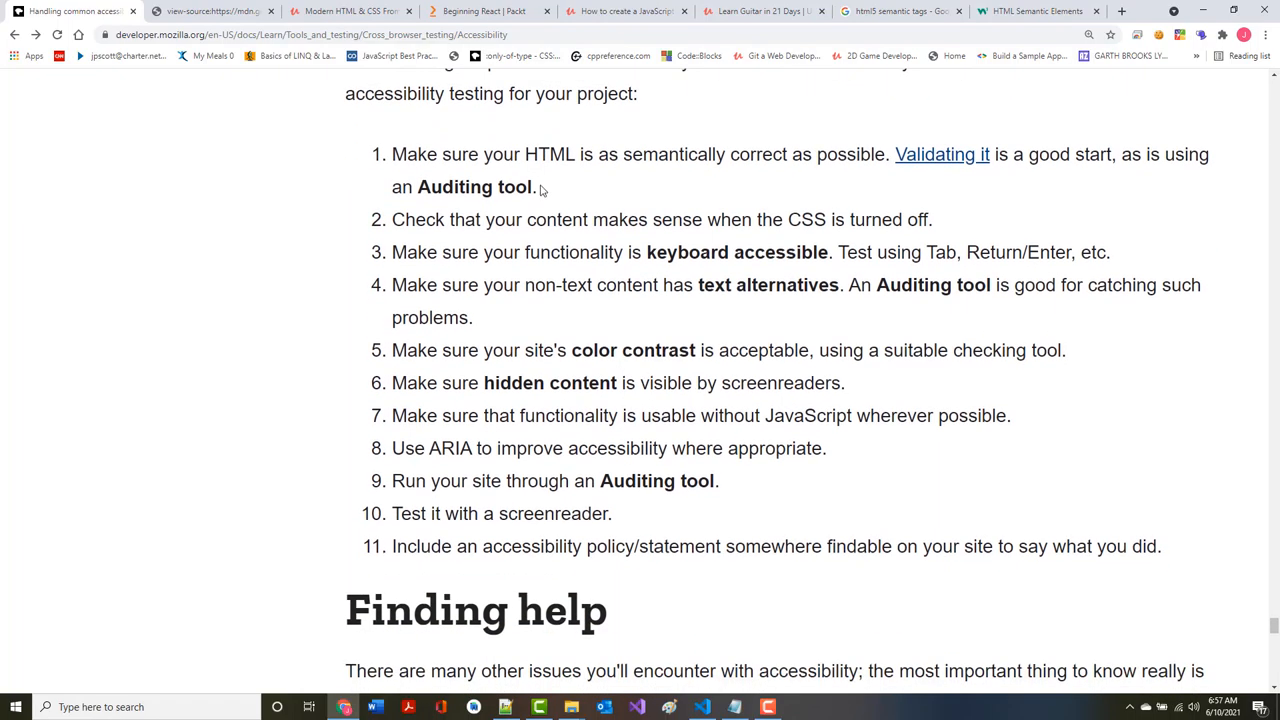
{"action": "scroll", "scroll_direction": "down", "scroll_amount": 3}
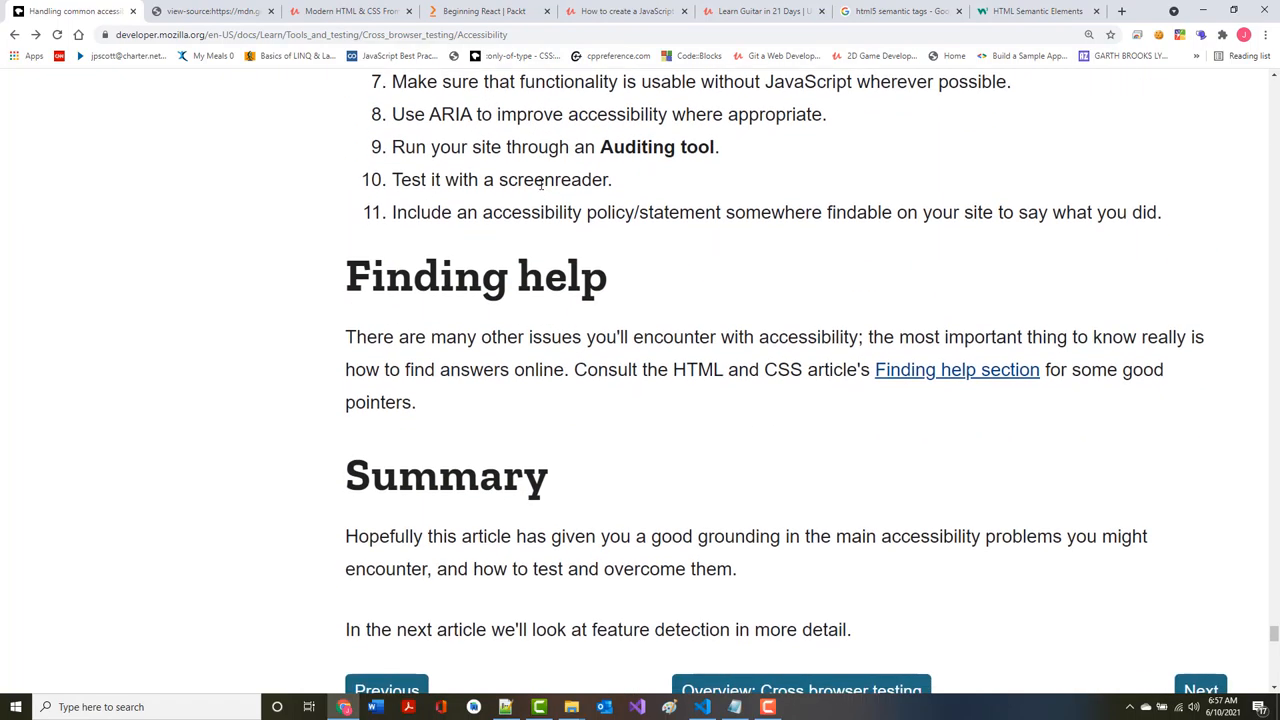
{"action": "scroll", "scroll_direction": "down", "scroll_amount": 3}
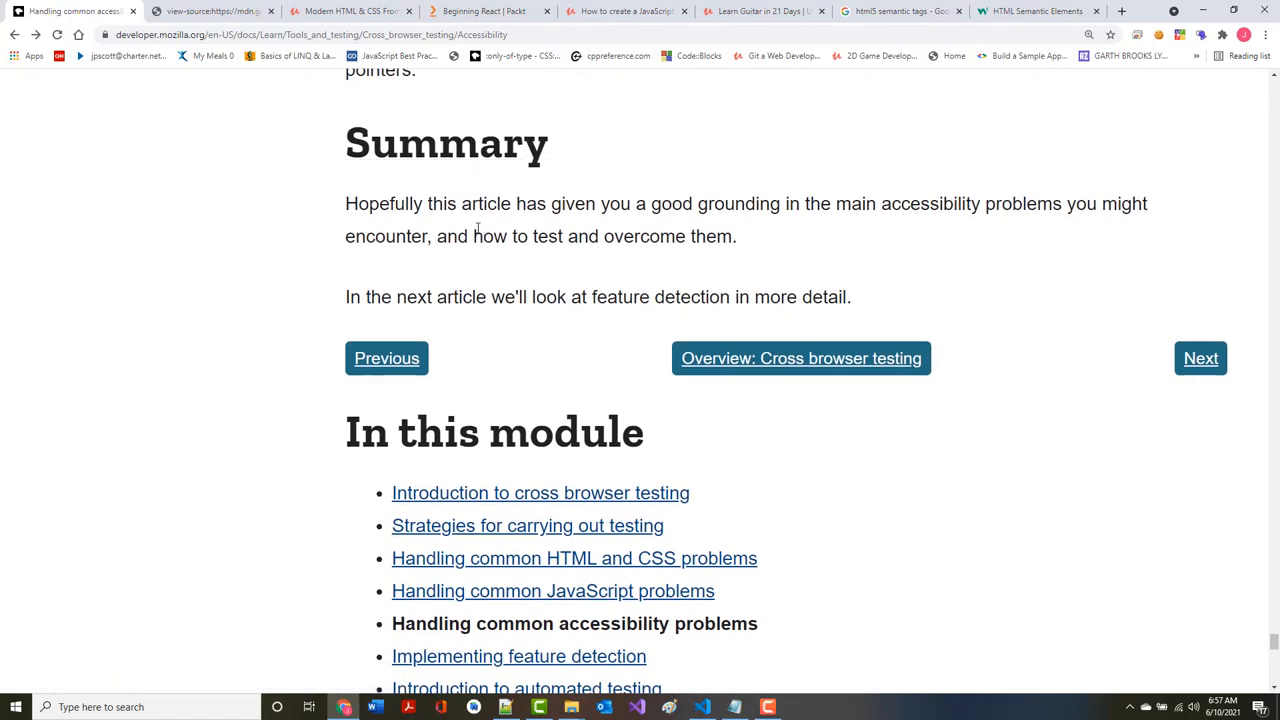
{"action": "scroll", "scroll_direction": "down", "scroll_amount": 3}
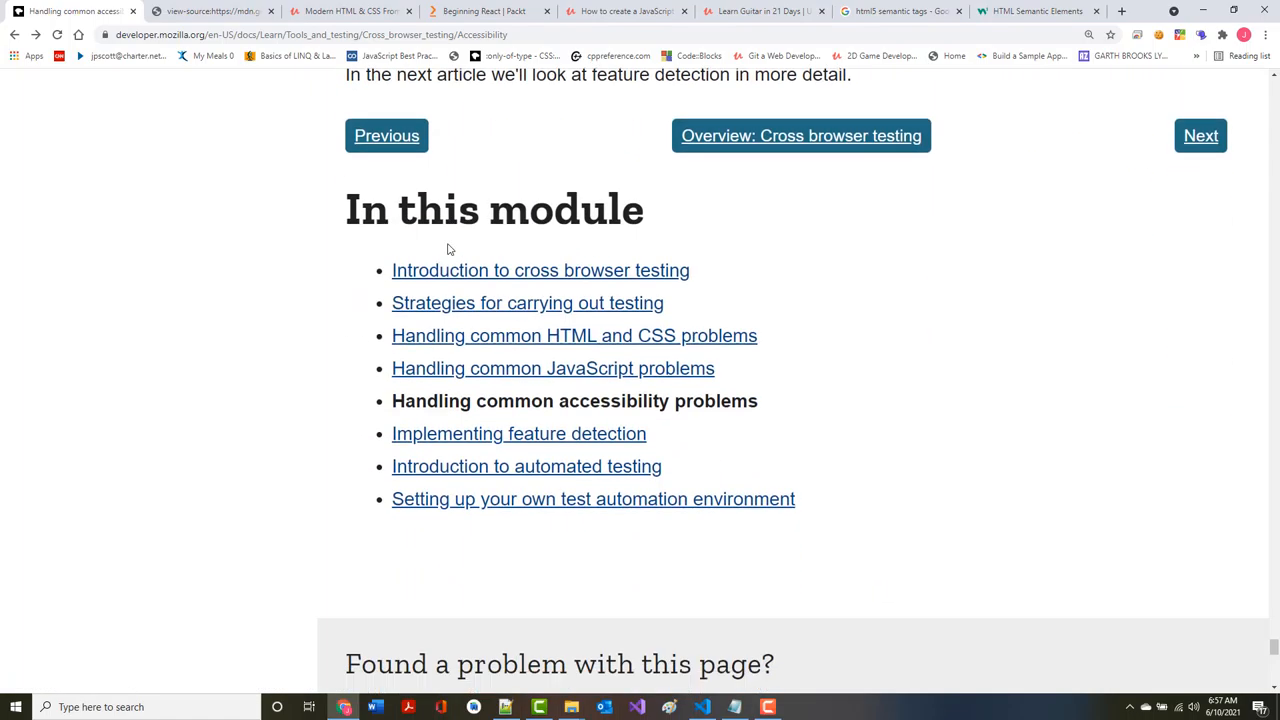
{"action": "scroll", "scroll_direction": "down", "scroll_amount": 3}
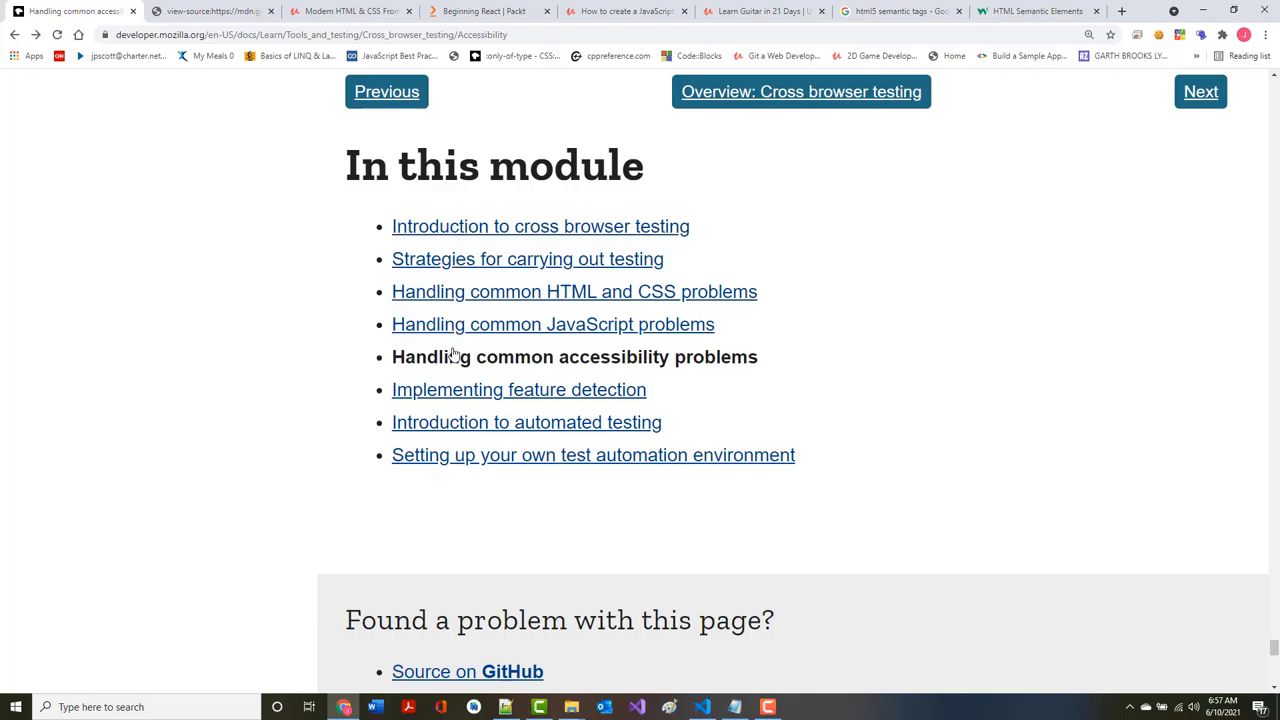
{"action": "mouse_move", "coordinate": [453, 232]}
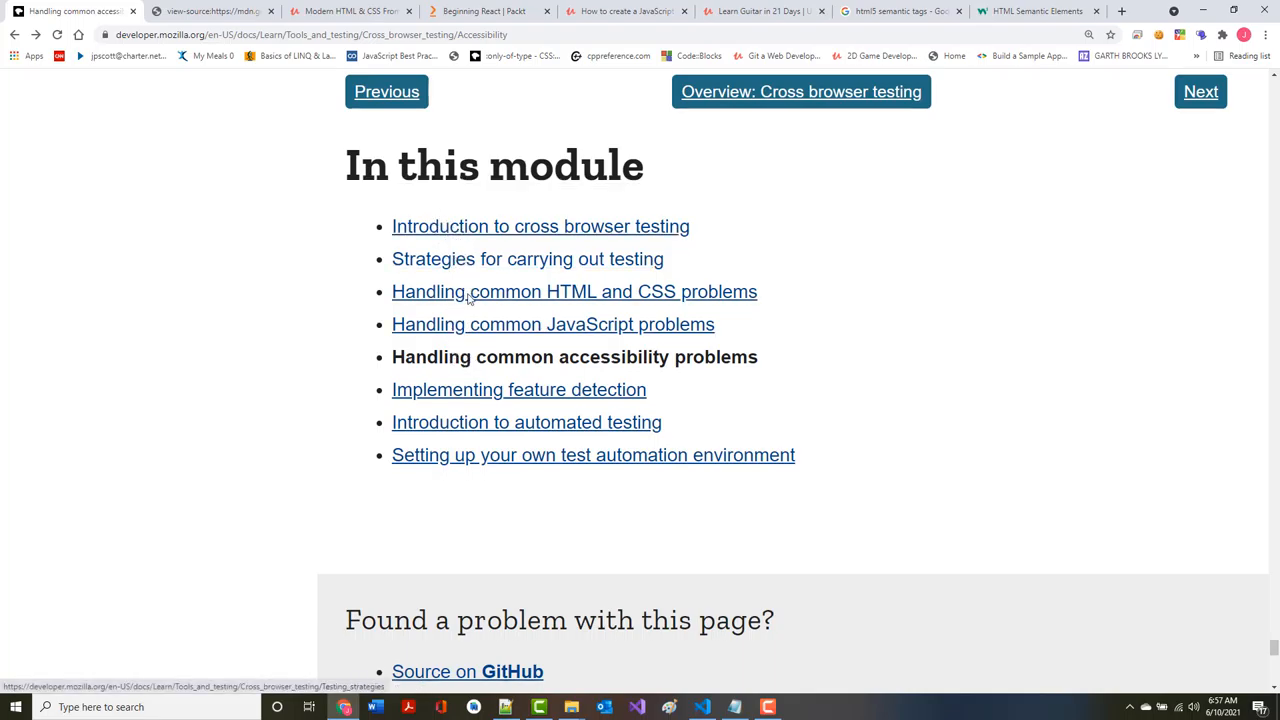
Open the next article, 'Implementing feature detection', from the In this module list
{"action": "left_click", "coordinate": [518, 389]}
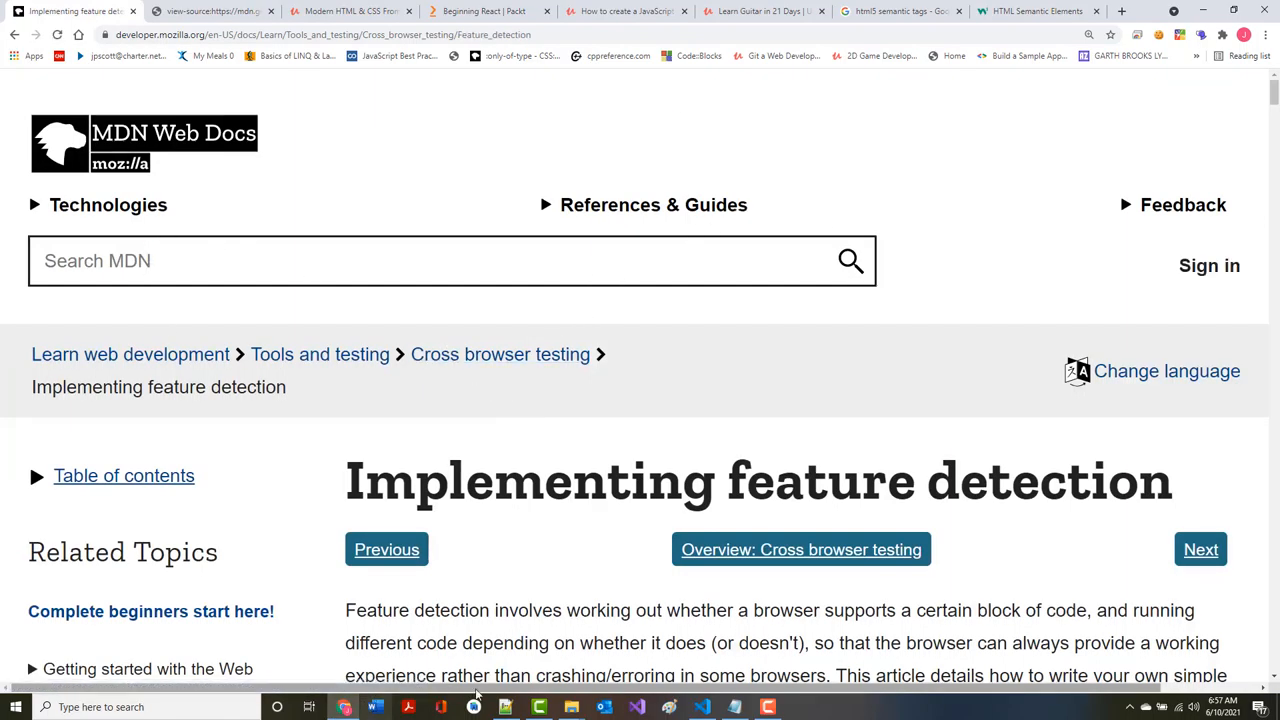
{"action": "left_click", "coordinate": [765, 705]}
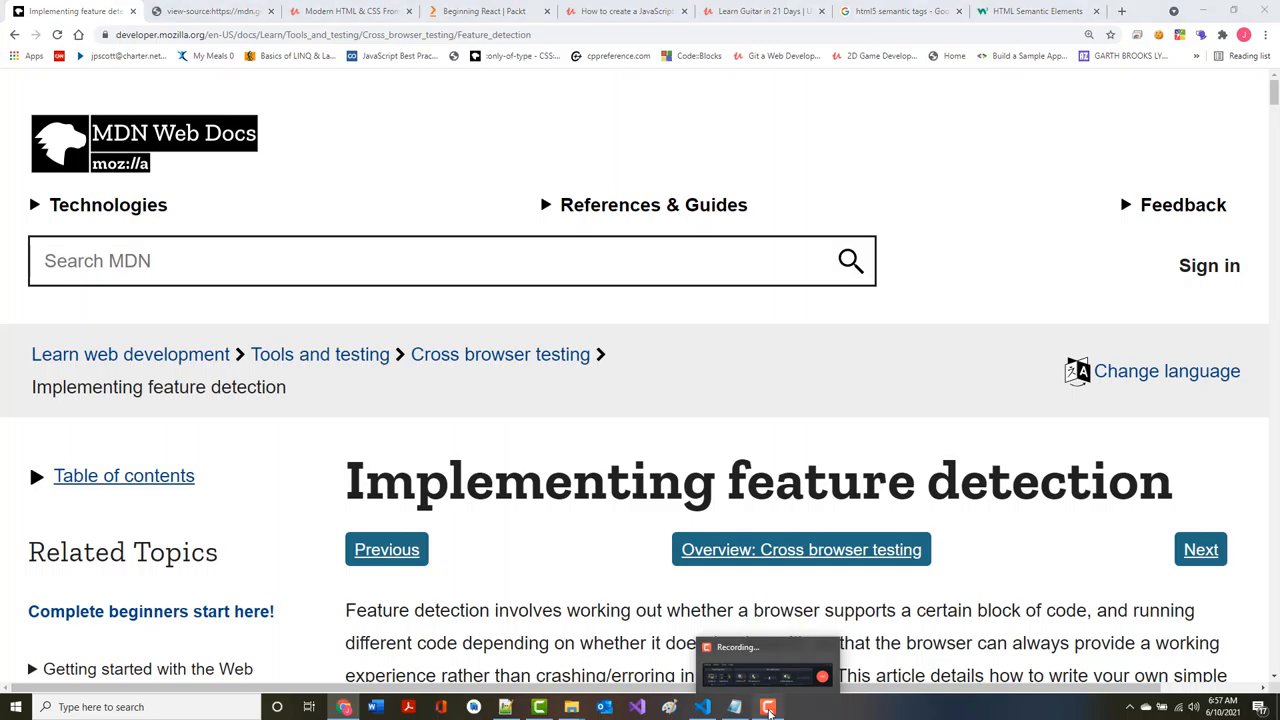